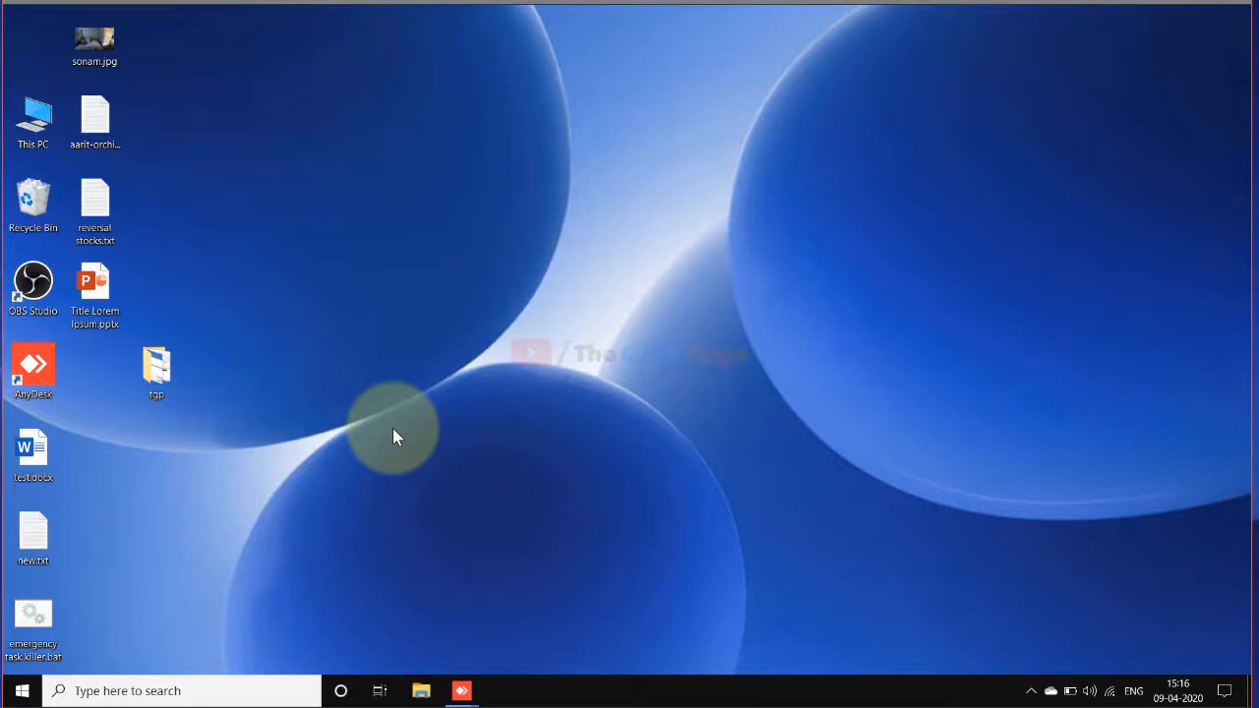
Search 'po' in Windows Search and launch PowerPoint from the results
left_click(95, 285)
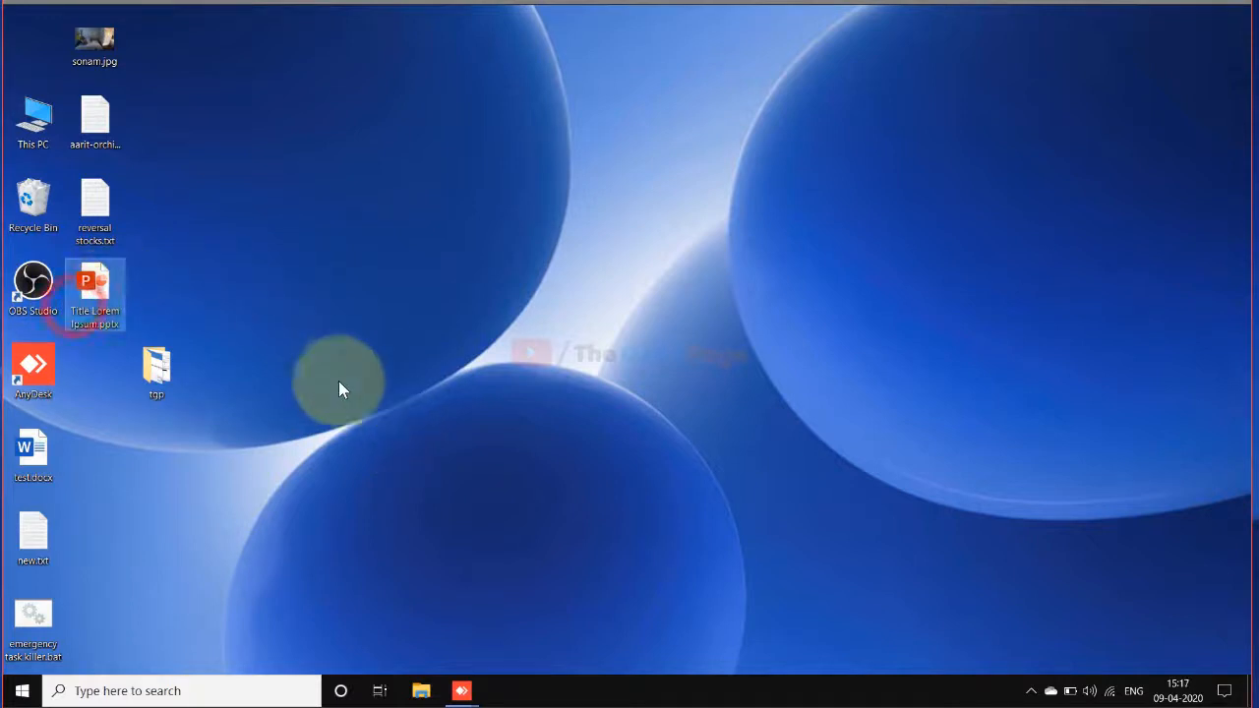
mouse_move(357, 372)
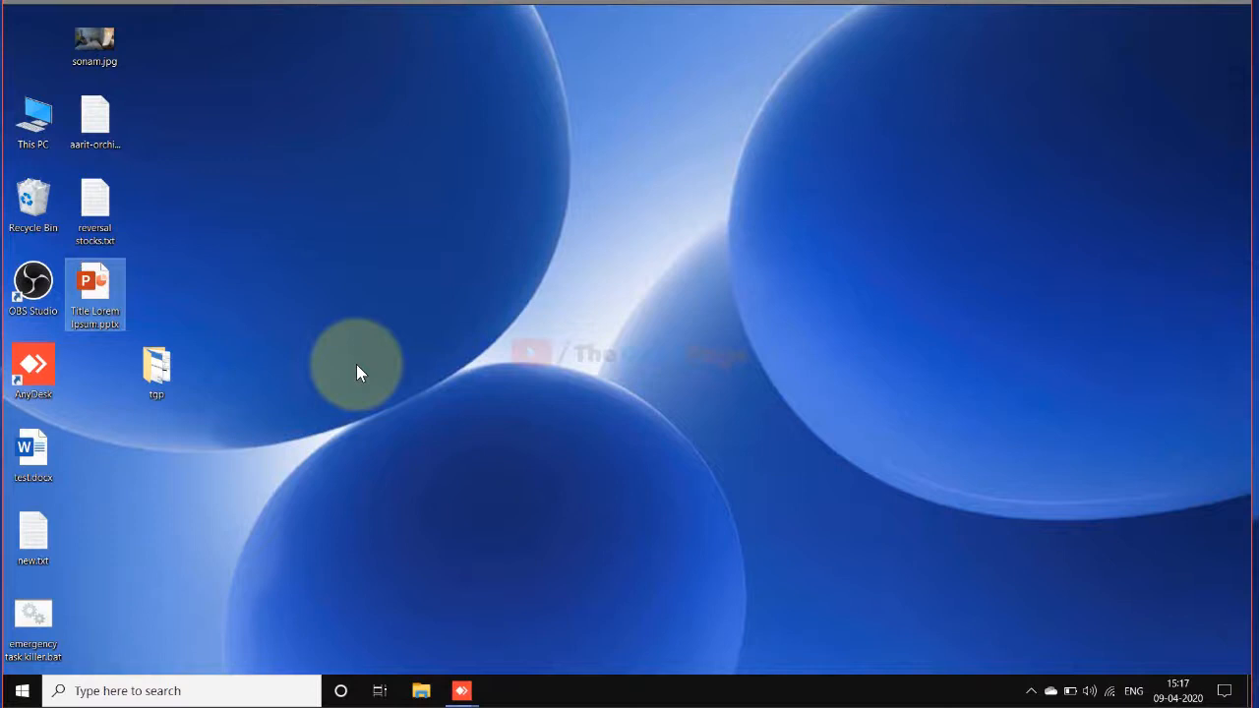
mouse_move(118, 659)
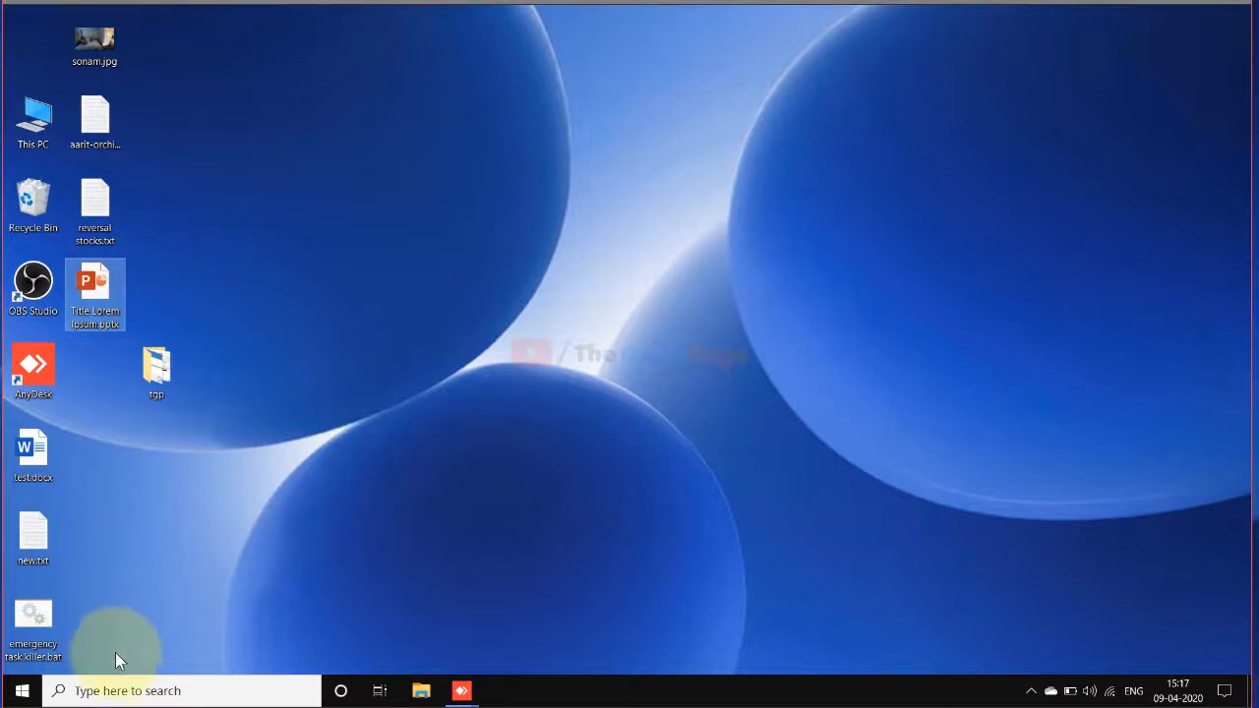
type("powerpoint")
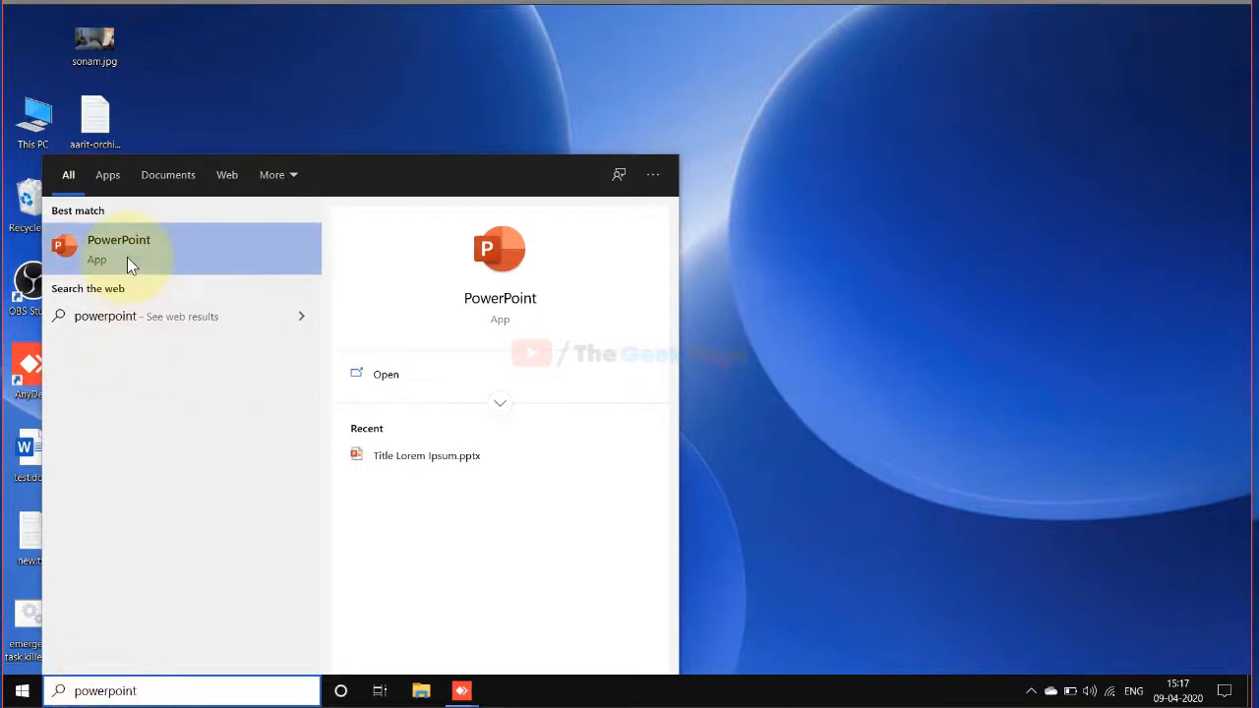
left_click(118, 248)
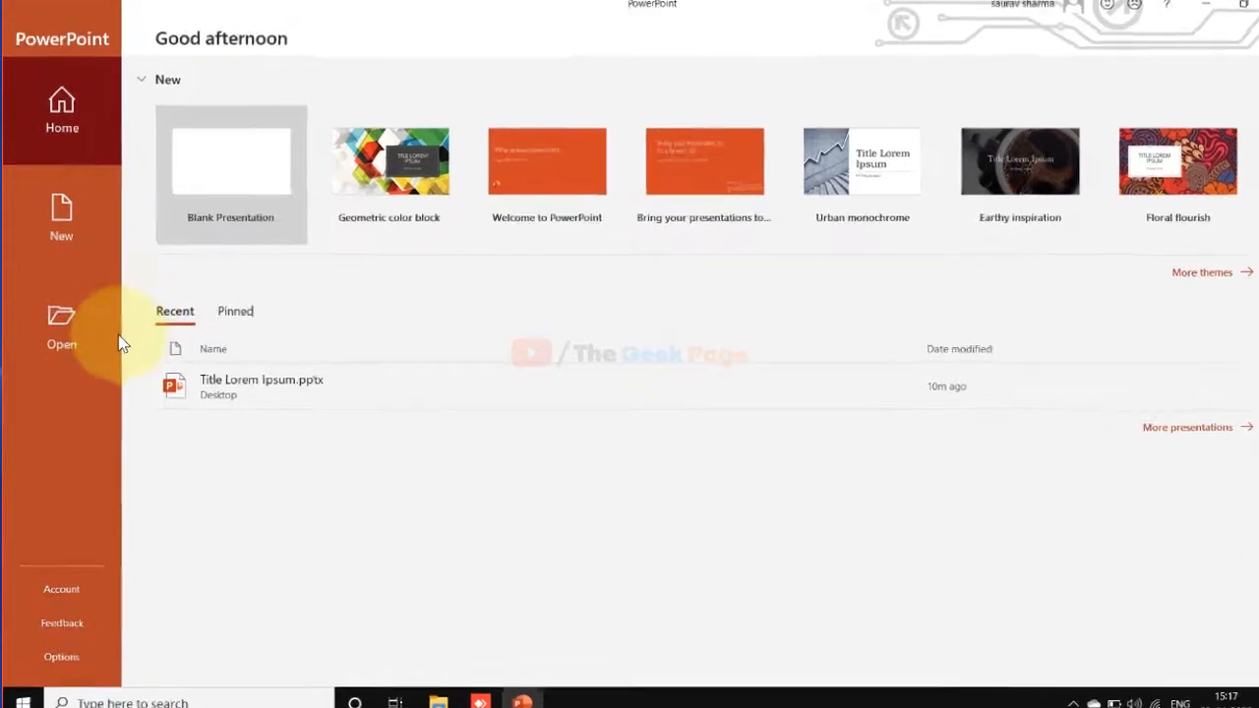
Browse to Desktop and open Title Lorem Ipsum.pptx using Open and Repair
left_click(61, 325)
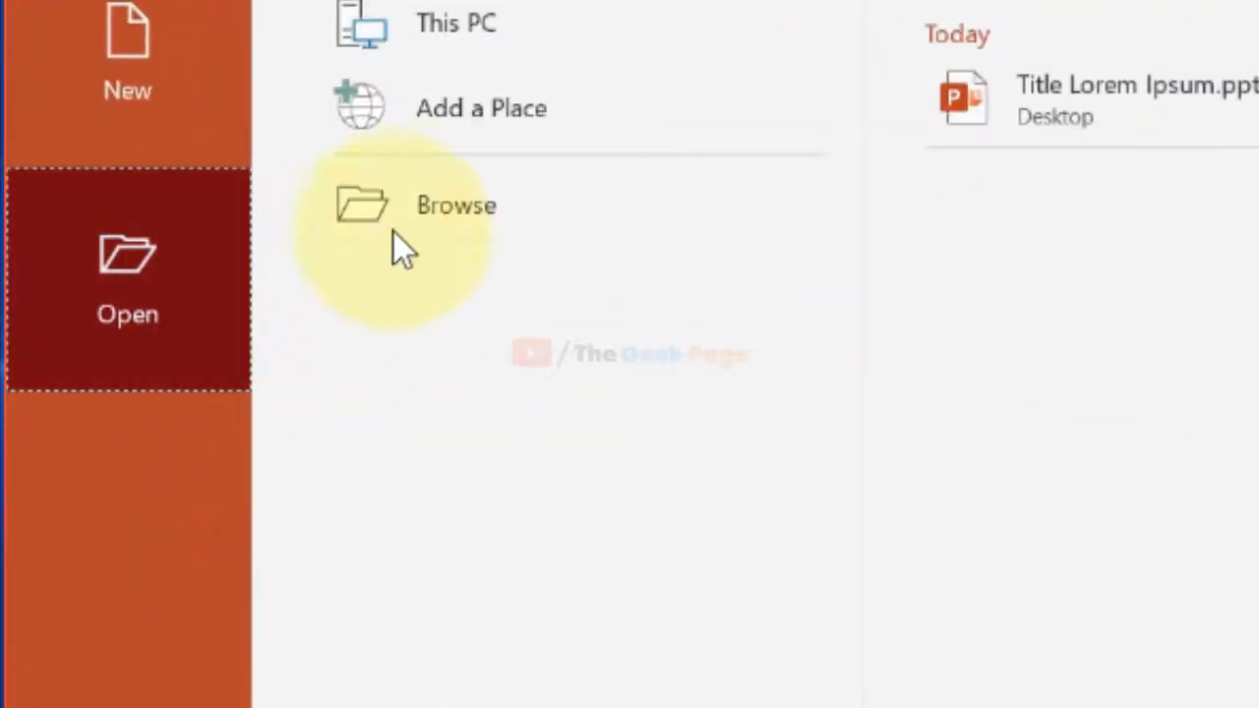
left_click(456, 204)
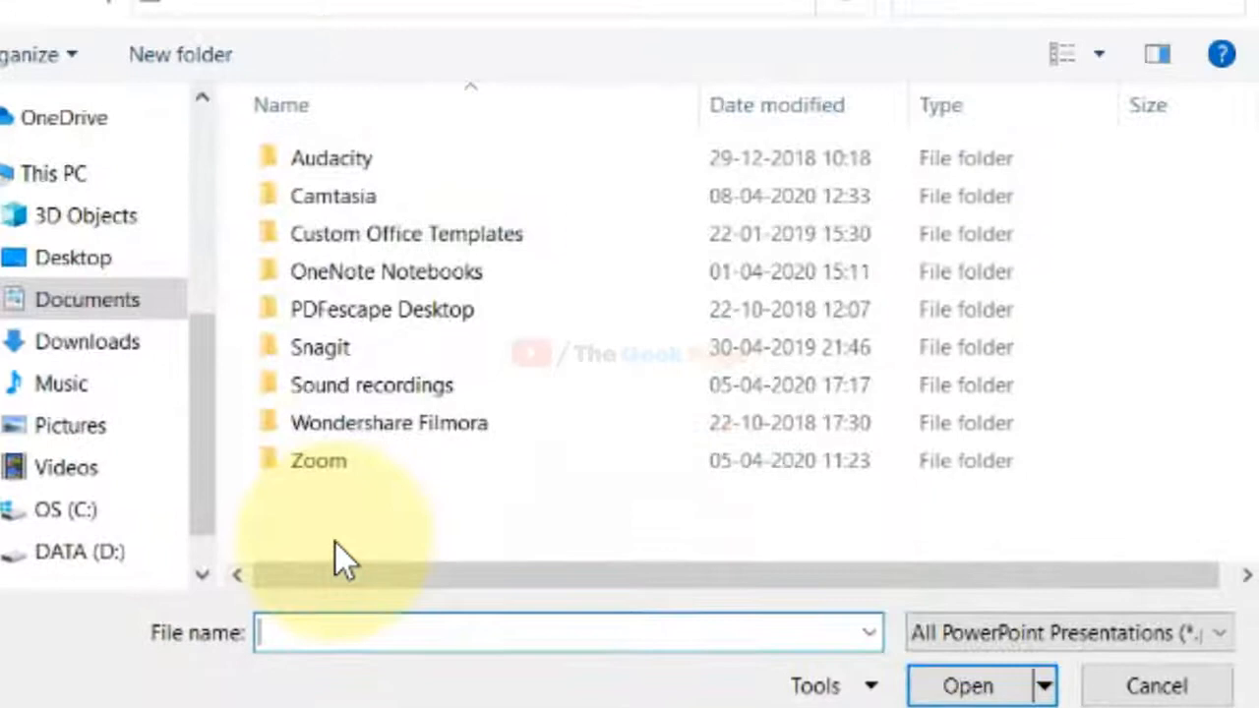
left_click(73, 258)
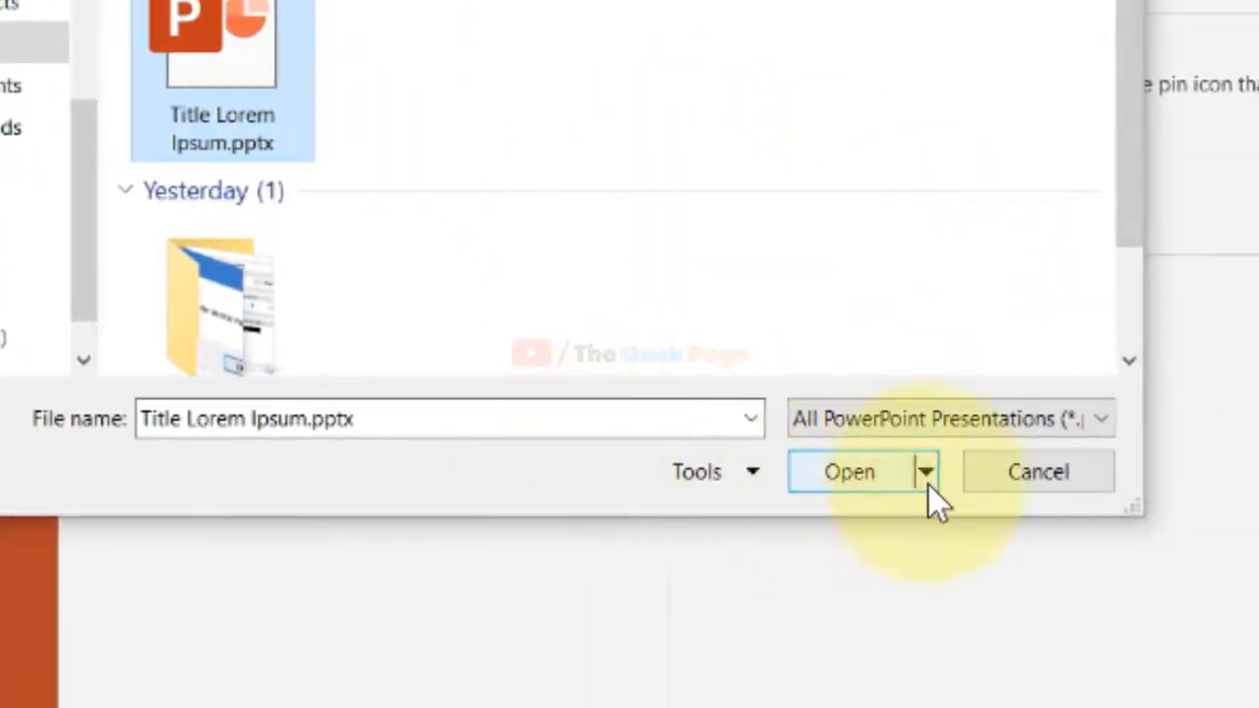
left_click(922, 471)
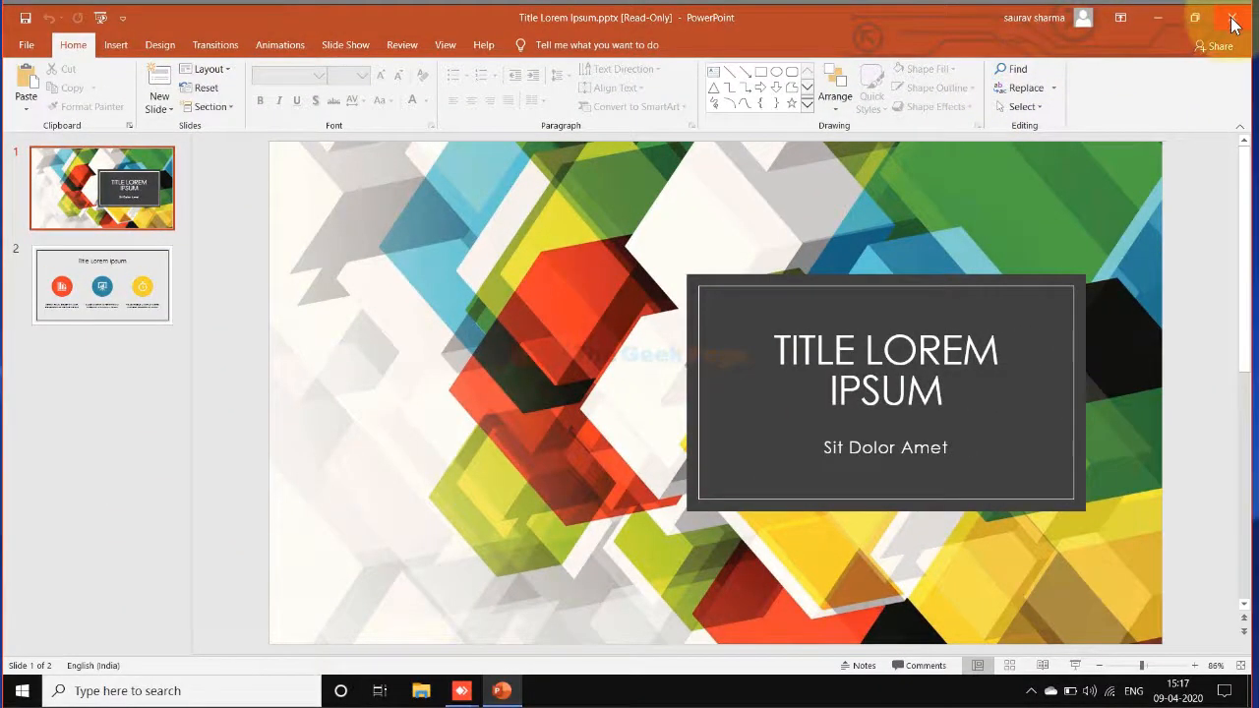
Close PowerPoint, then relaunch it by searching 'power' in Windows Search
left_click(1232, 17)
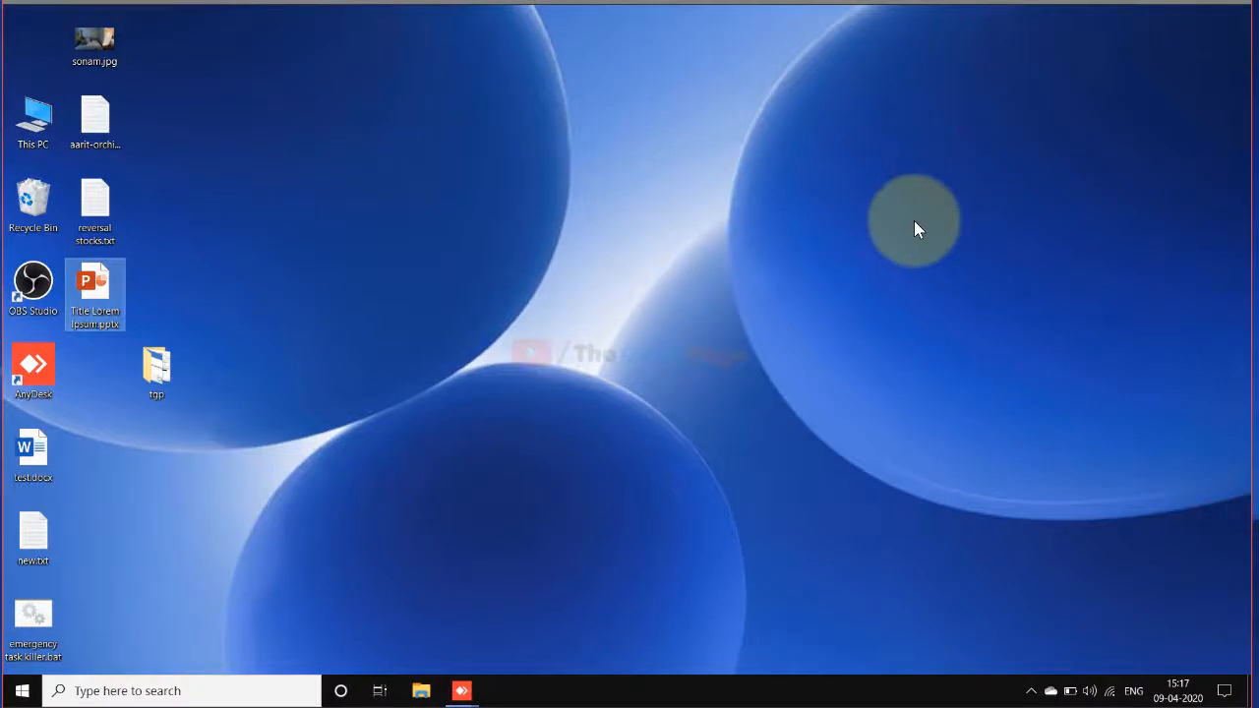
mouse_move(812, 273)
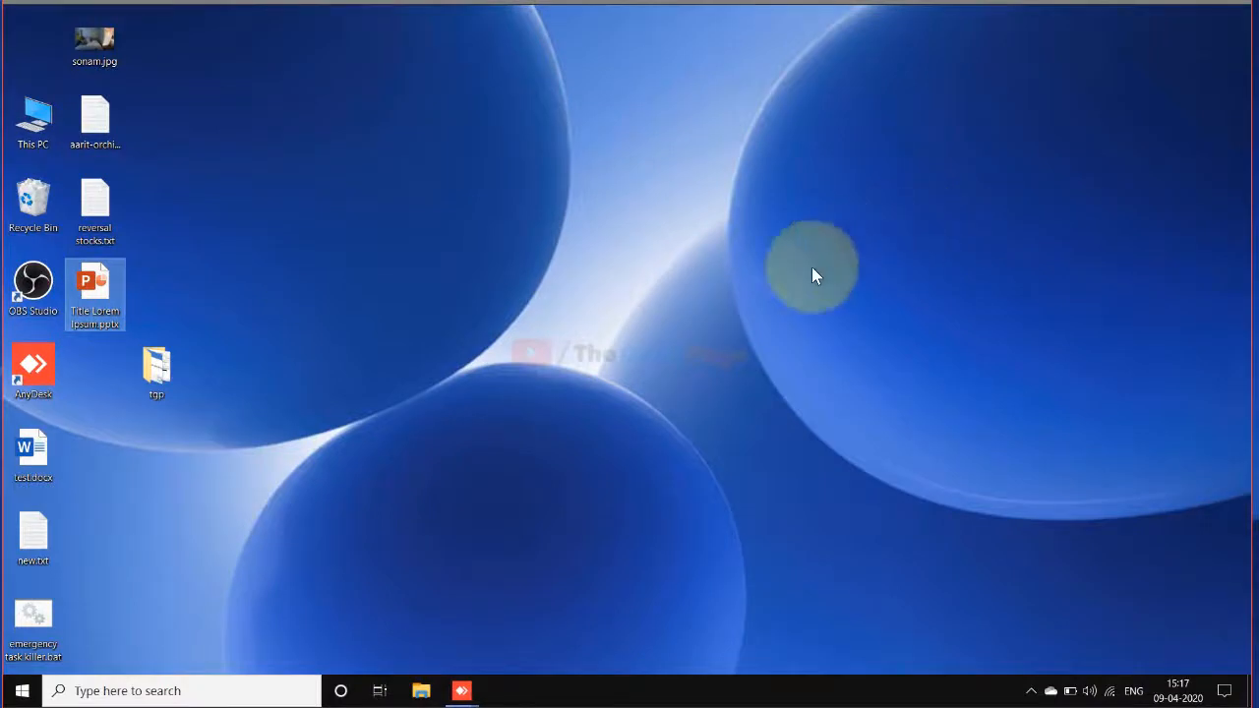
mouse_move(295, 526)
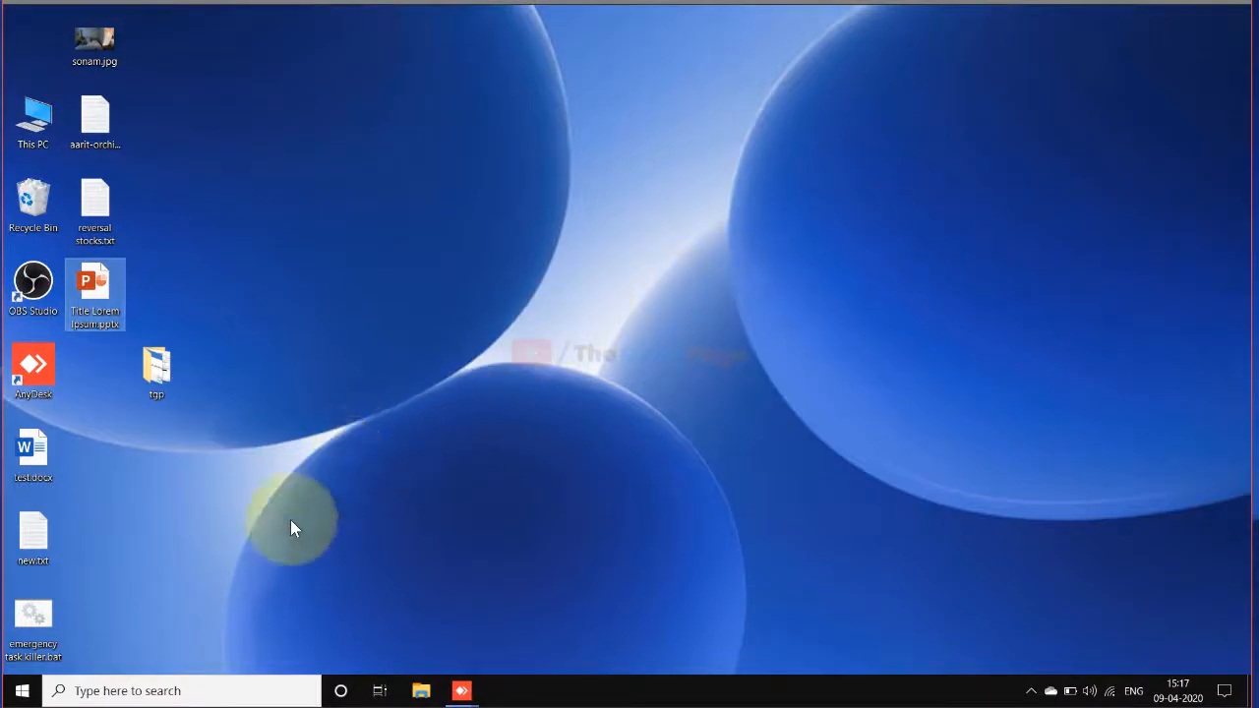
left_click(128, 690)
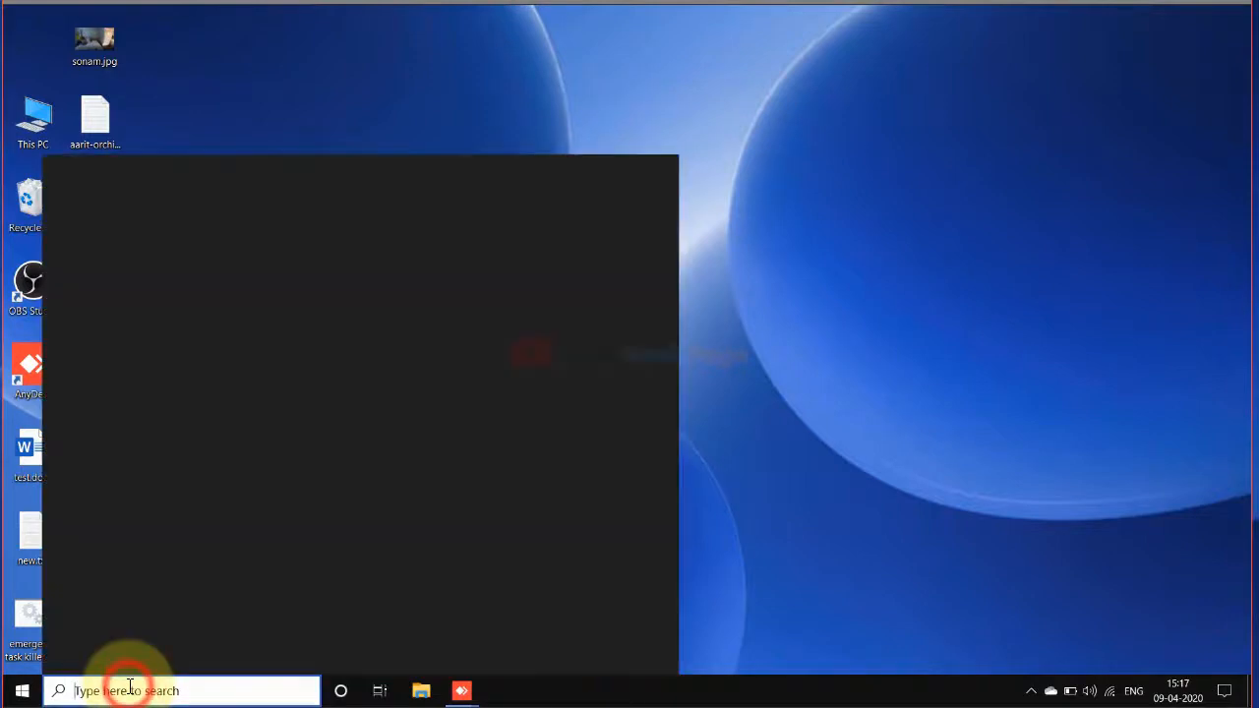
type("power")
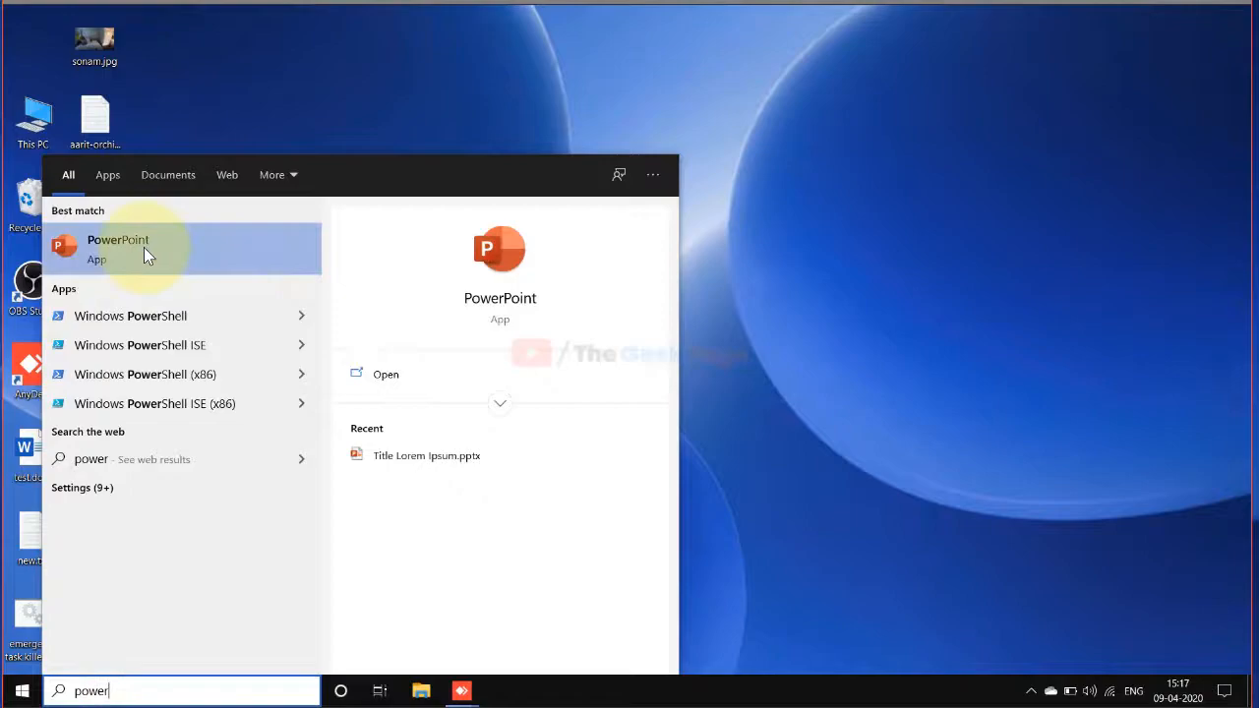
left_click(118, 248)
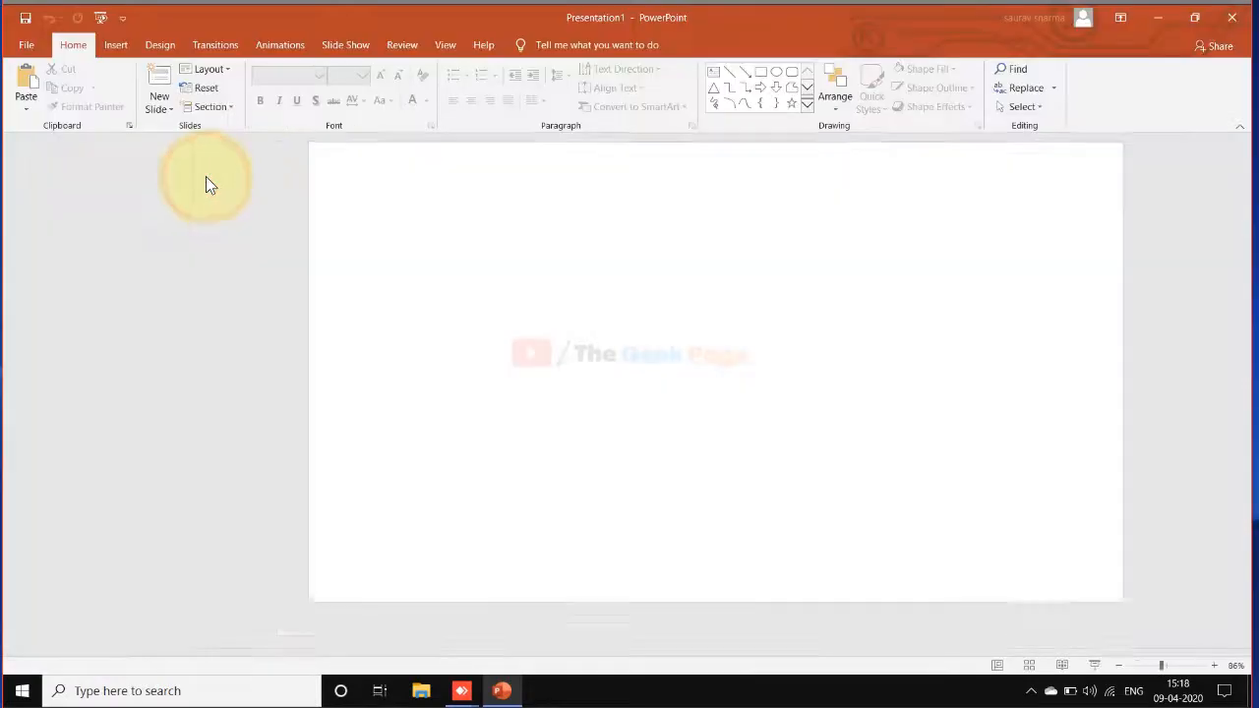
Add a first slide to Presentation1 and show the New Slide layout options
left_click(158, 87)
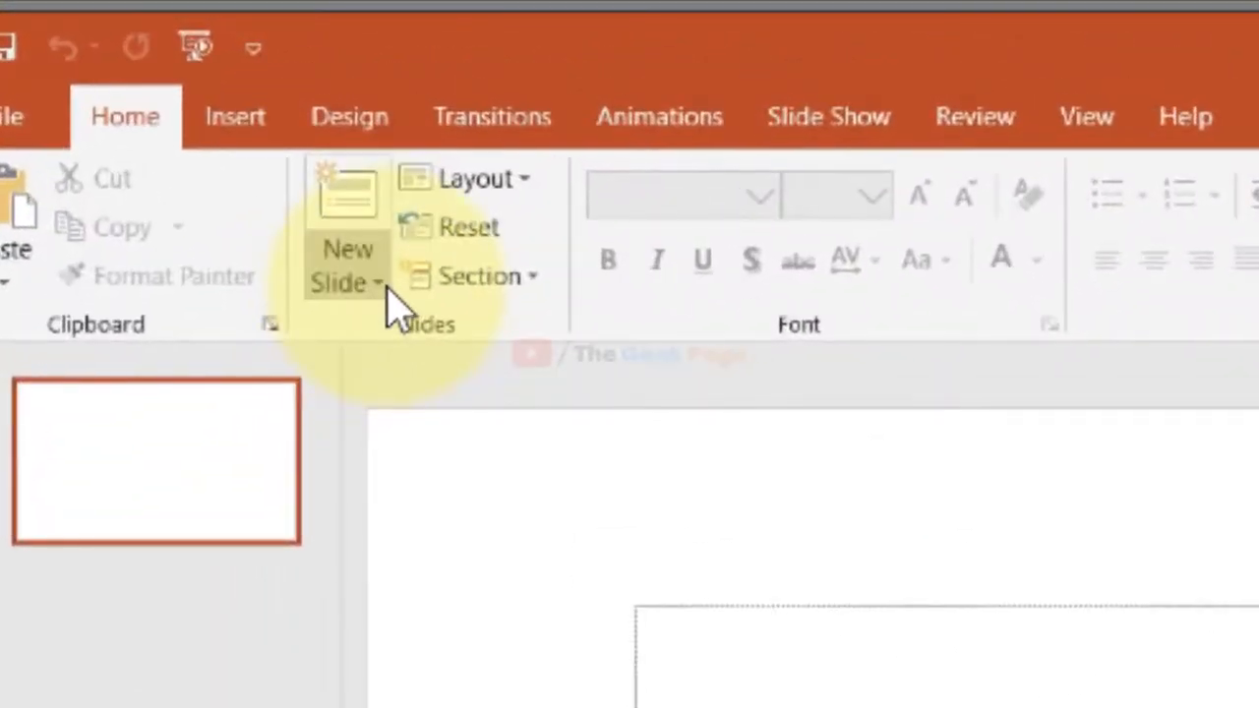
mouse_move(349, 266)
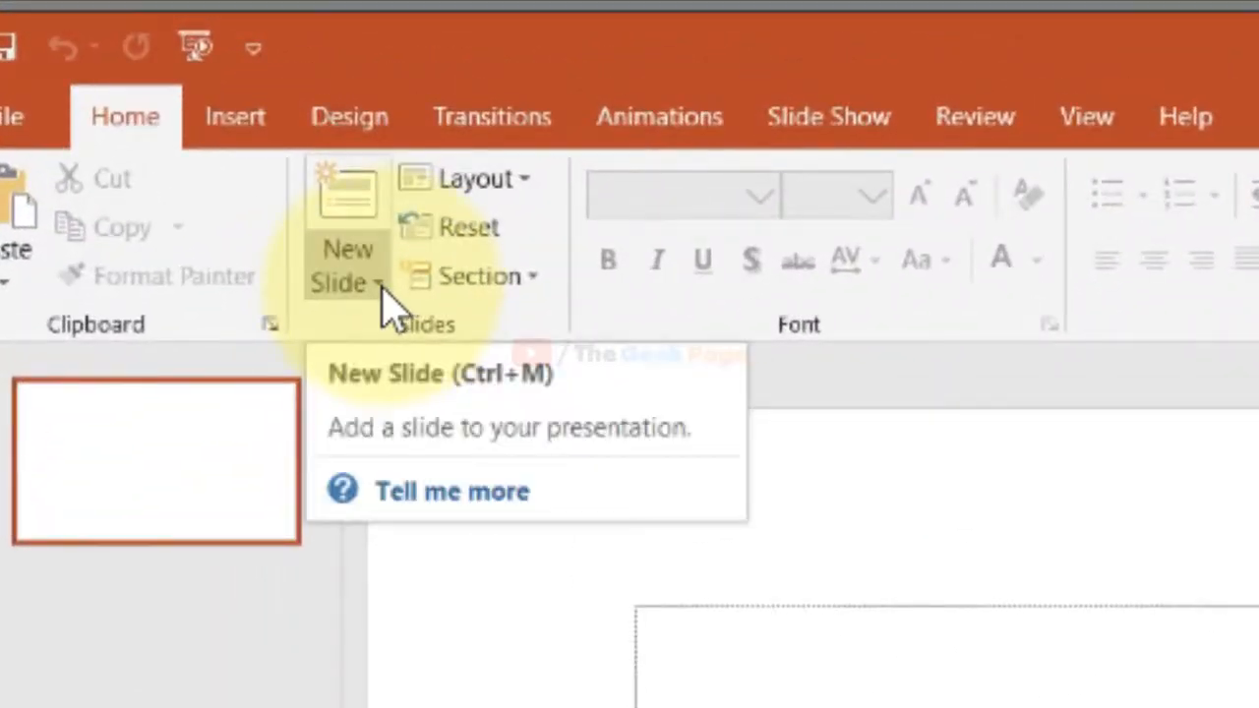
left_click(377, 285)
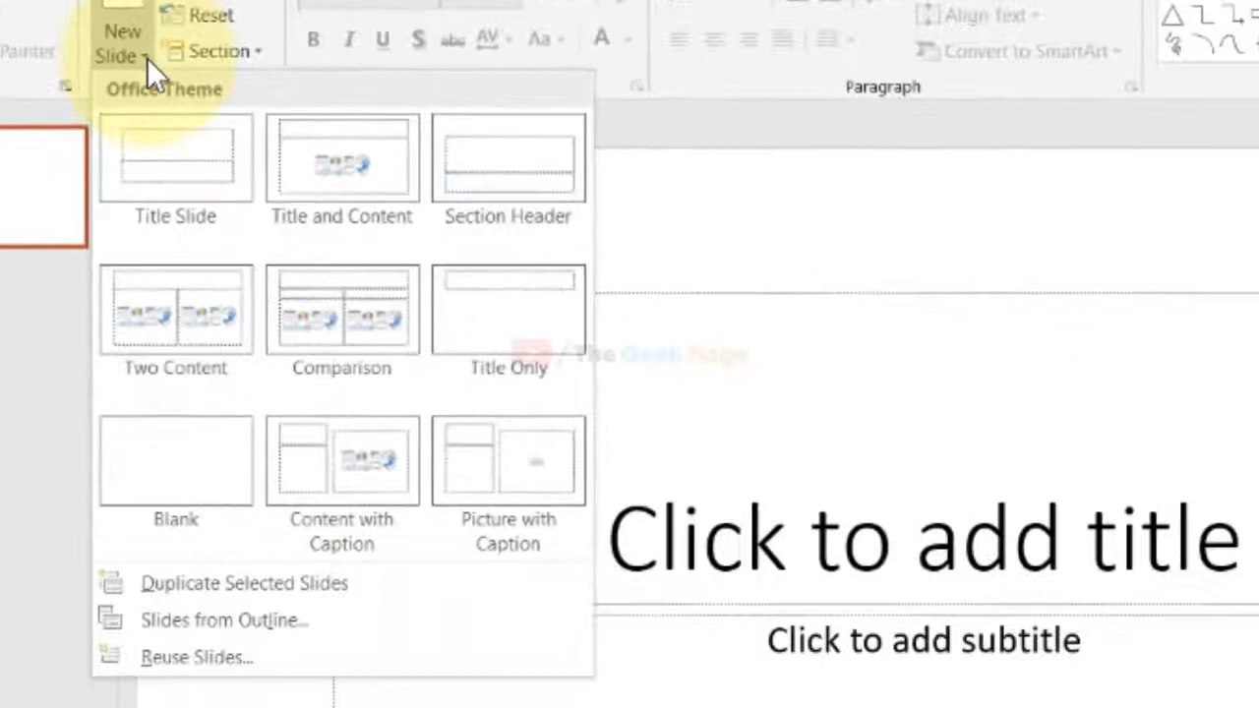
mouse_move(152, 89)
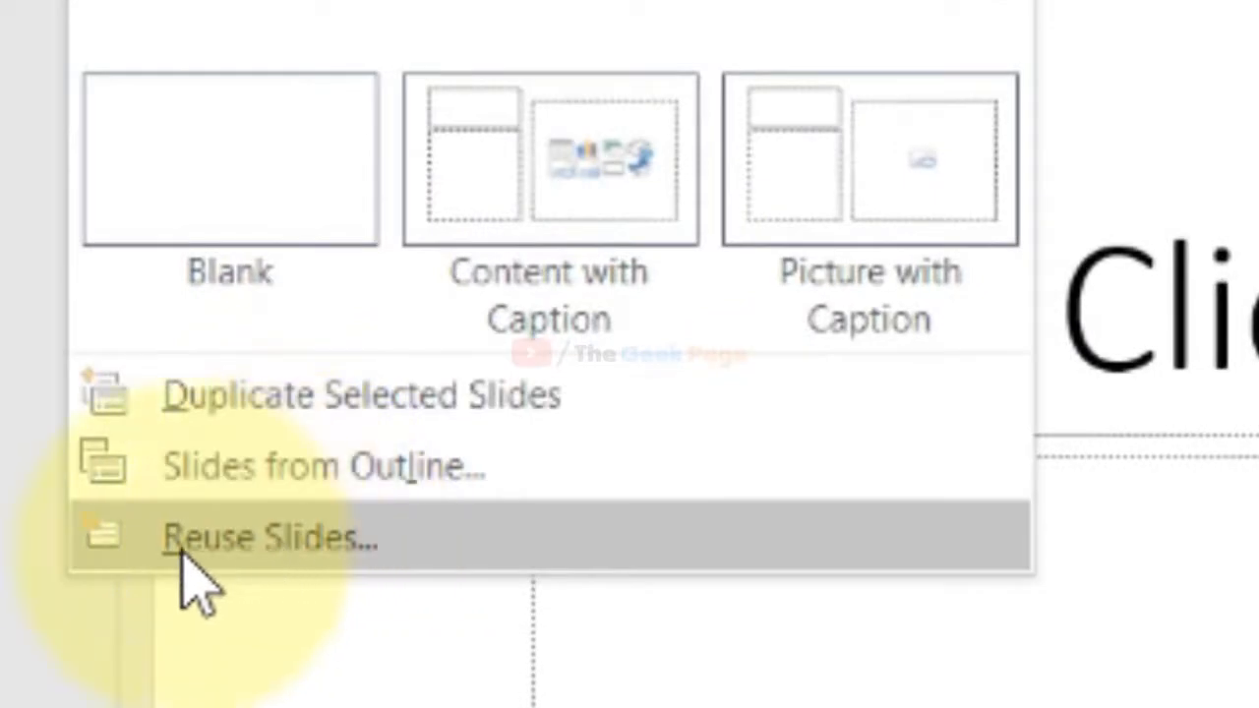
mouse_move(368, 570)
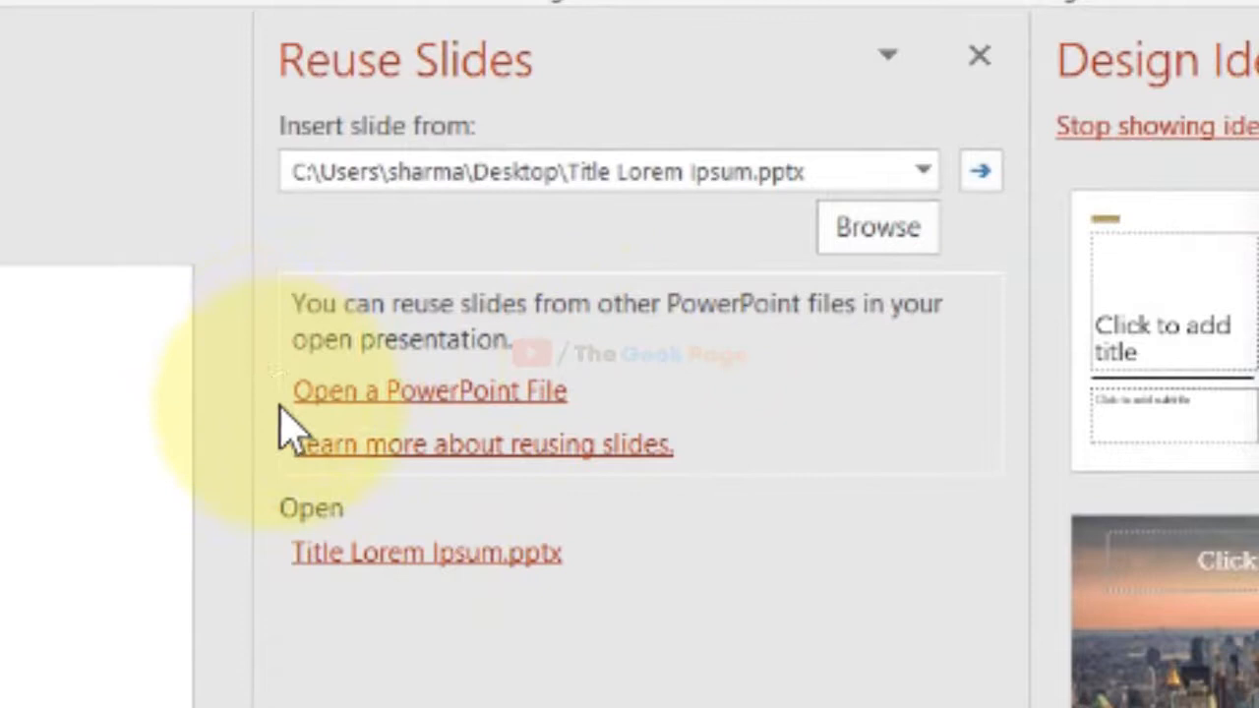
mouse_move(531, 398)
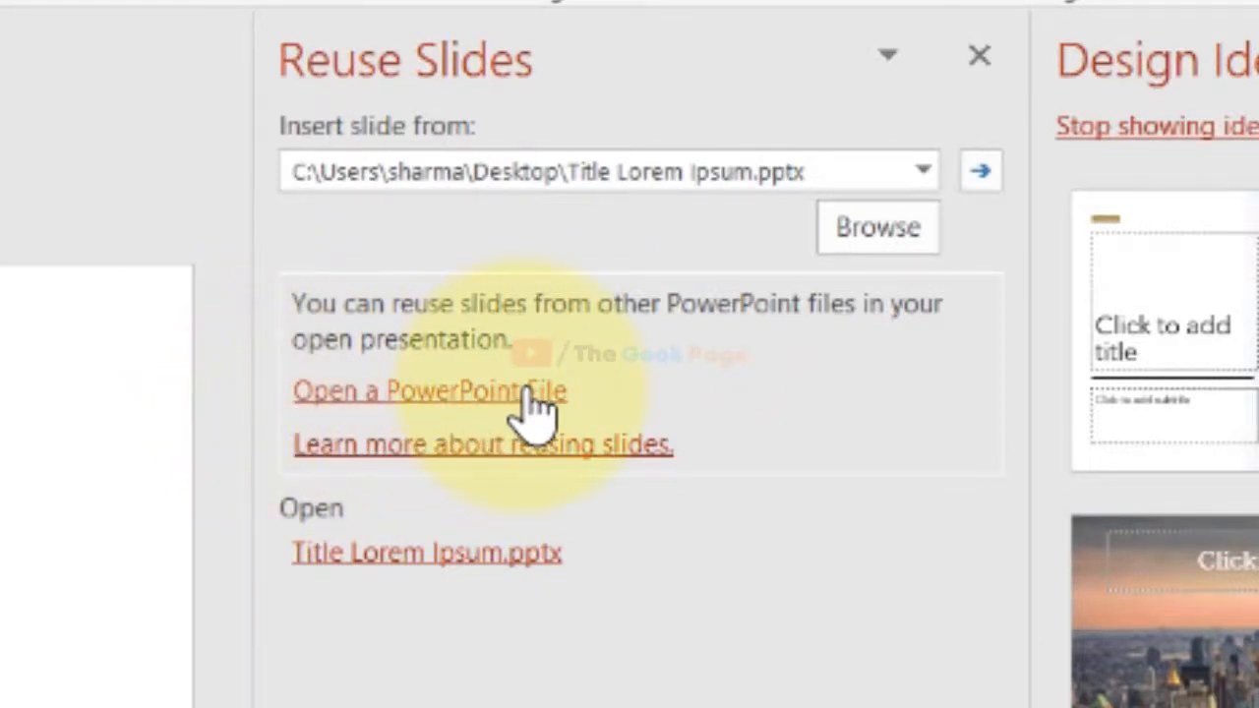
Reuse slides from Desktop Title Lorem Ipsum.pptx, inserting the title and three-icon slides
left_click(430, 391)
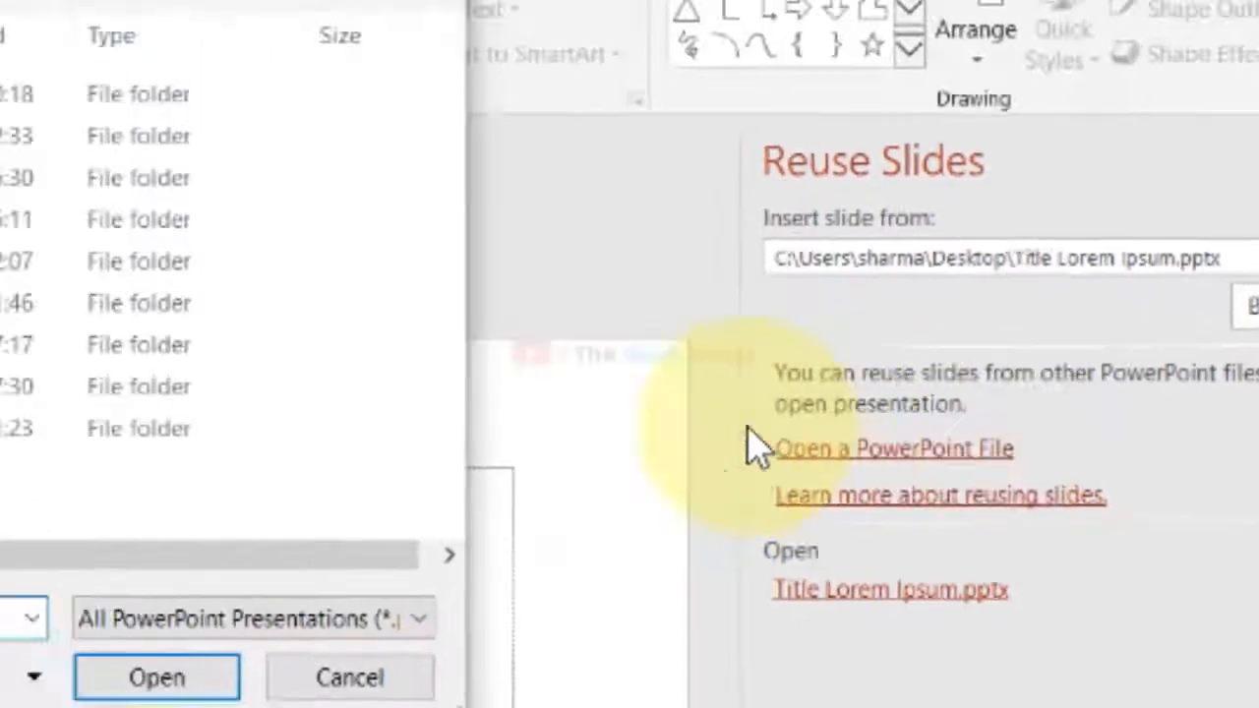
left_click(893, 448)
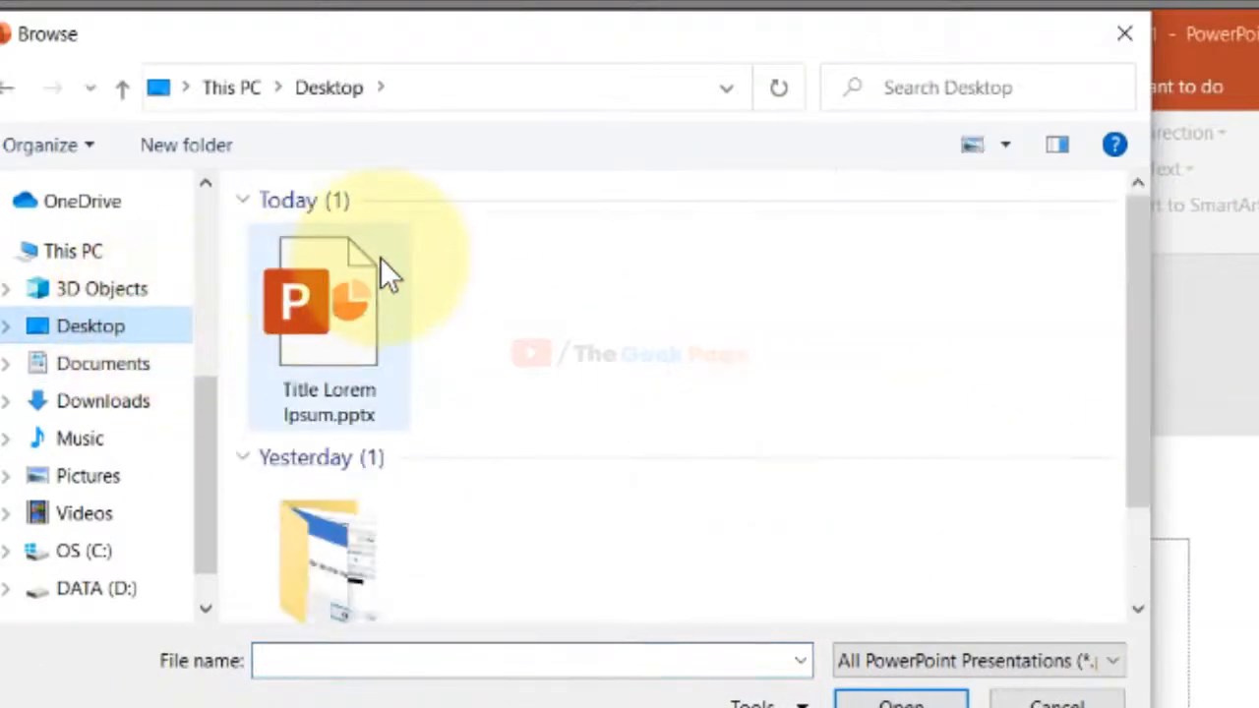
left_click(329, 300)
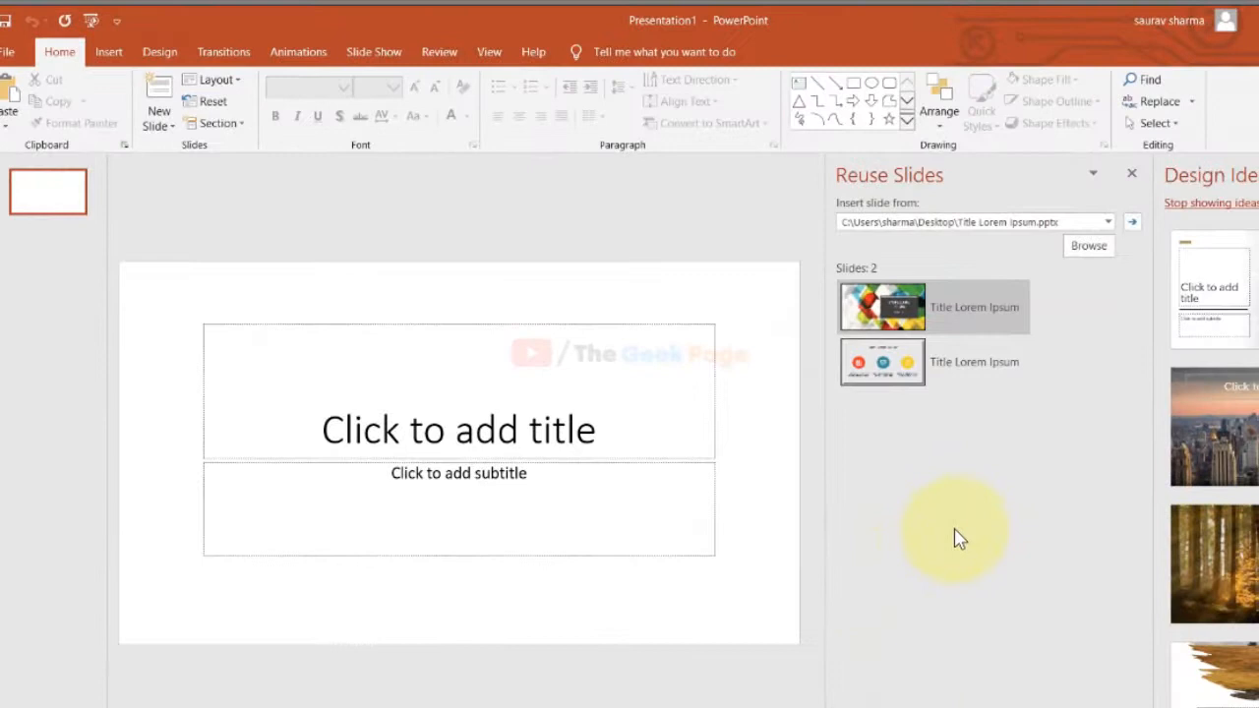
left_click(881, 306)
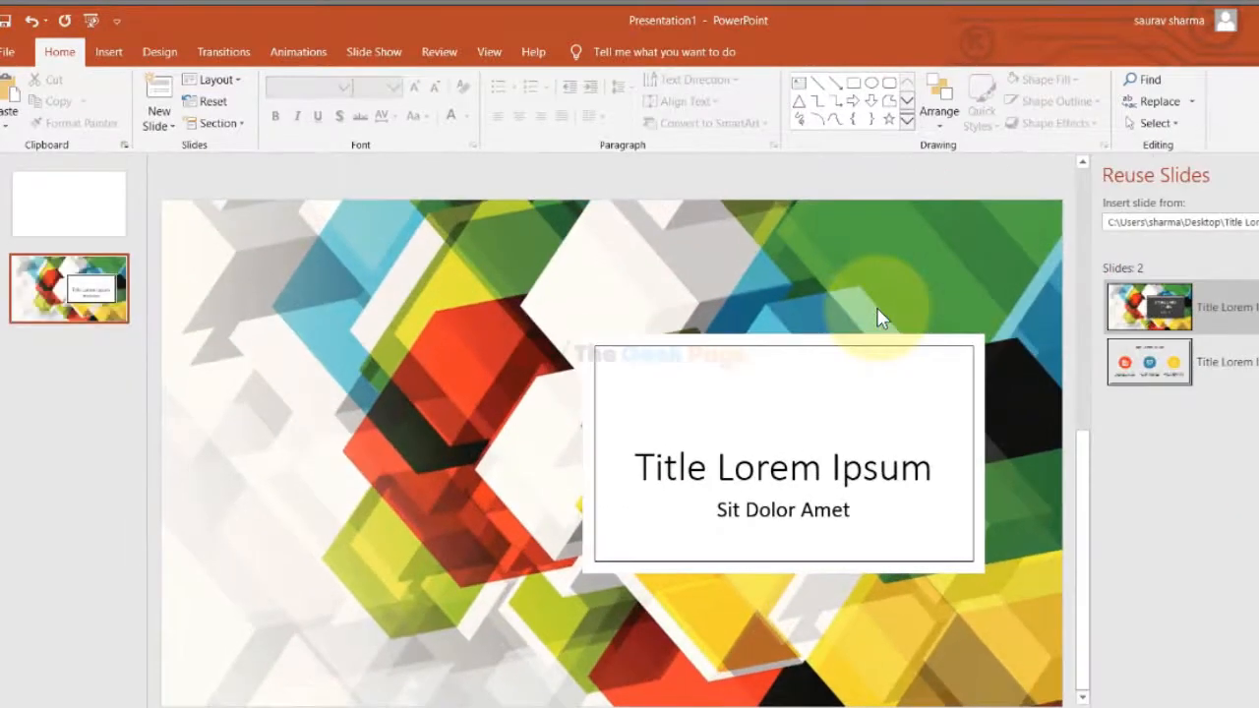
mouse_move(792, 489)
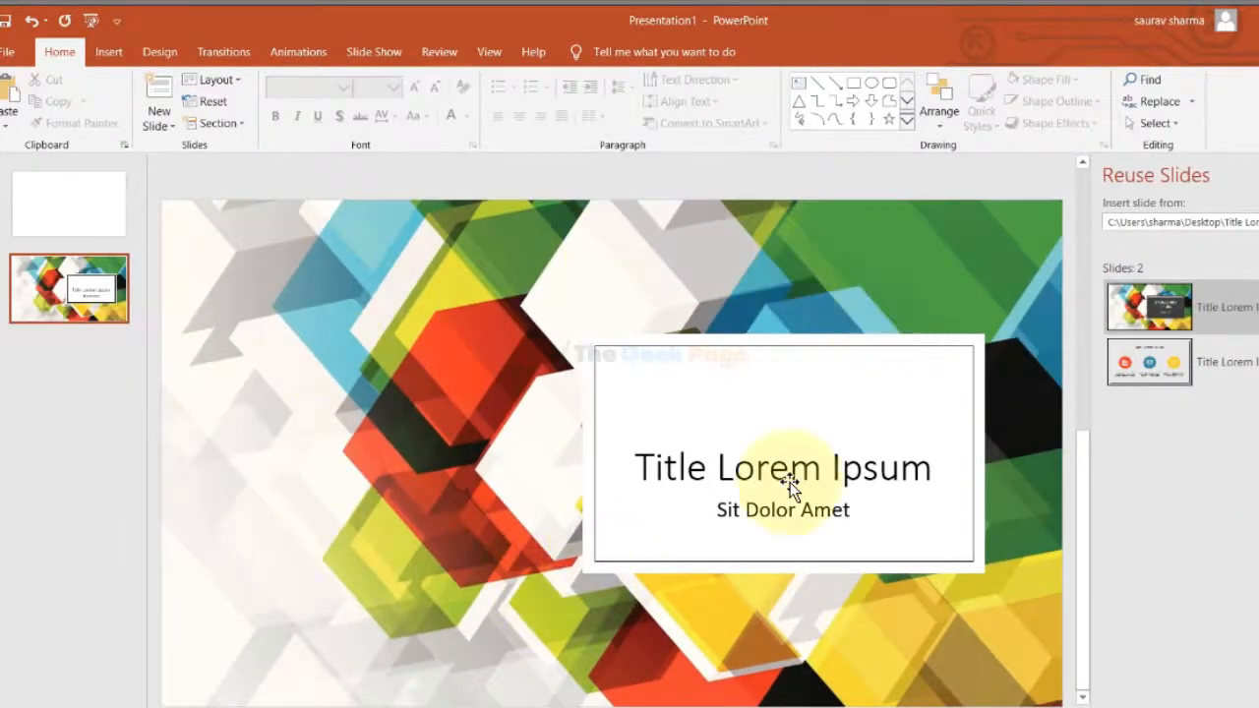
left_click(1148, 362)
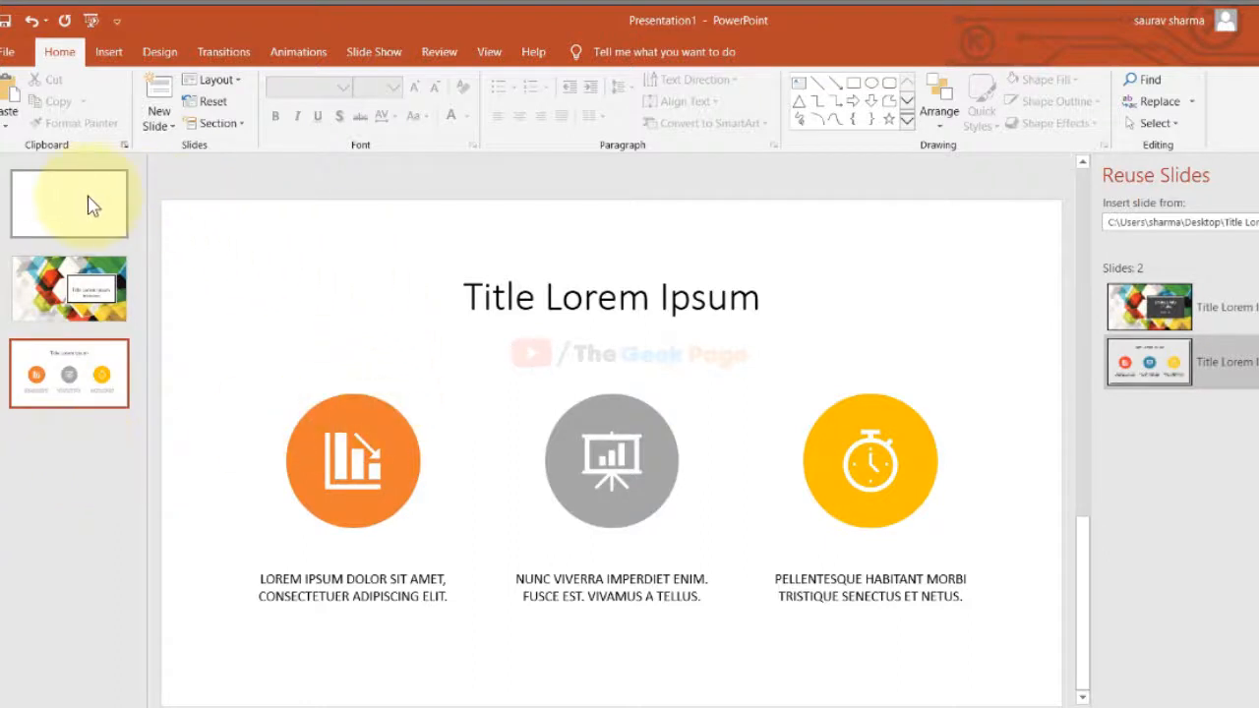
right_click(68, 202)
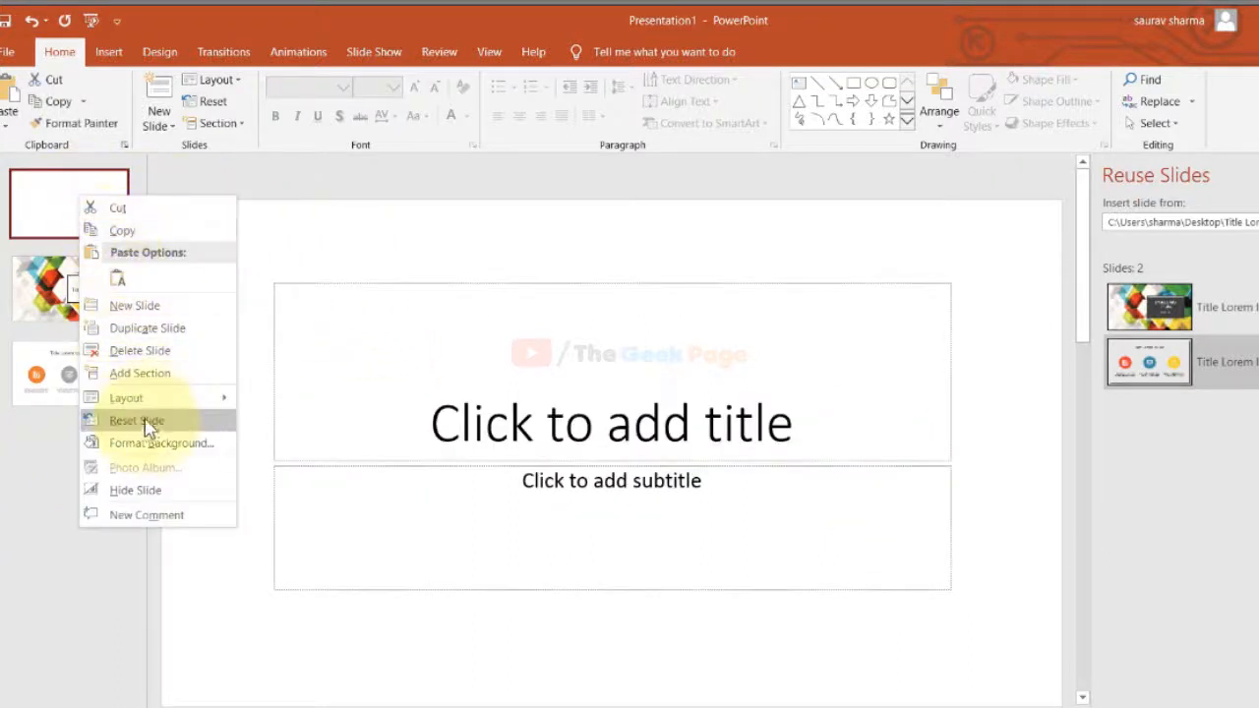
mouse_move(153, 351)
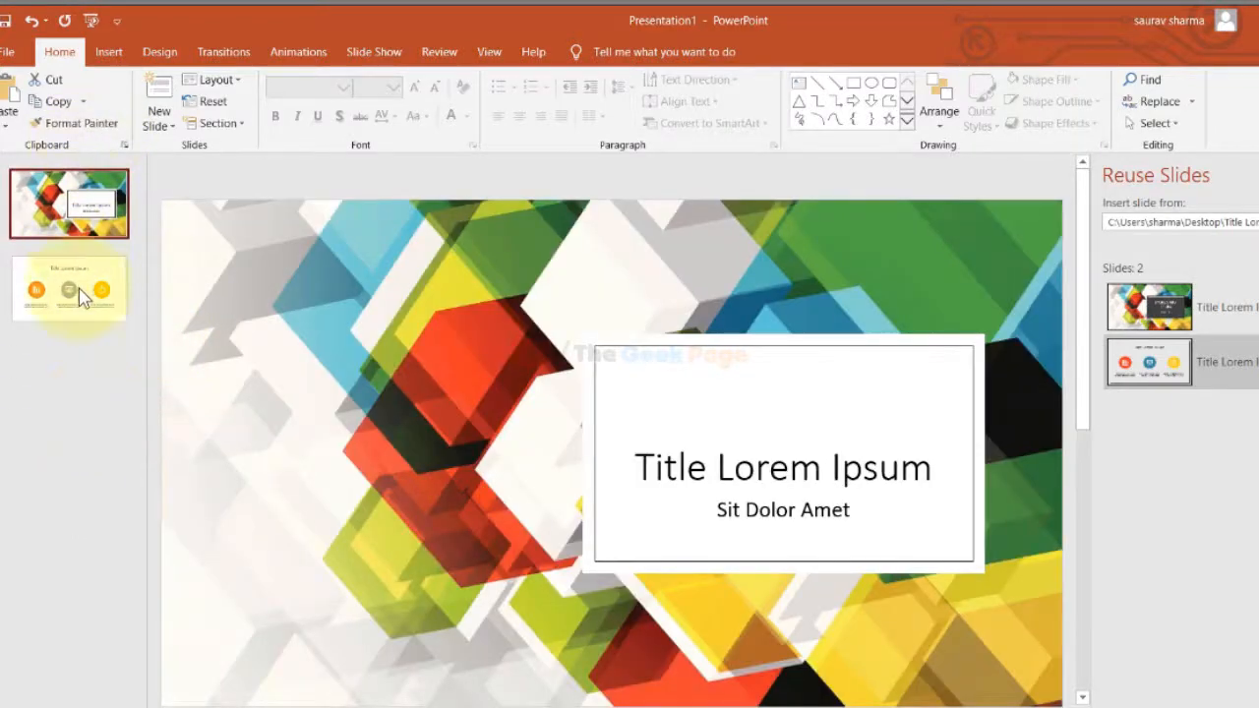
left_click(68, 203)
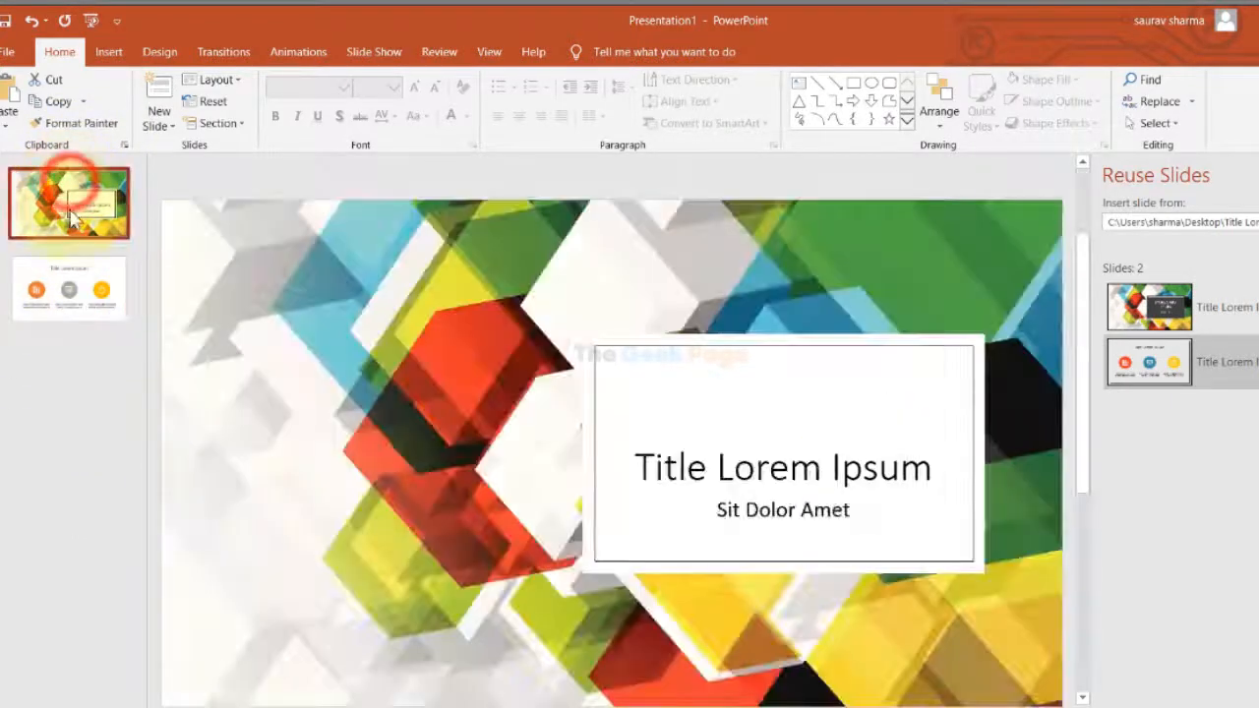
left_click(69, 288)
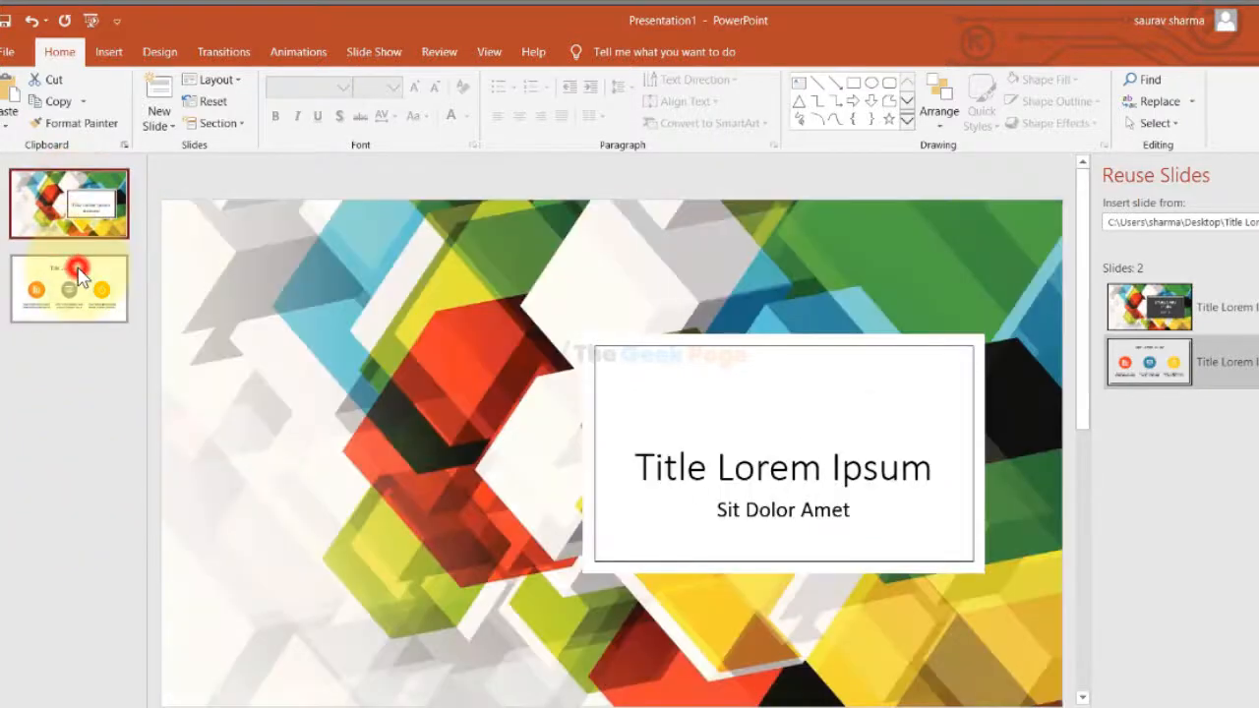
left_click(69, 288)
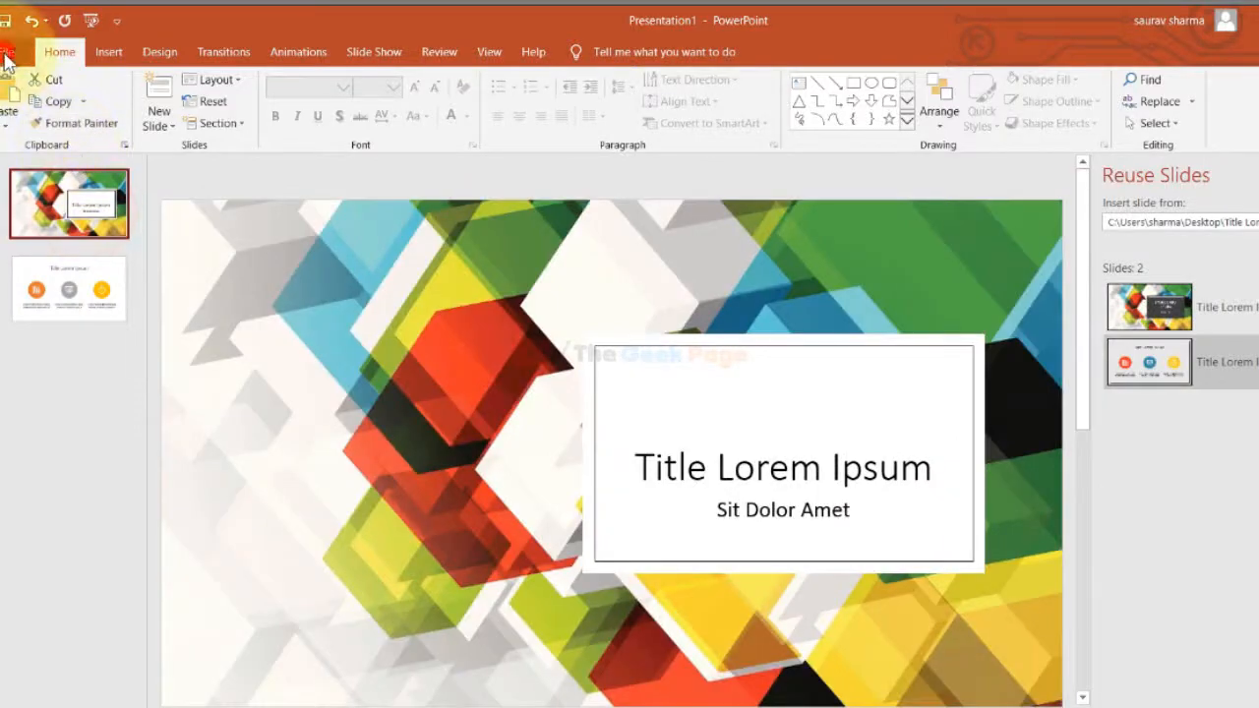
Save the deck as new-Title Lorem Ipsum.pptx in the Documents folder
left_click(8, 51)
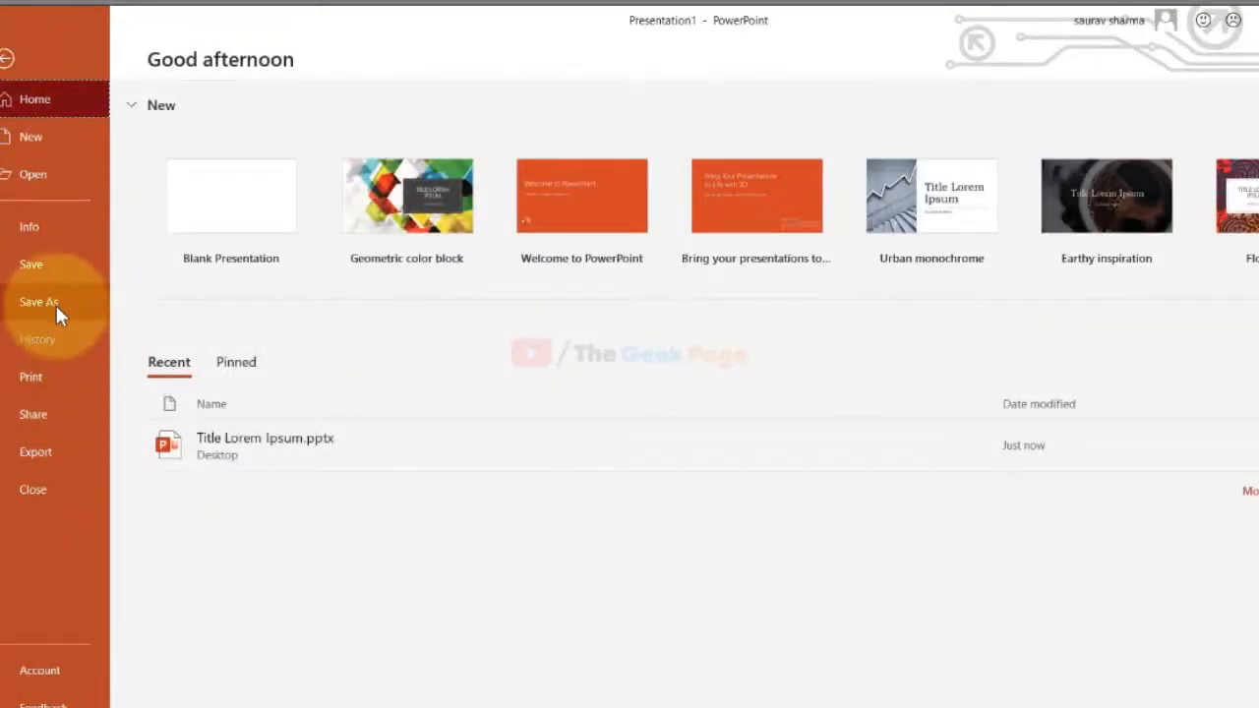
left_click(39, 302)
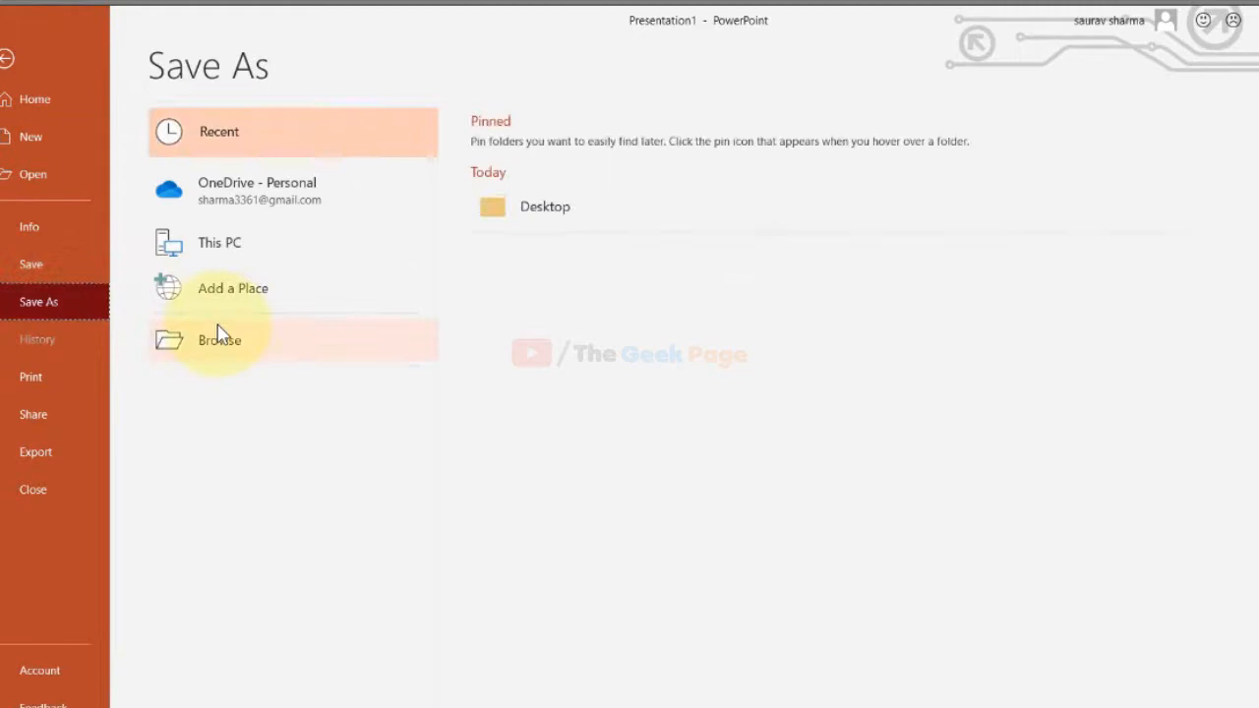
left_click(218, 339)
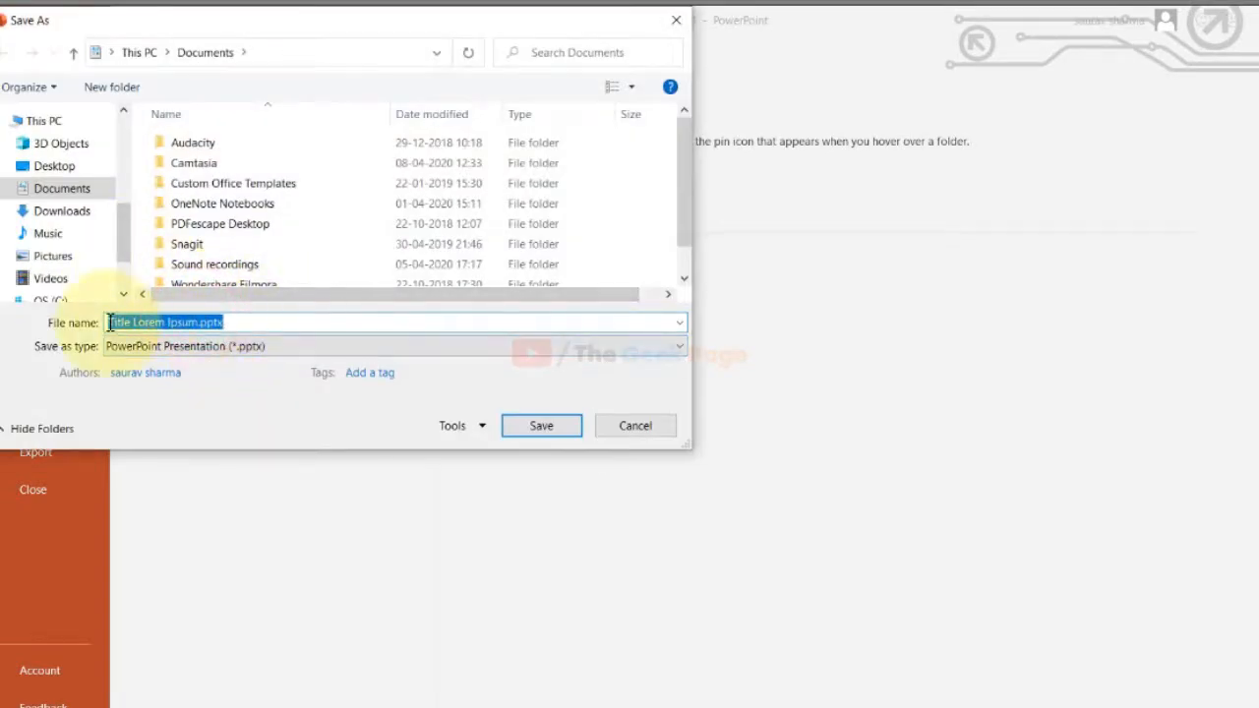
type("New")
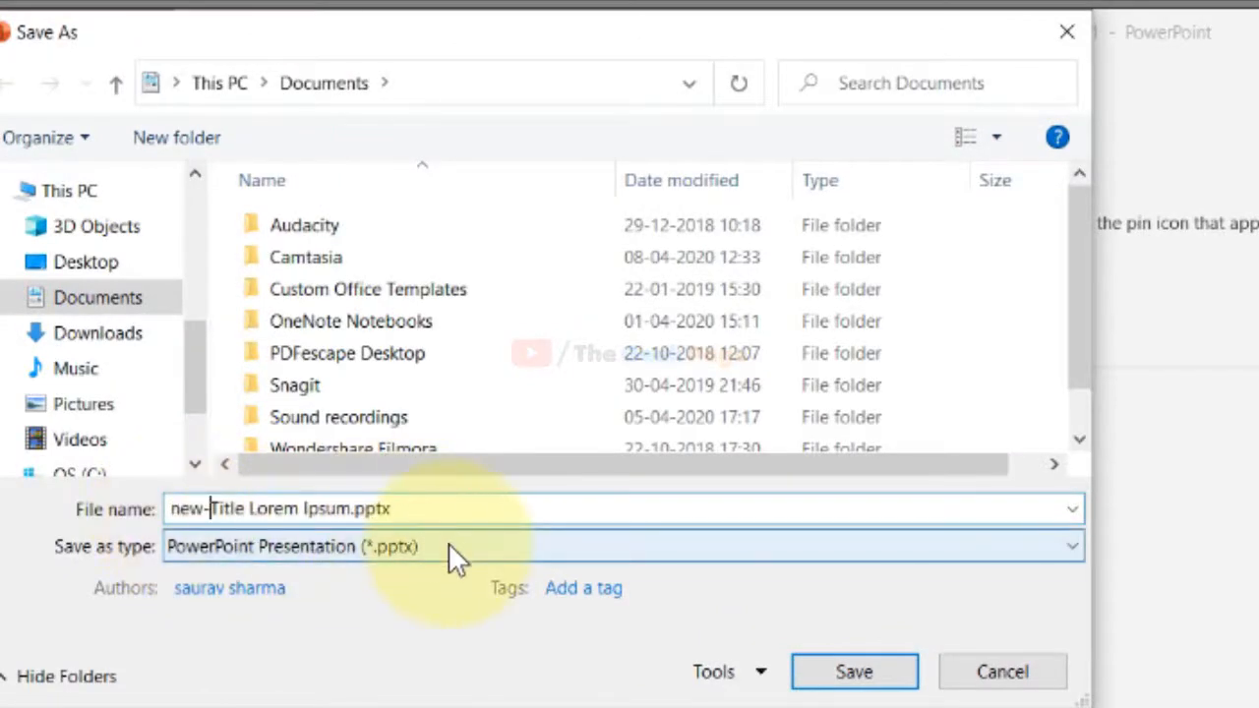
left_click(853, 671)
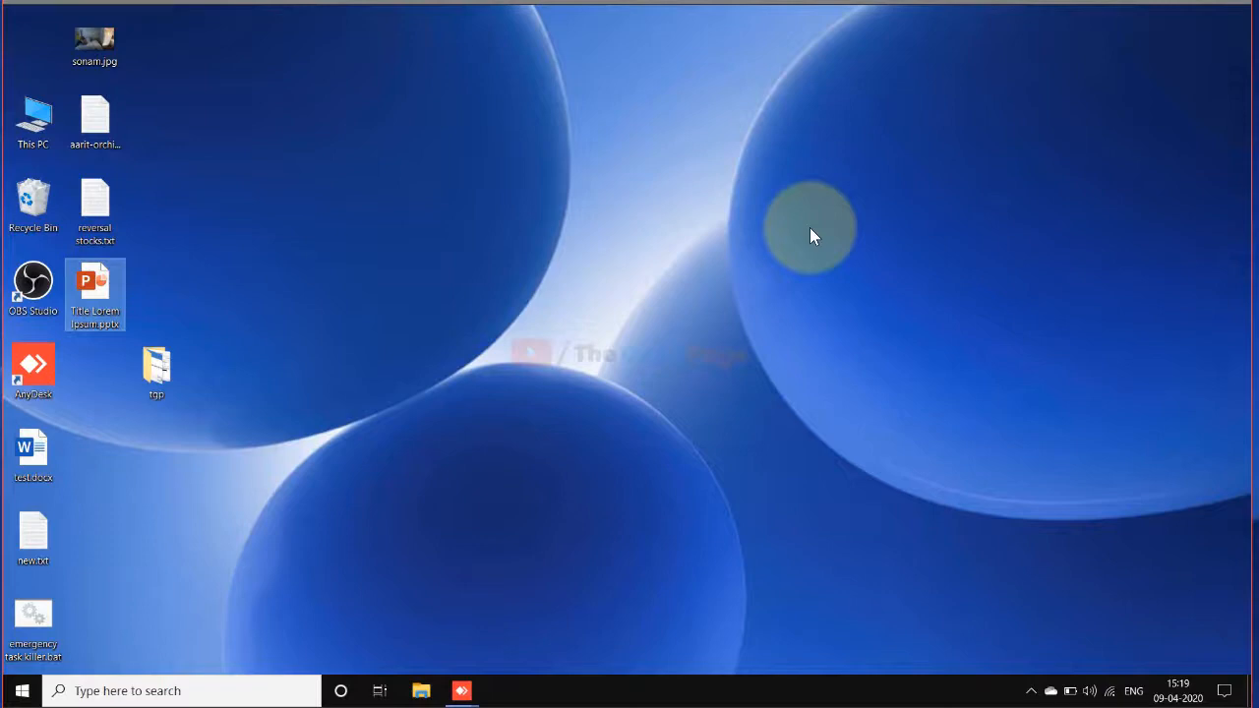
mouse_move(521, 369)
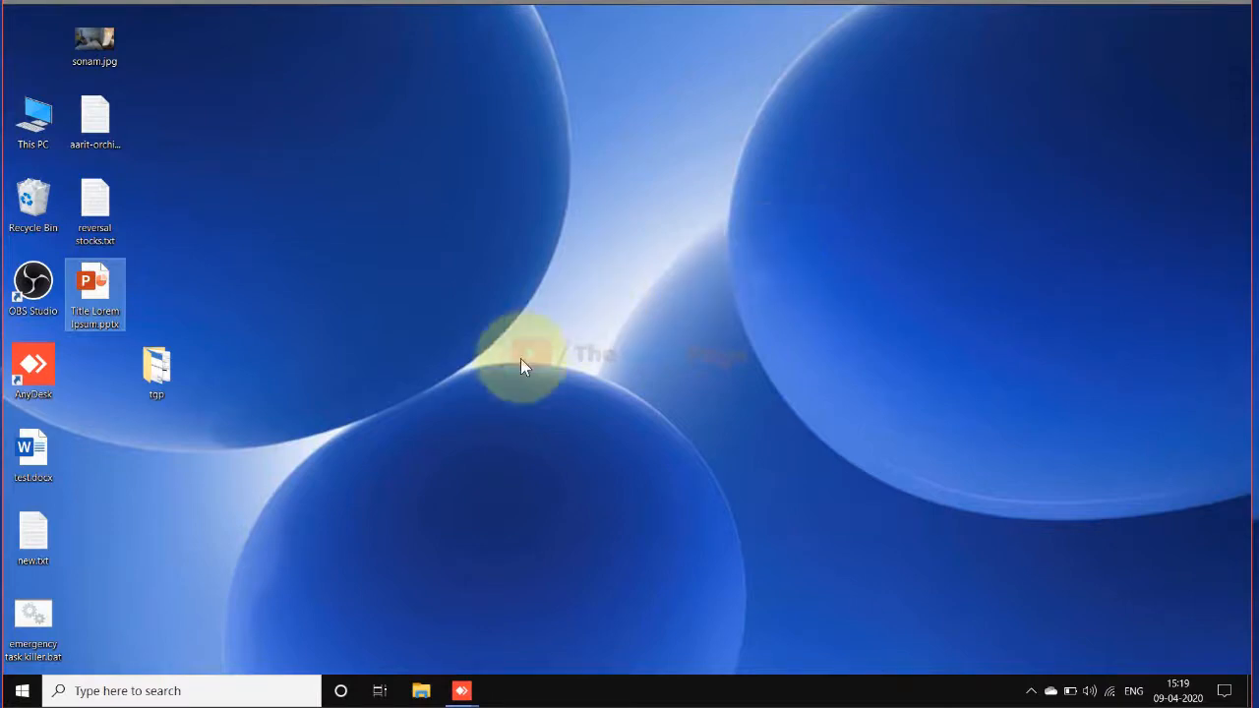
mouse_move(206, 526)
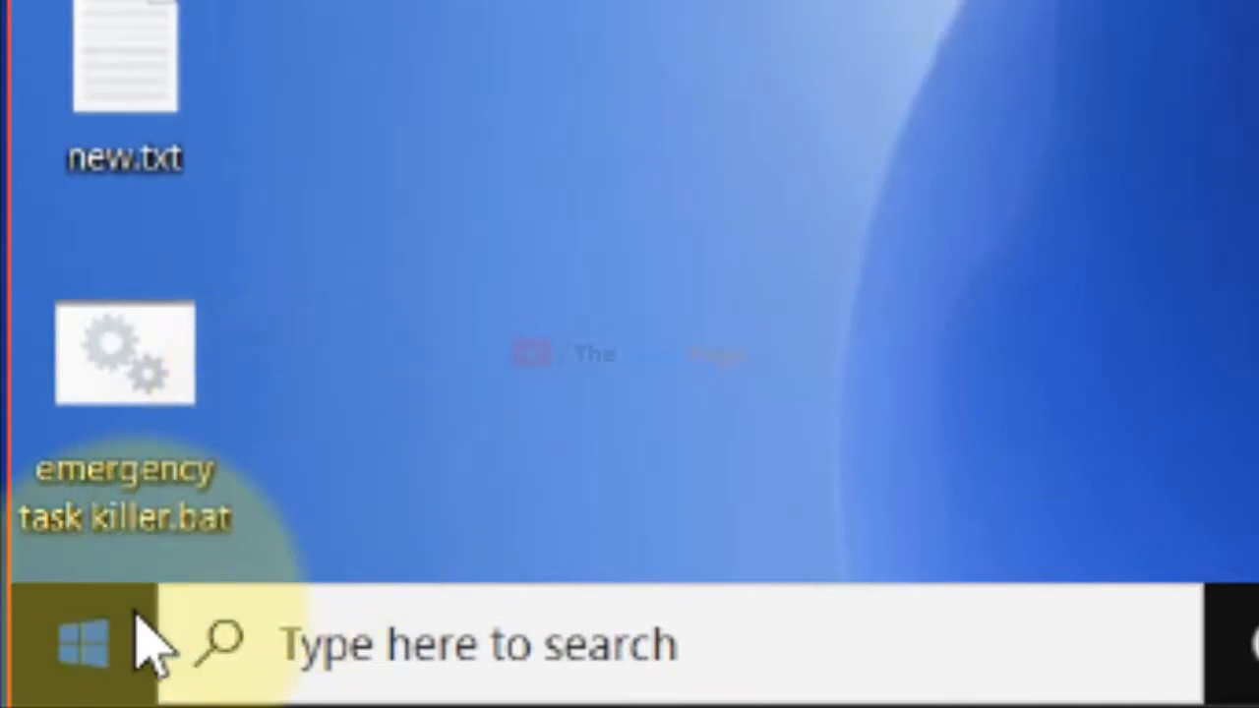
Run 'powerpnt /safe' from the Run box to launch PowerPoint in Safe Mode
right_click(83, 644)
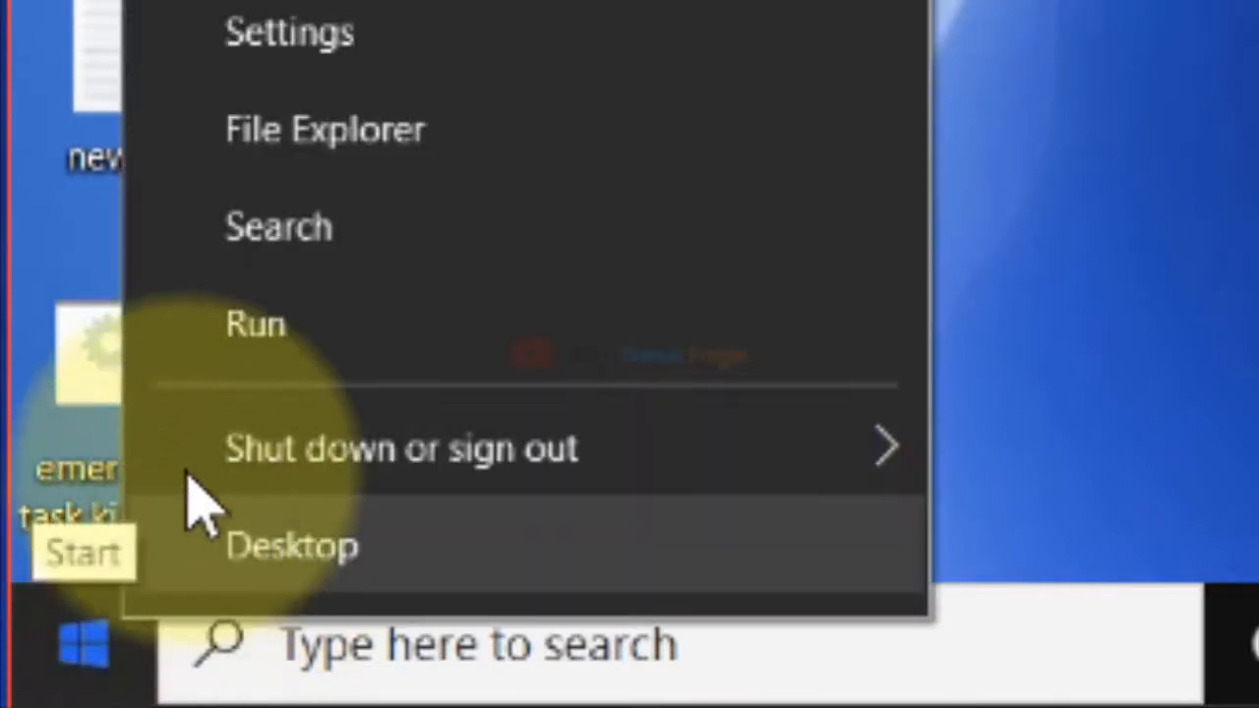
left_click(255, 324)
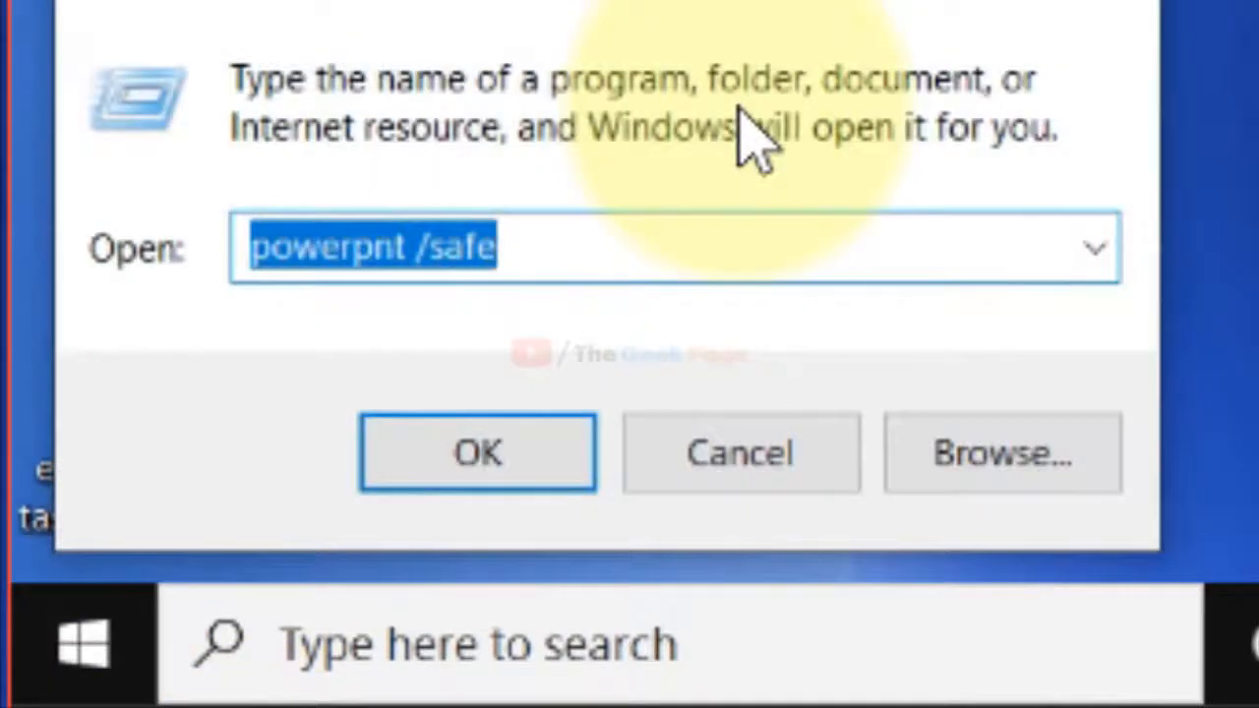
type("powrr")
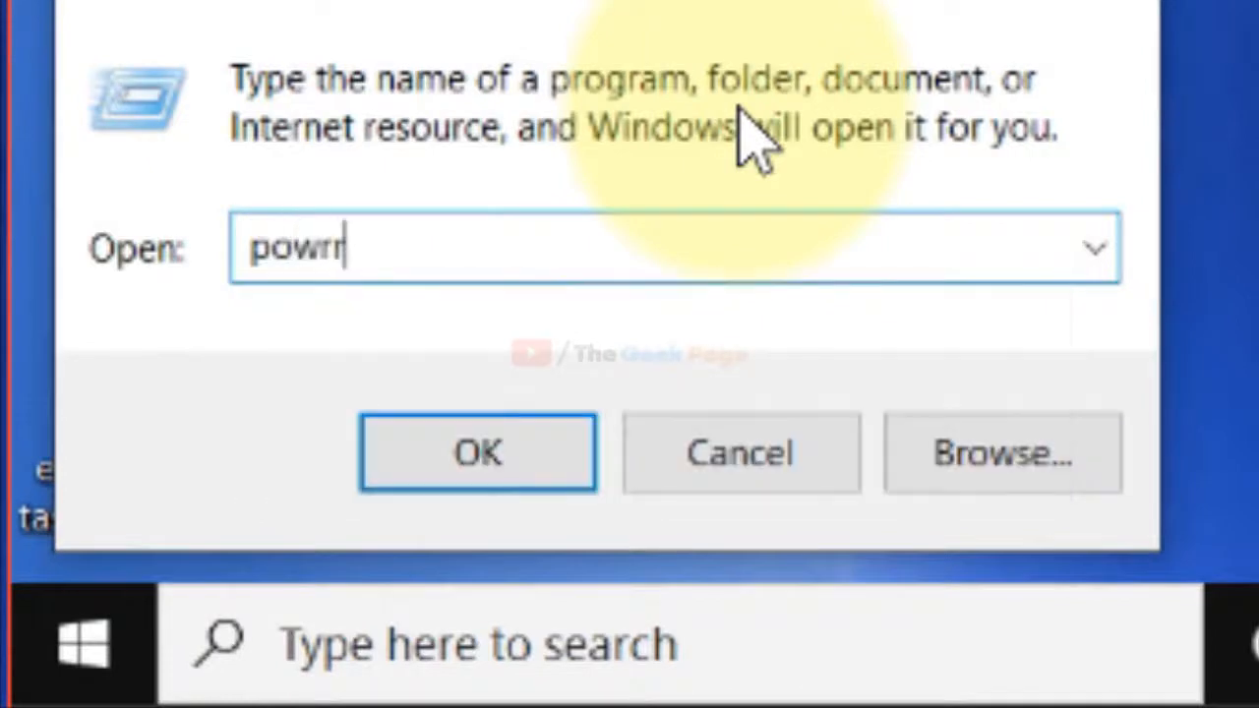
type("powerpnt")
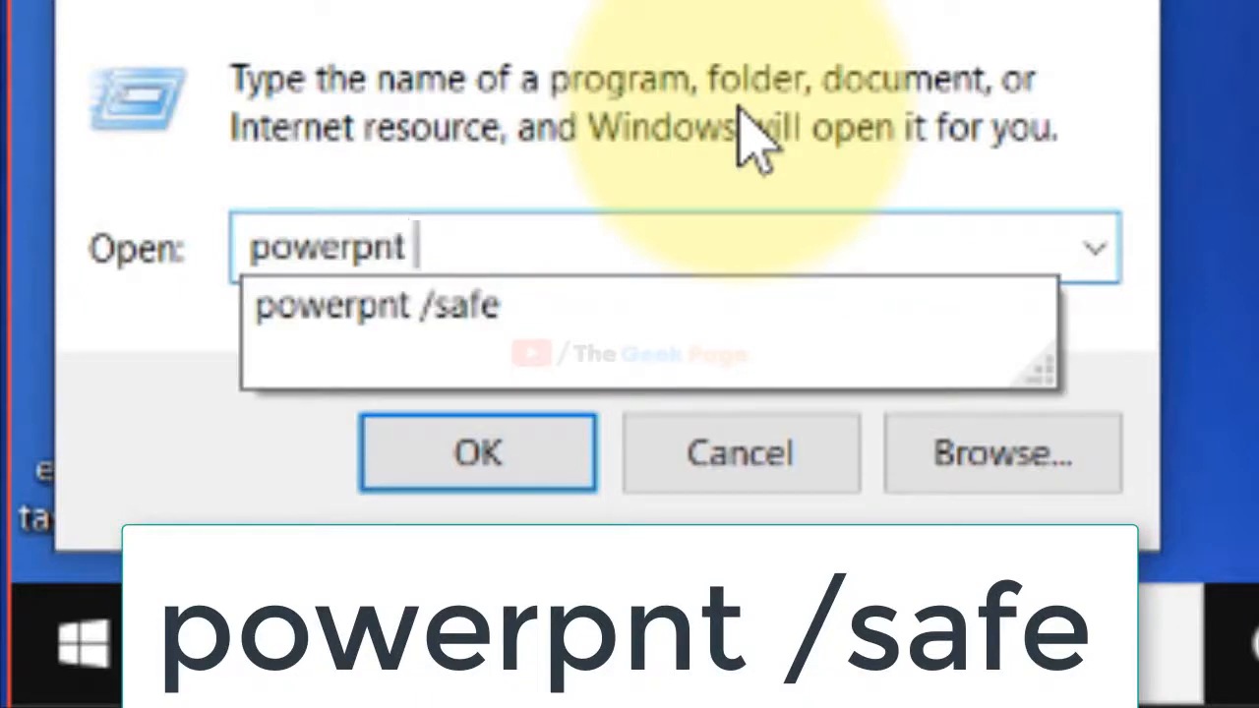
type("/safe")
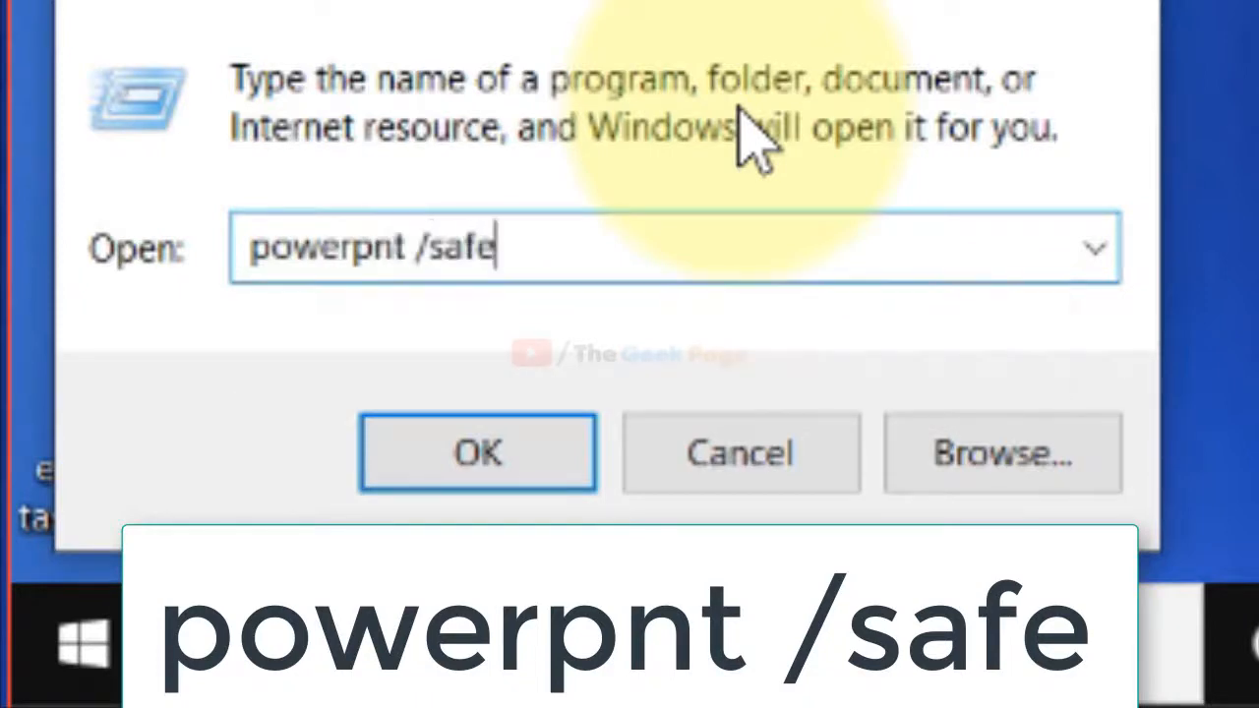
left_click(478, 453)
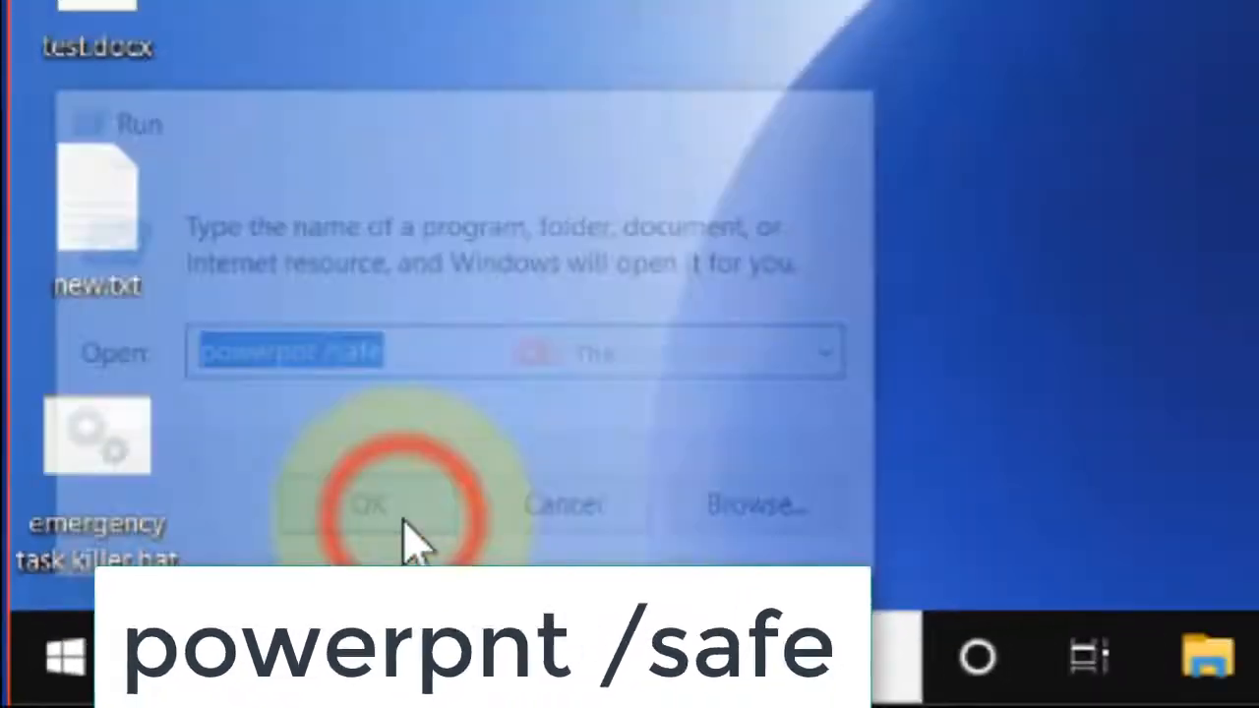
left_click(369, 504)
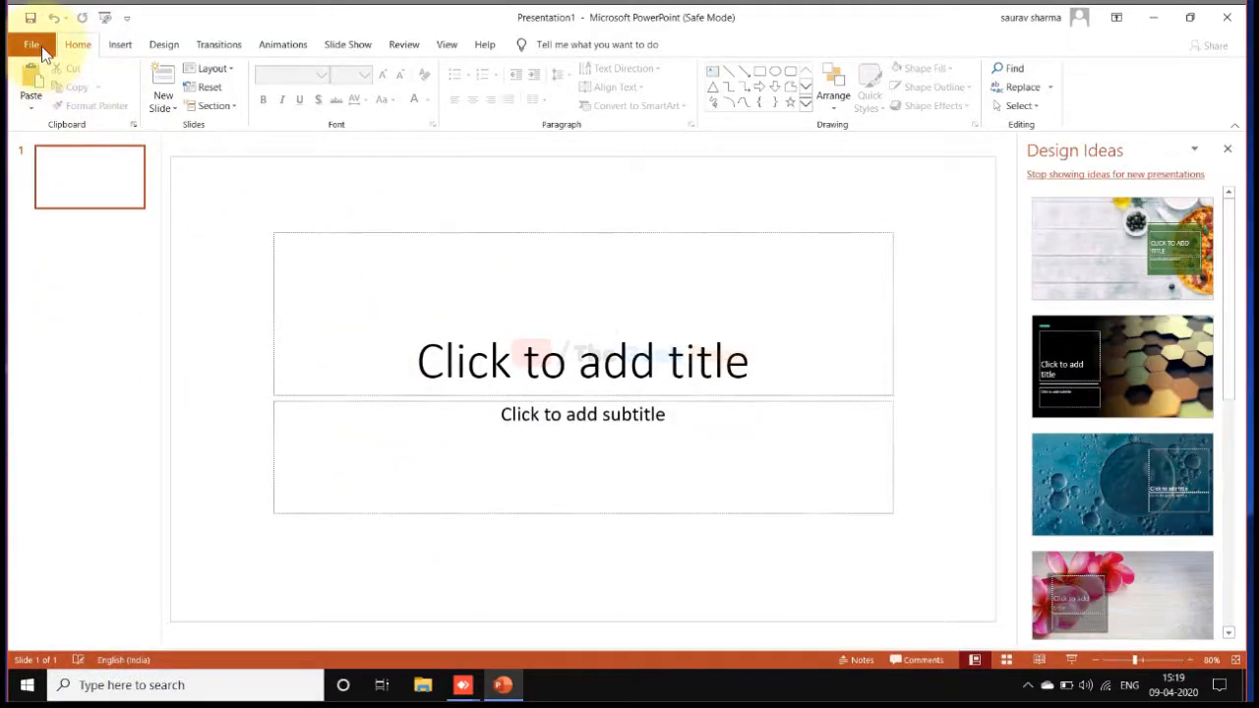
Browse to Desktop and double-click Title Lorem Ipsum.pptx to open it in Safe Mode
left_click(31, 44)
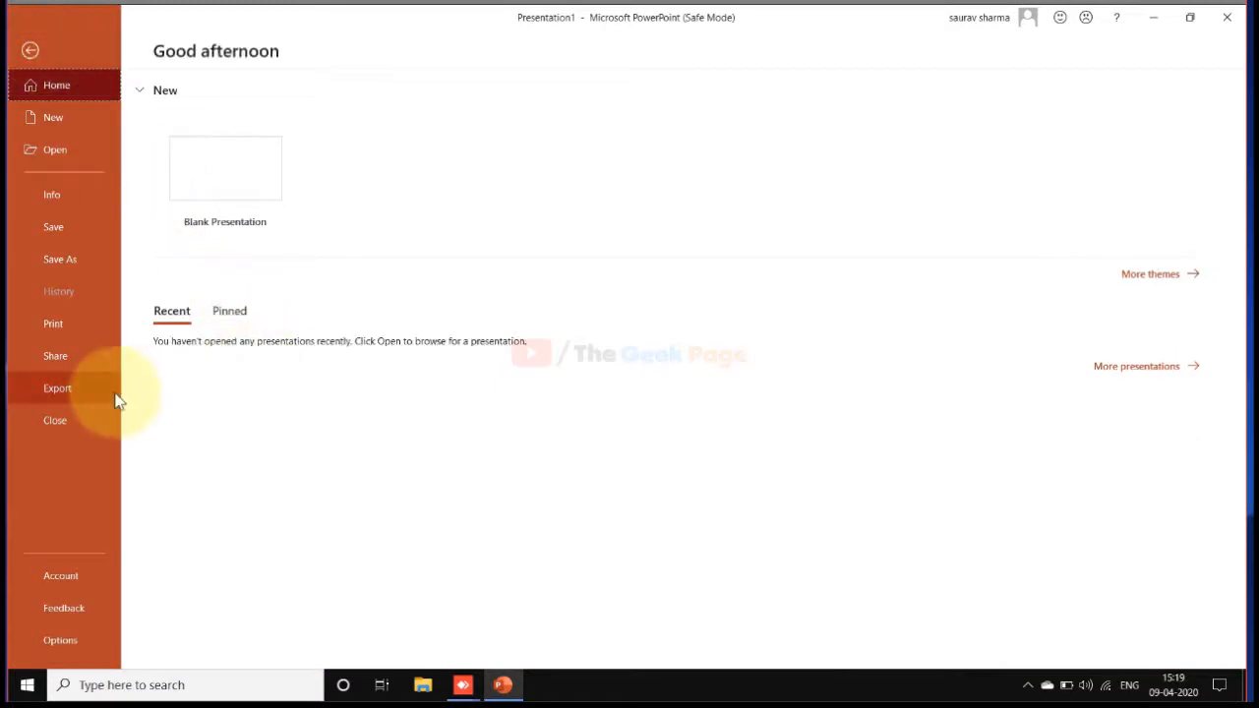
left_click(55, 150)
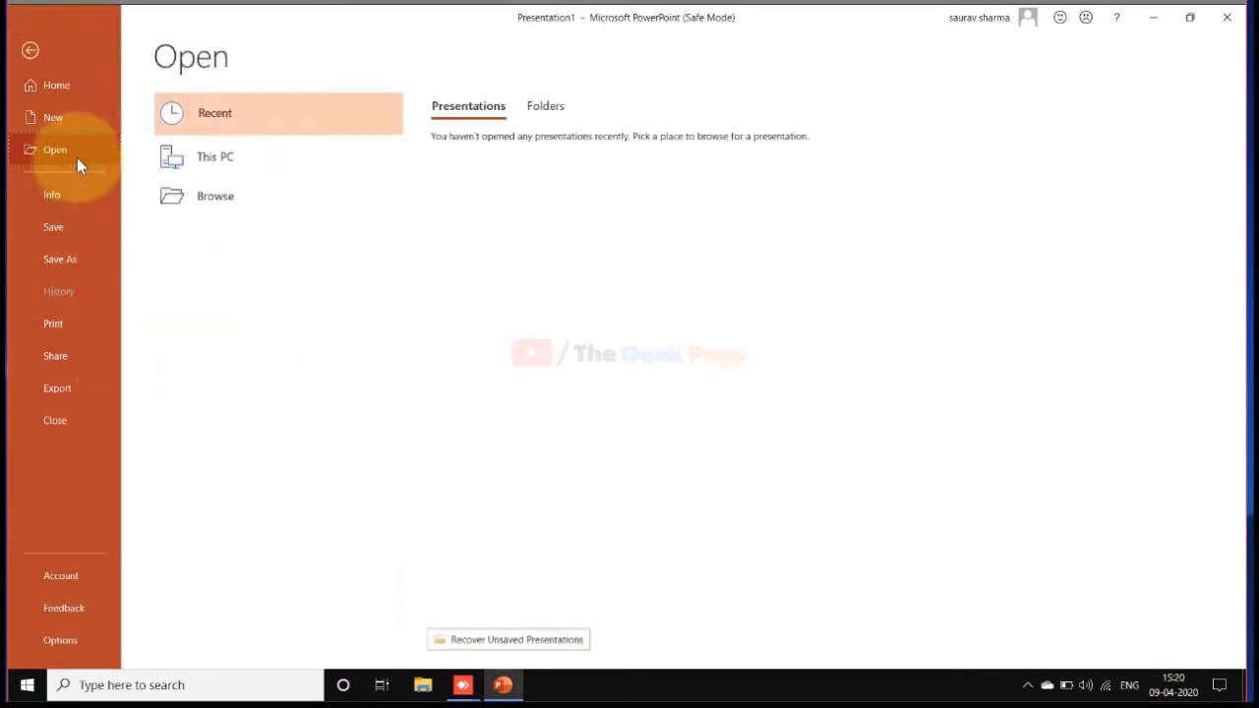
left_click(214, 196)
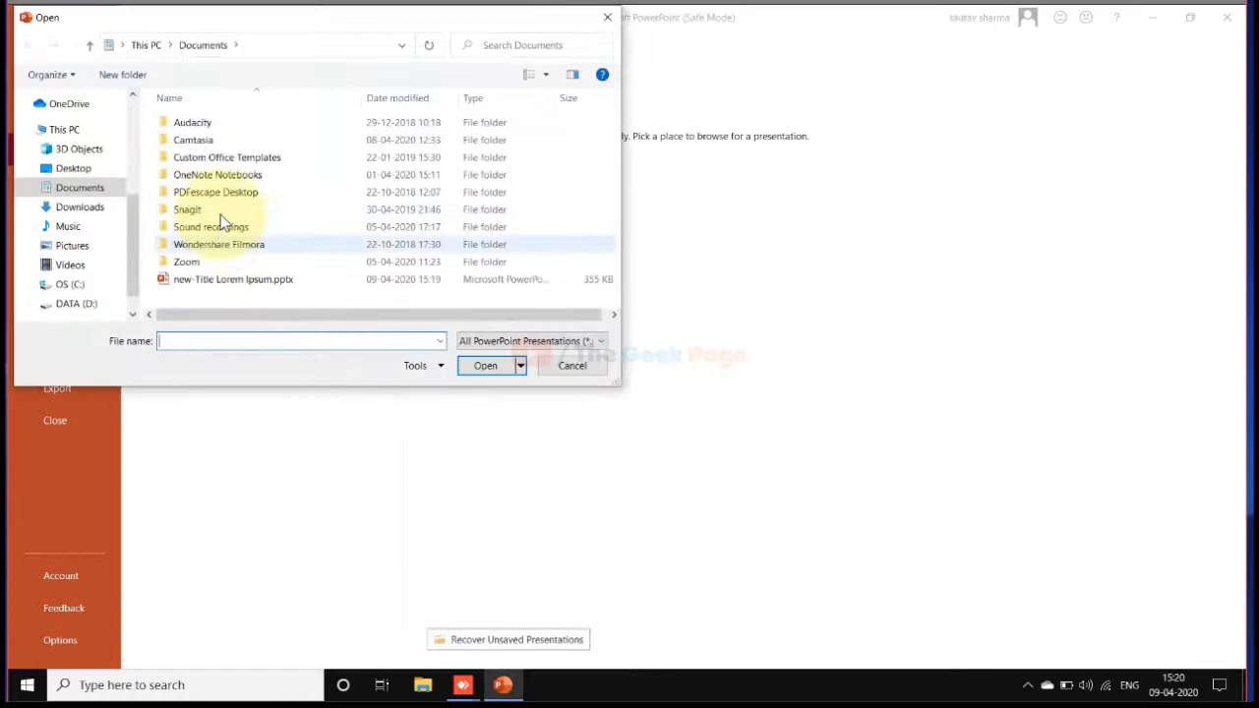
mouse_move(246, 266)
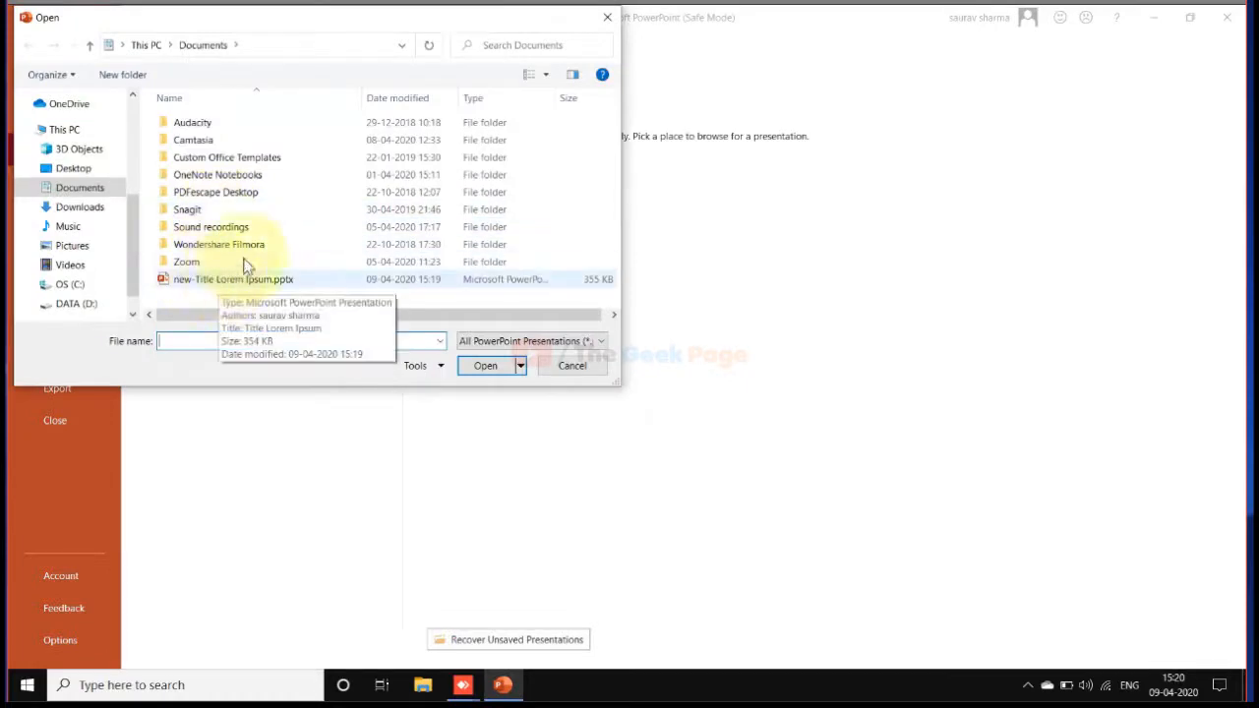
left_click(73, 167)
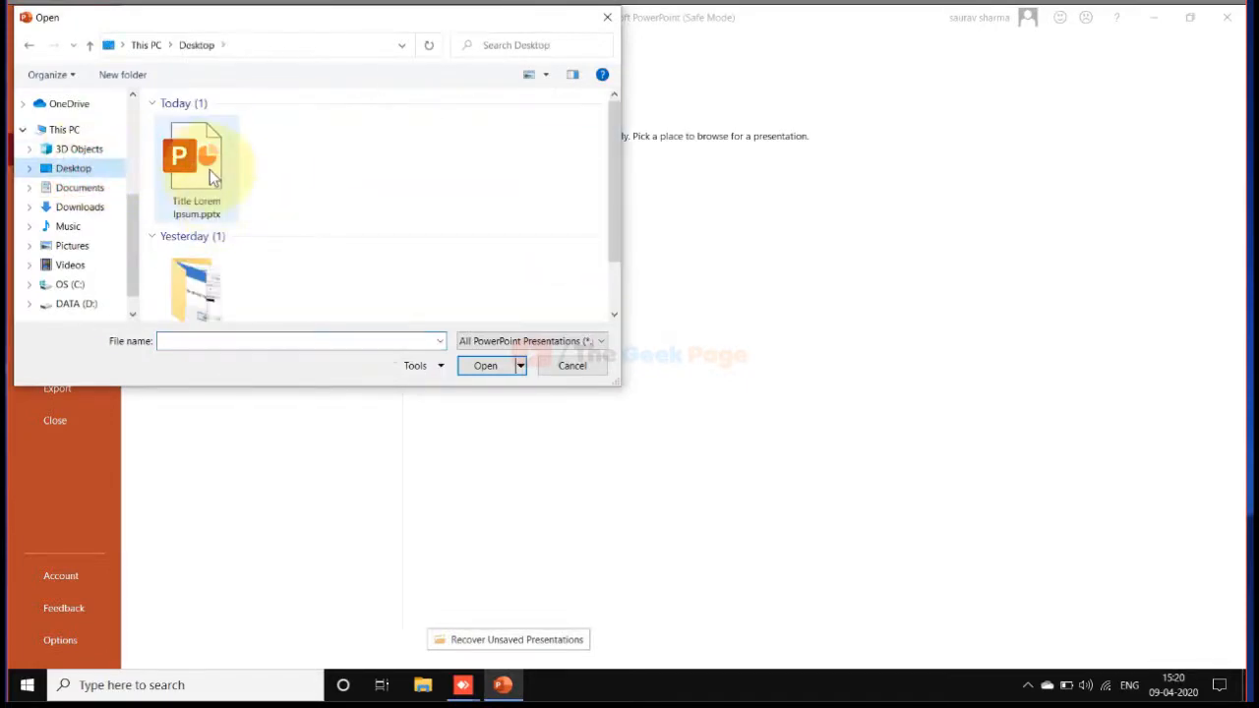
double_click(193, 167)
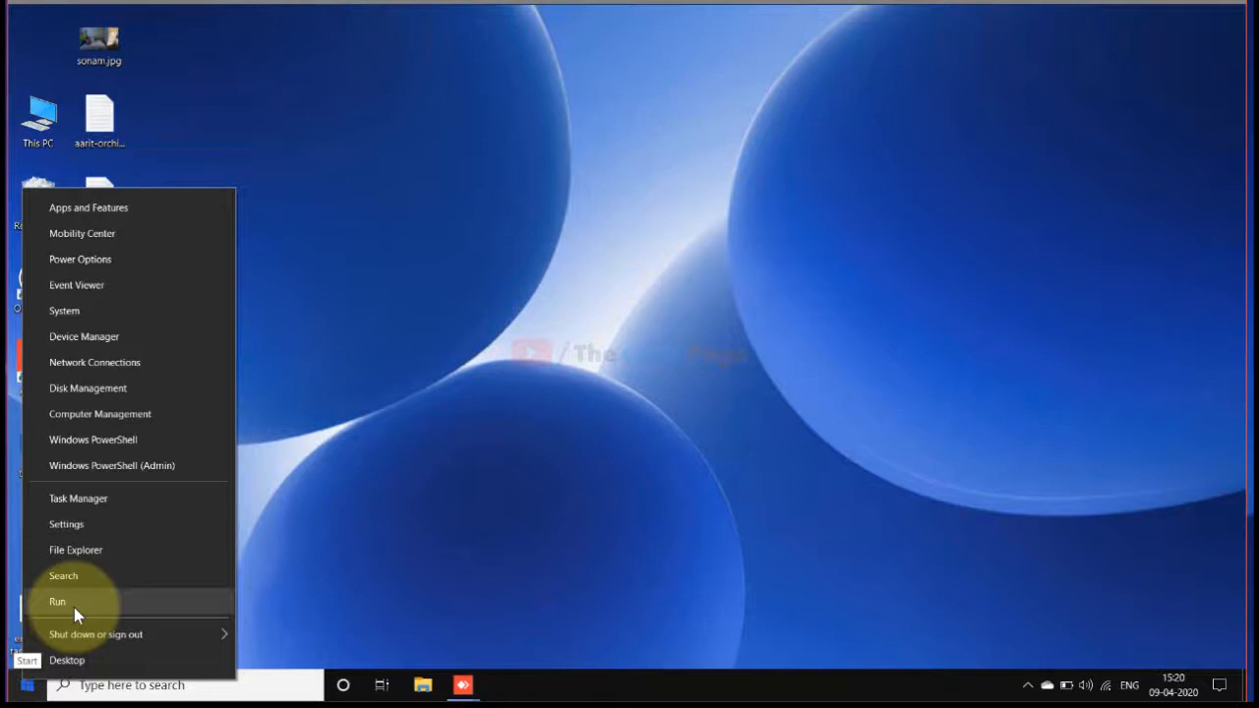
Run 'powerpnt /safe' with the quoted Desktop path to Title Lorem Ipsum.pptx
left_click(57, 601)
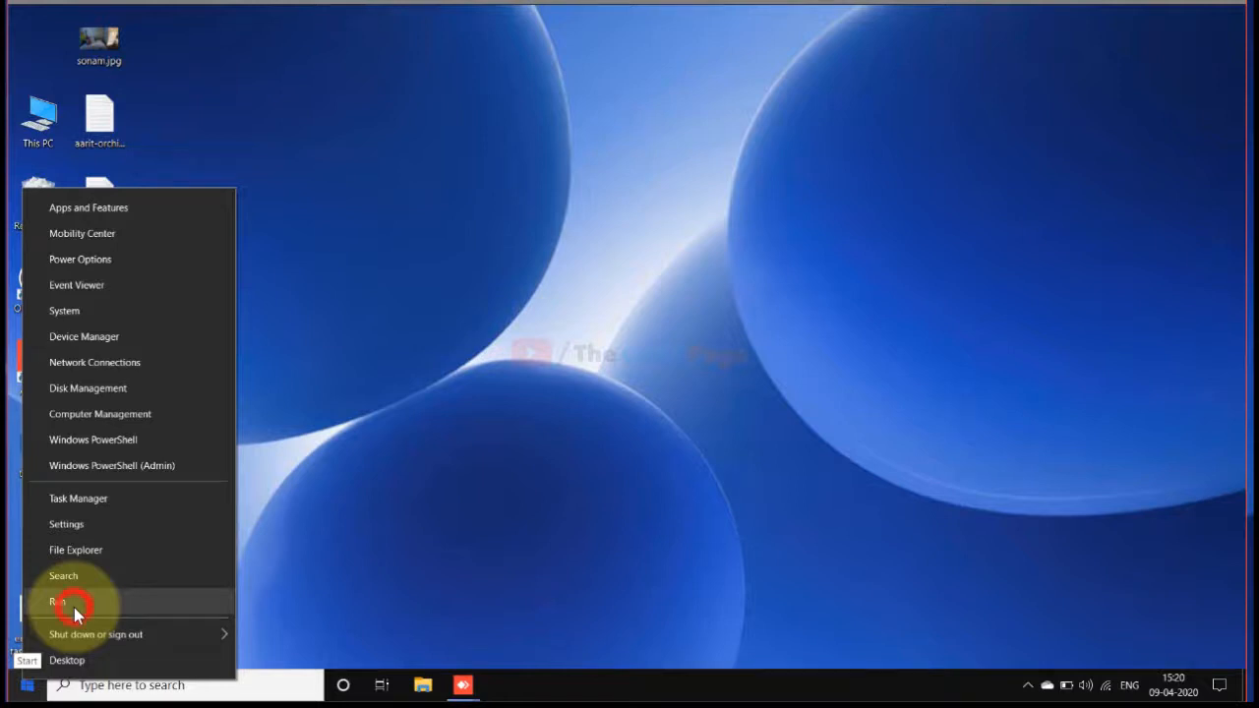
left_click(60, 601)
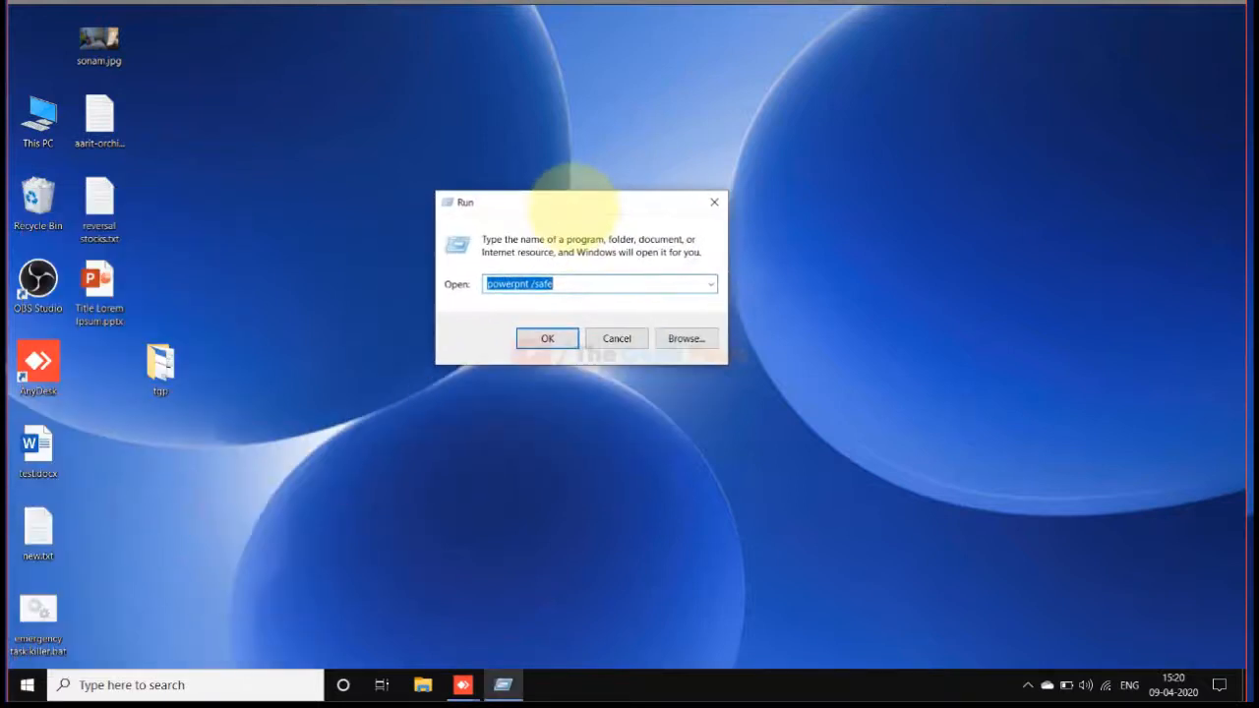
mouse_move(132, 290)
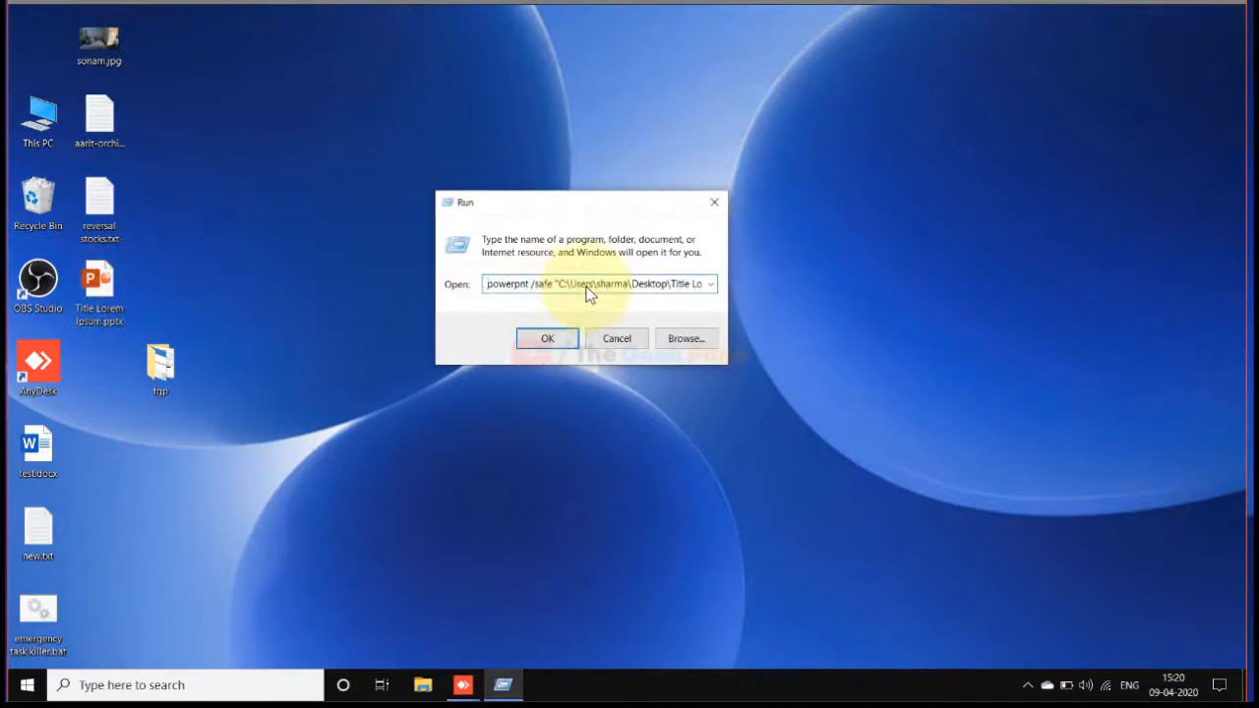
left_click(548, 339)
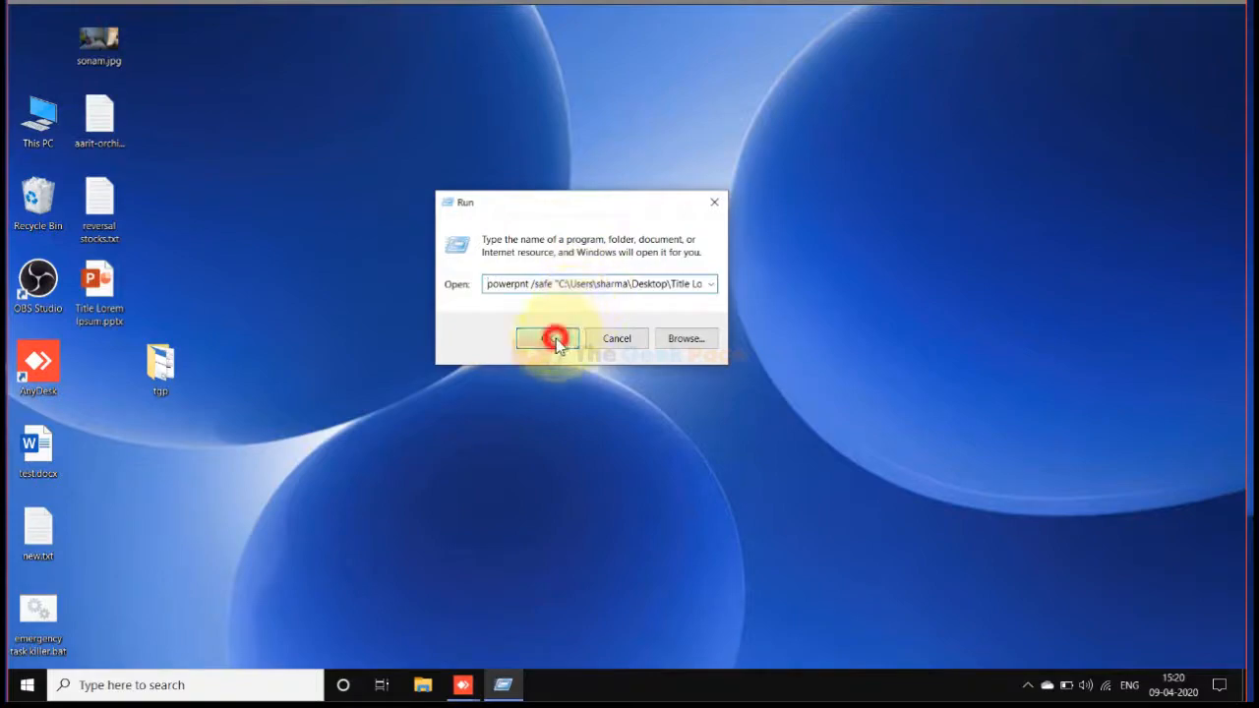
left_click(548, 337)
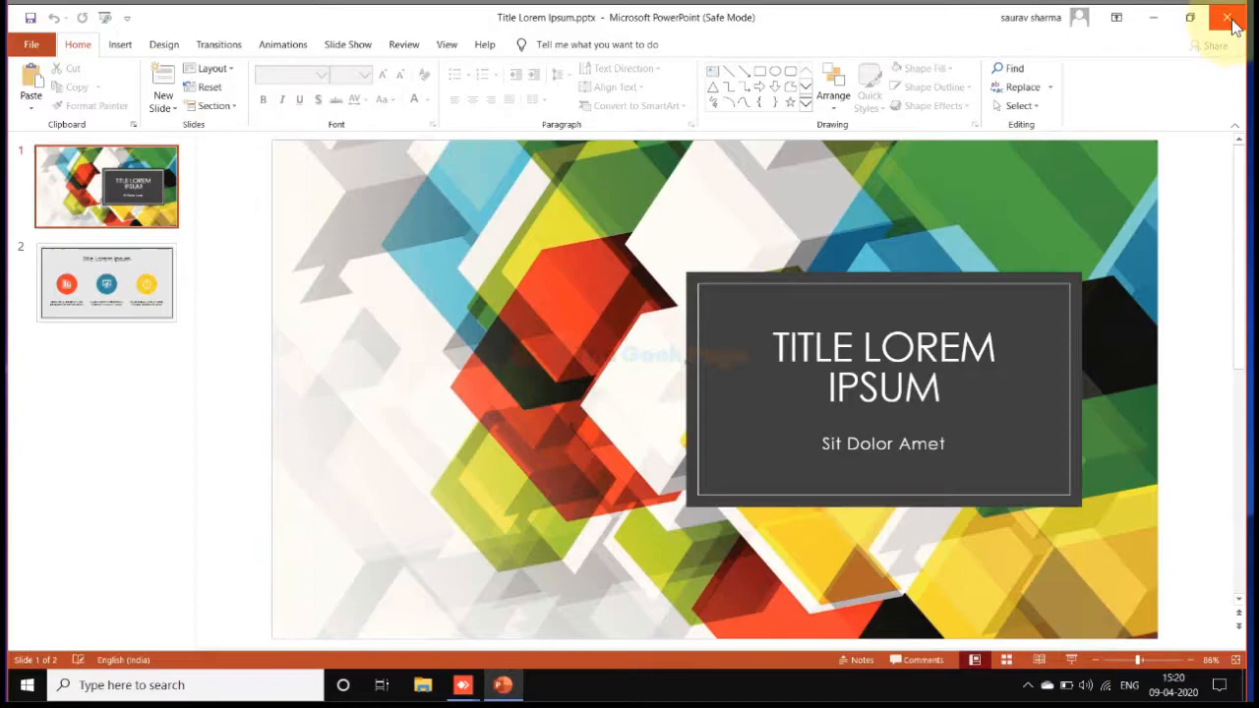
Close the Safe Mode PowerPoint window showing Title Lorem Ipsum.pptx
left_click(1226, 18)
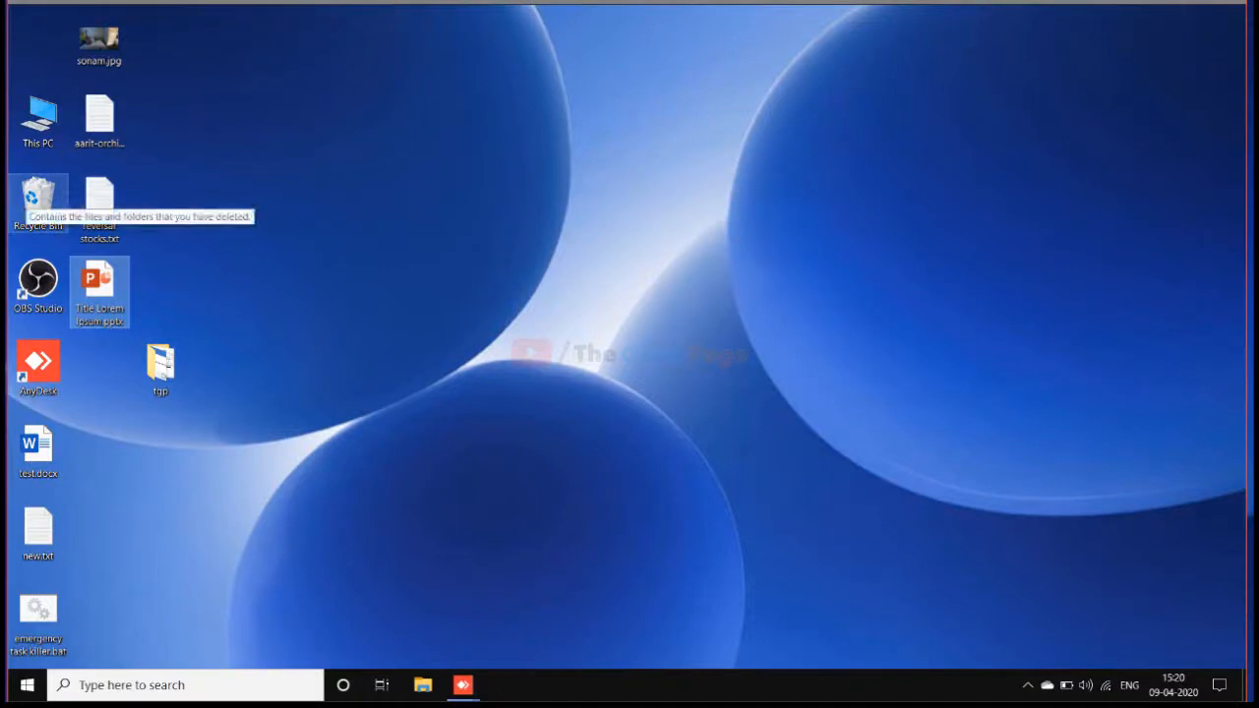
mouse_move(574, 366)
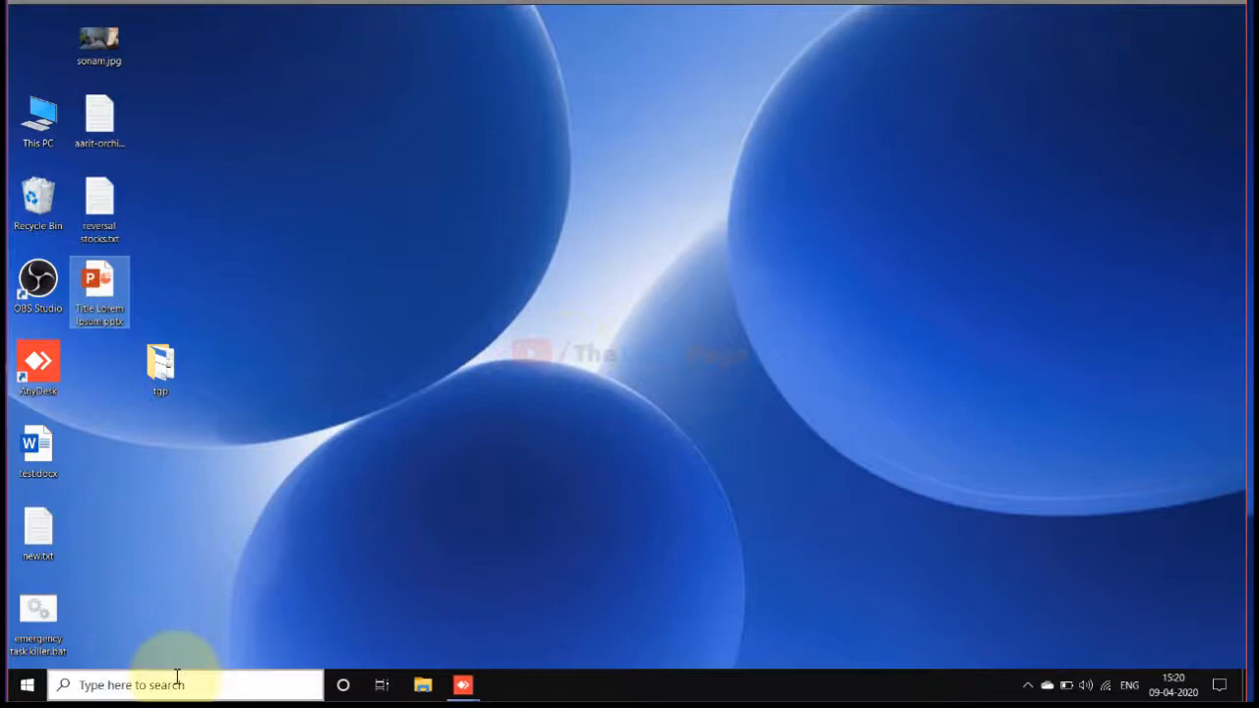
Launch PowerPoint from search and review the Trust Center's Trusted Locations list
type("powe")
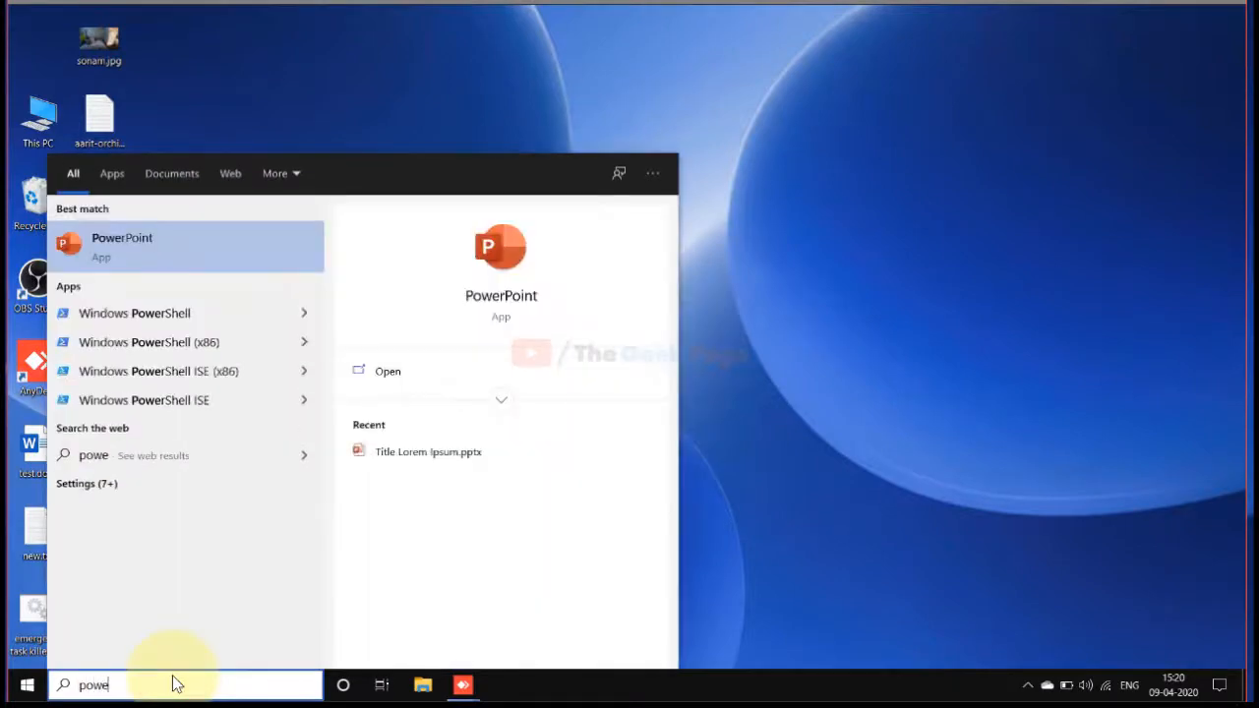
left_click(122, 245)
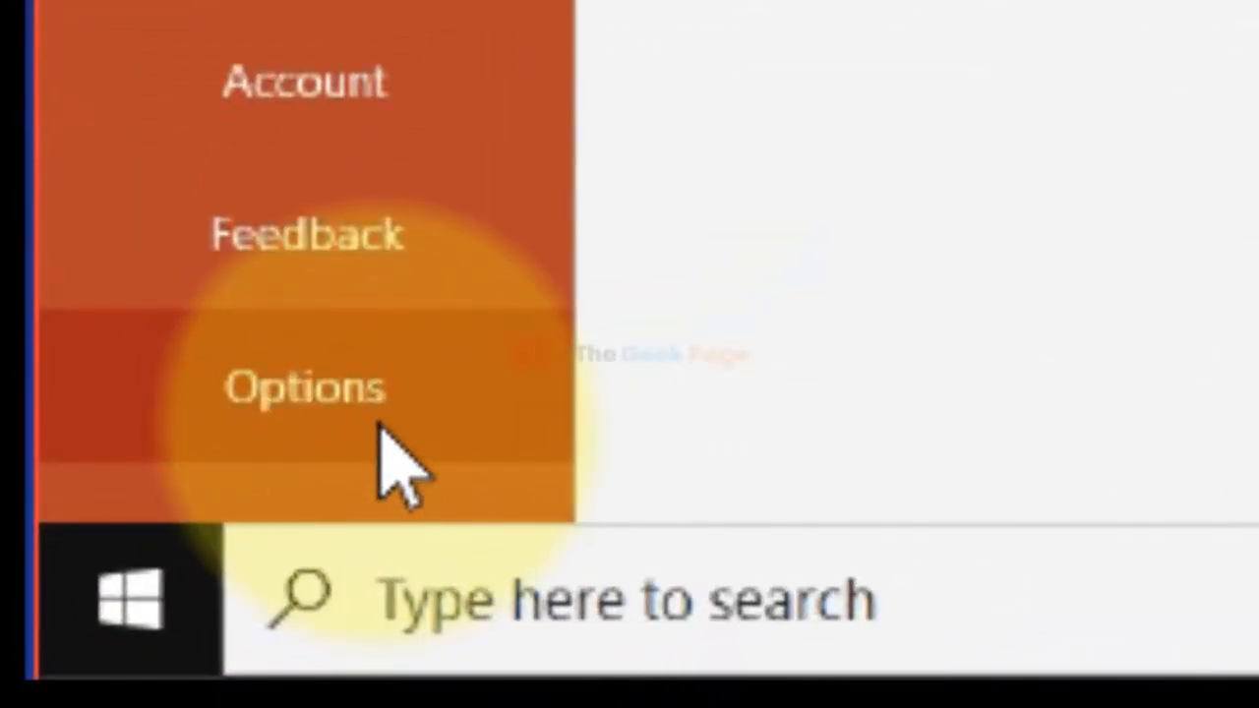
mouse_move(354, 443)
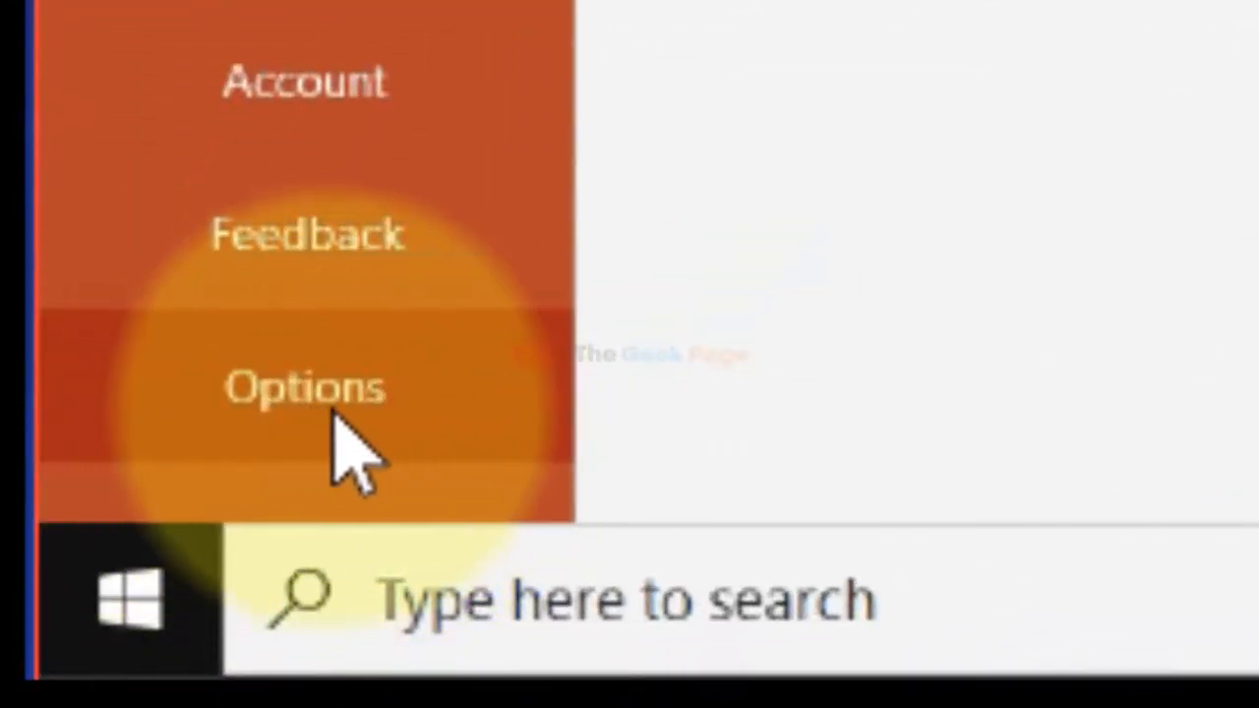
left_click(305, 386)
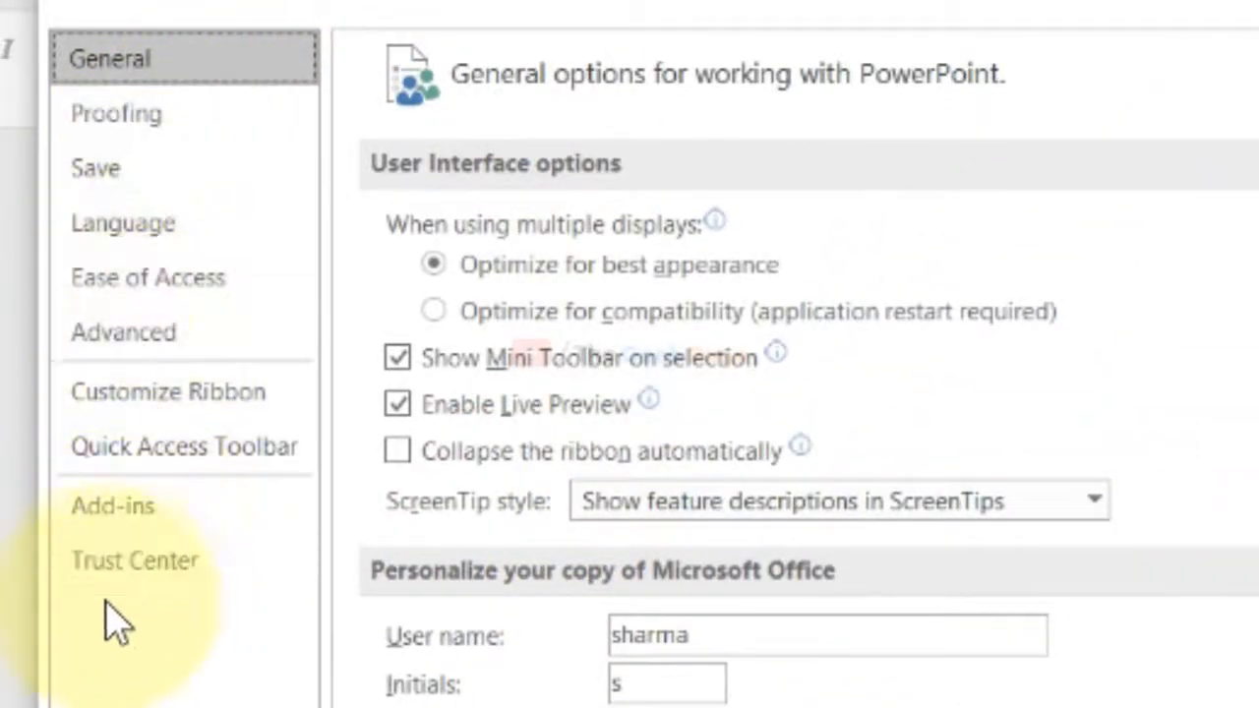
left_click(135, 559)
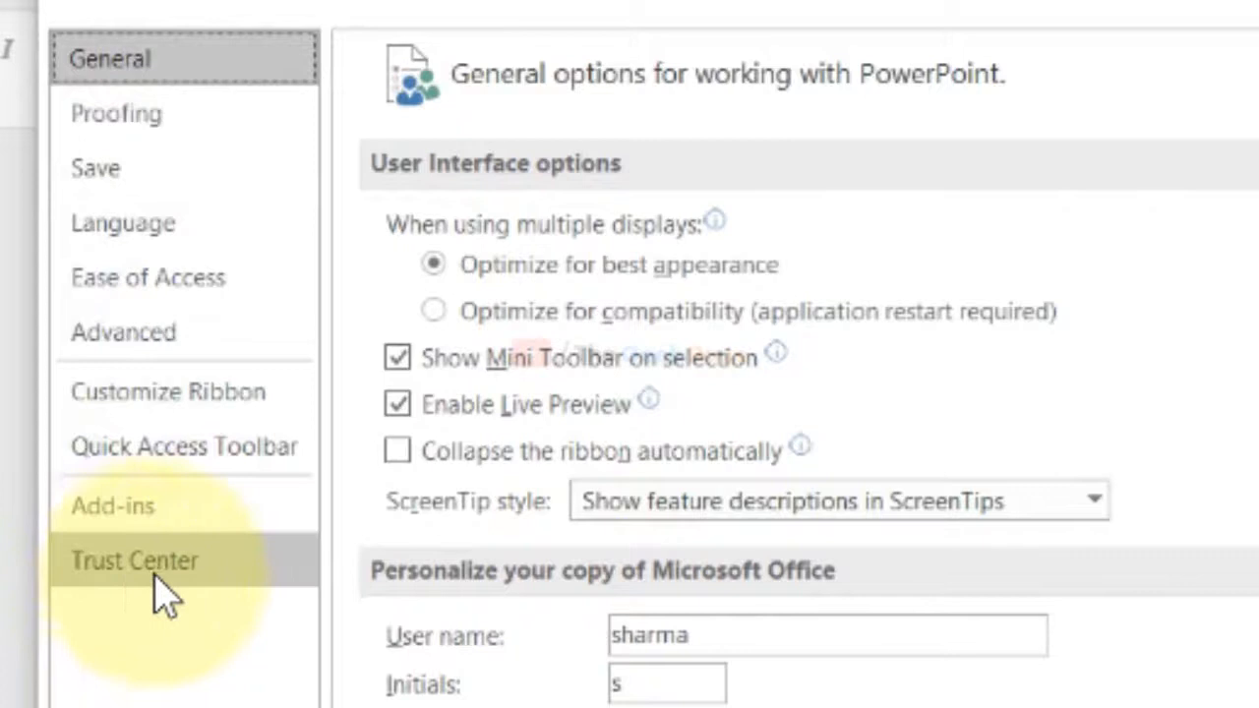
left_click(134, 560)
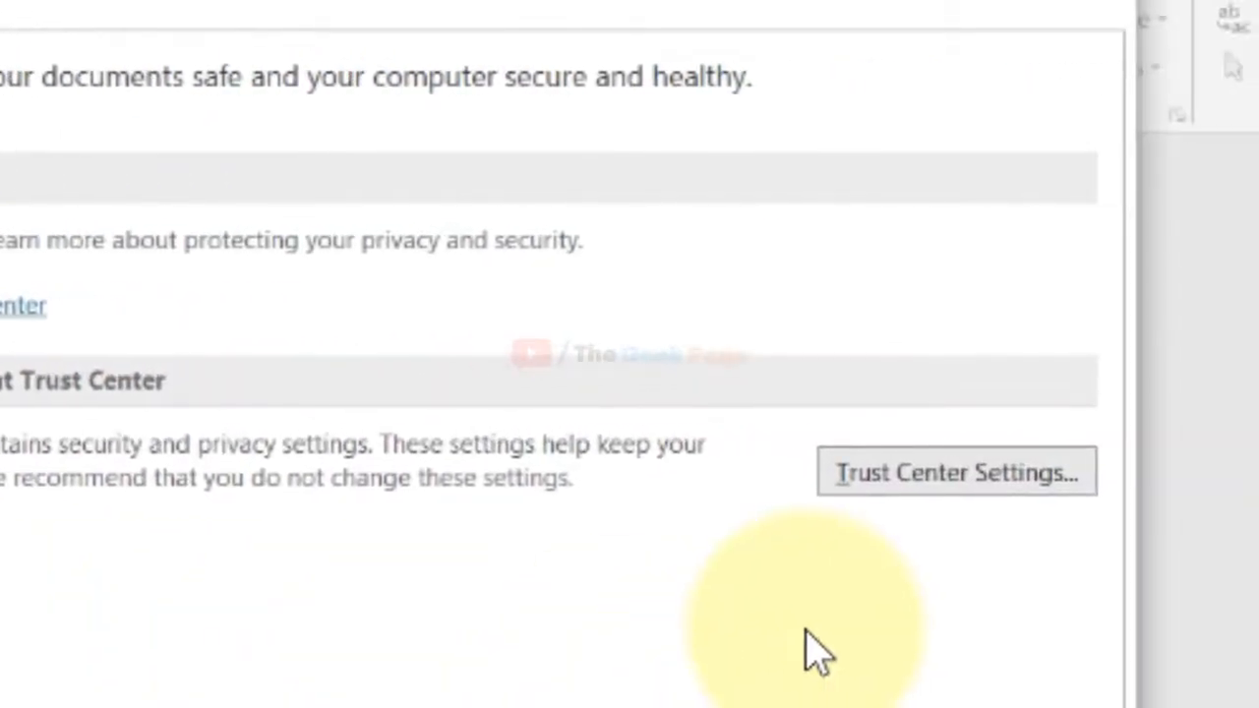
mouse_move(954, 472)
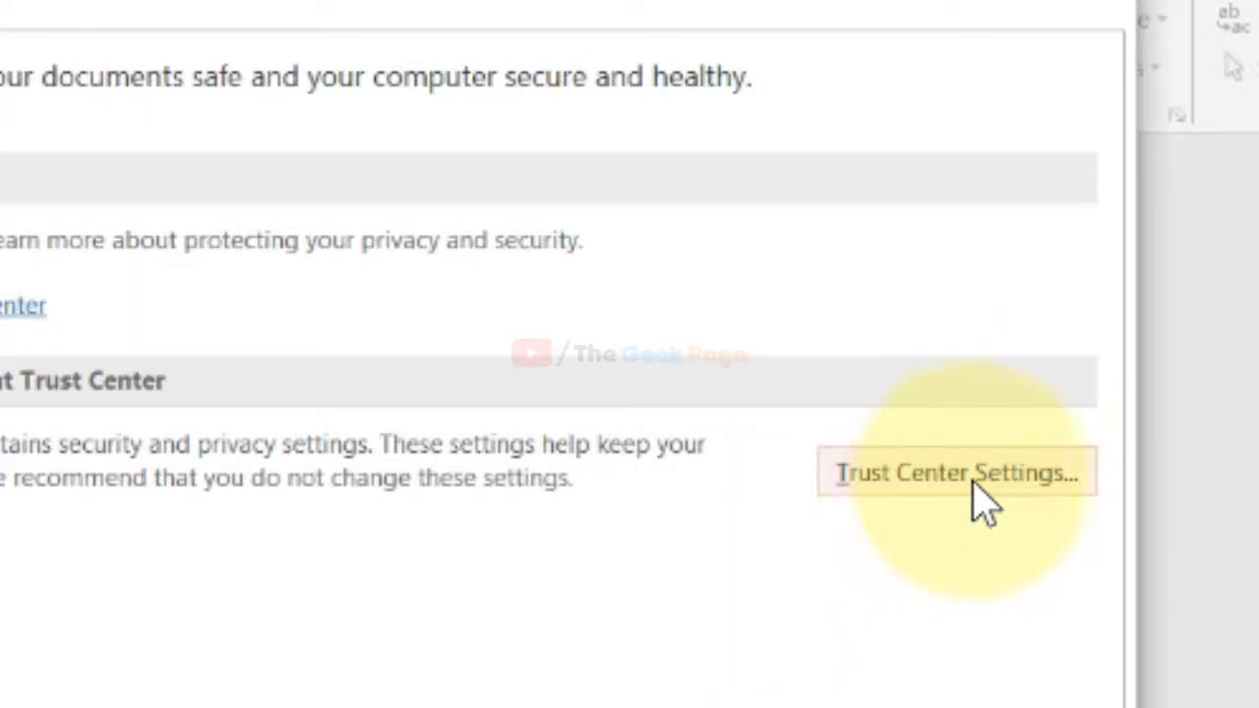
left_click(953, 472)
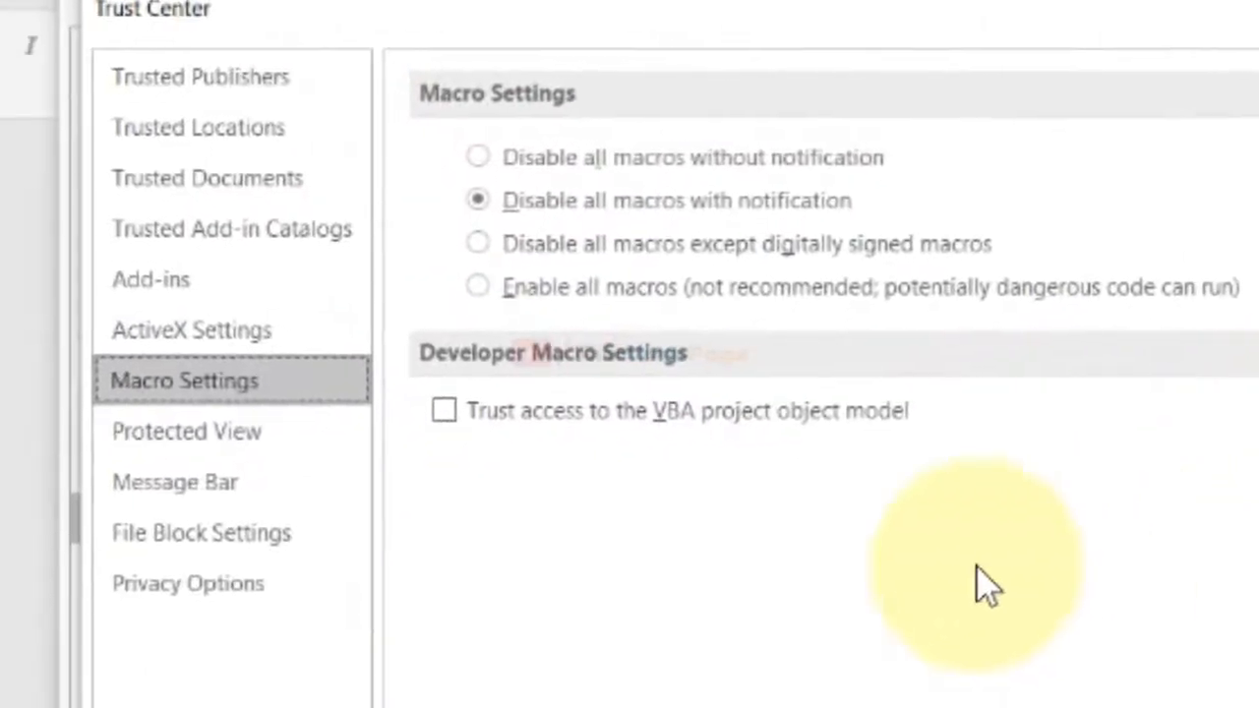
mouse_move(199, 127)
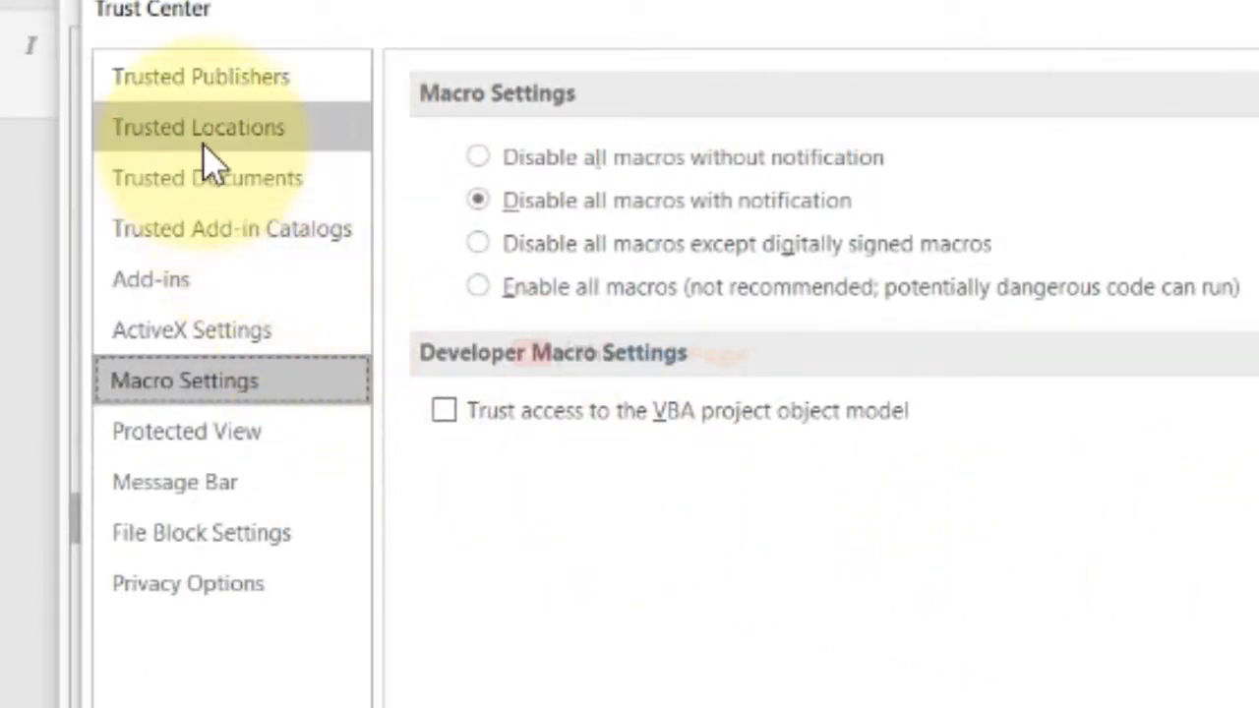
left_click(196, 127)
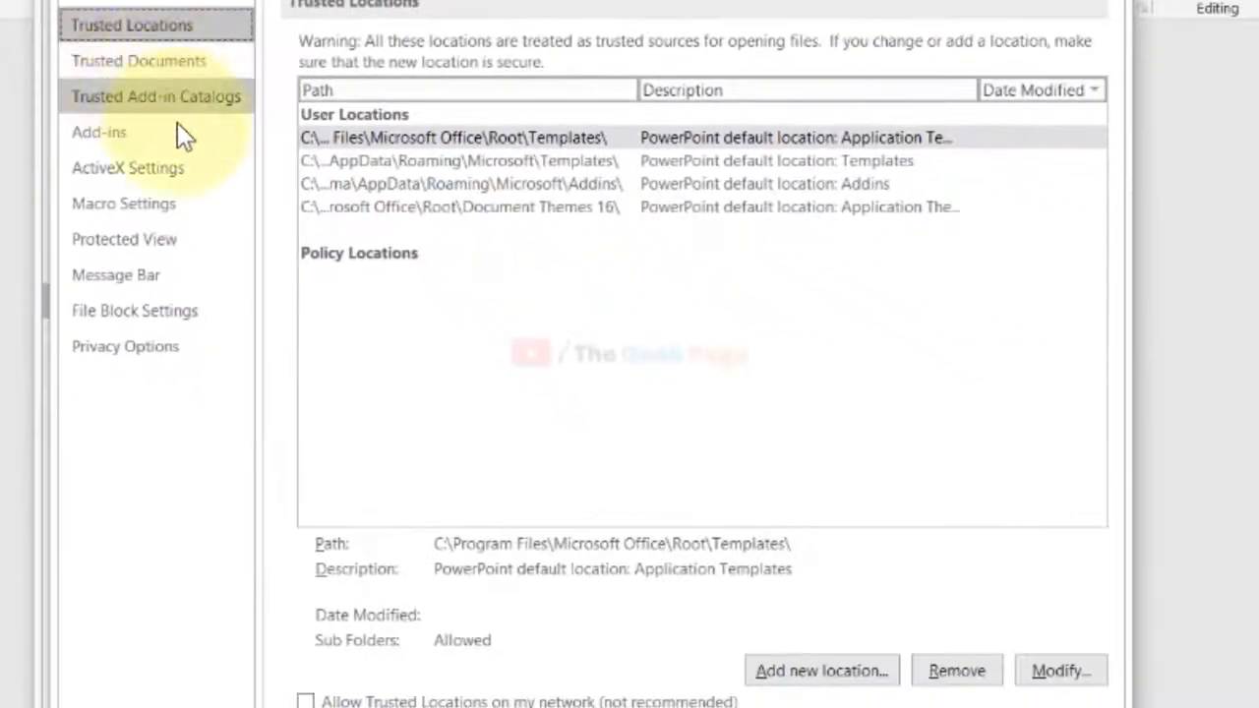
left_click(821, 671)
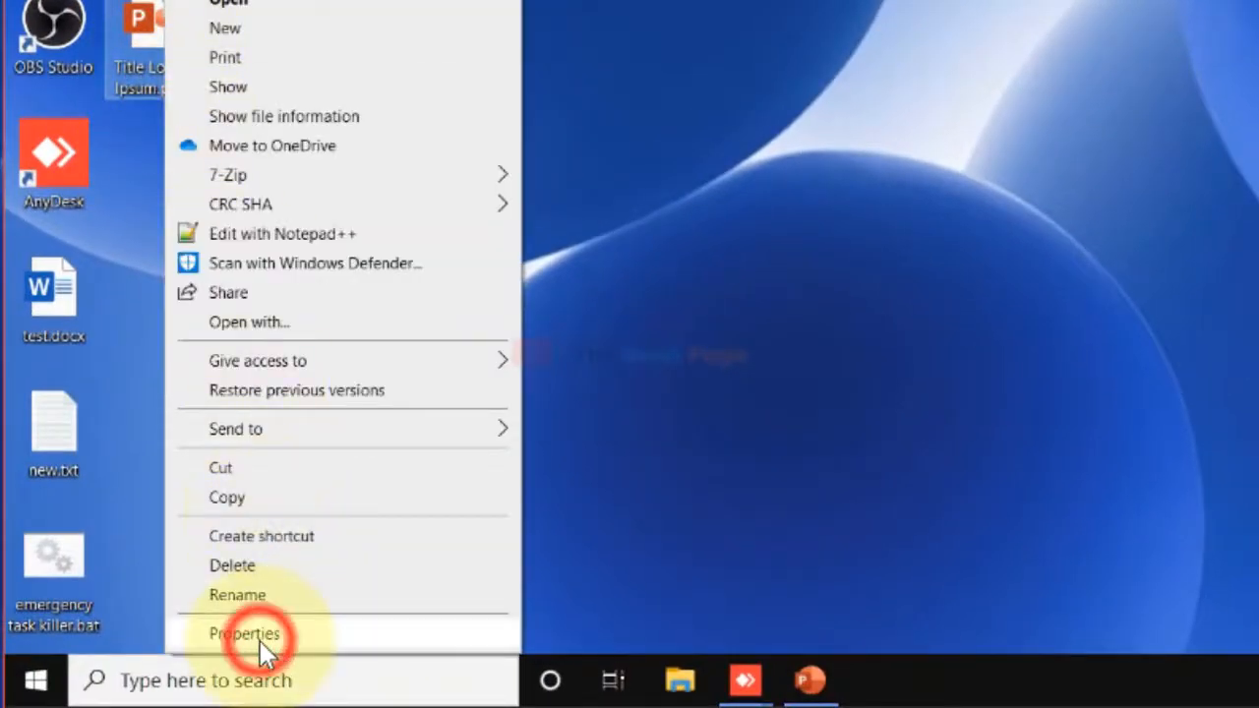
left_click(245, 634)
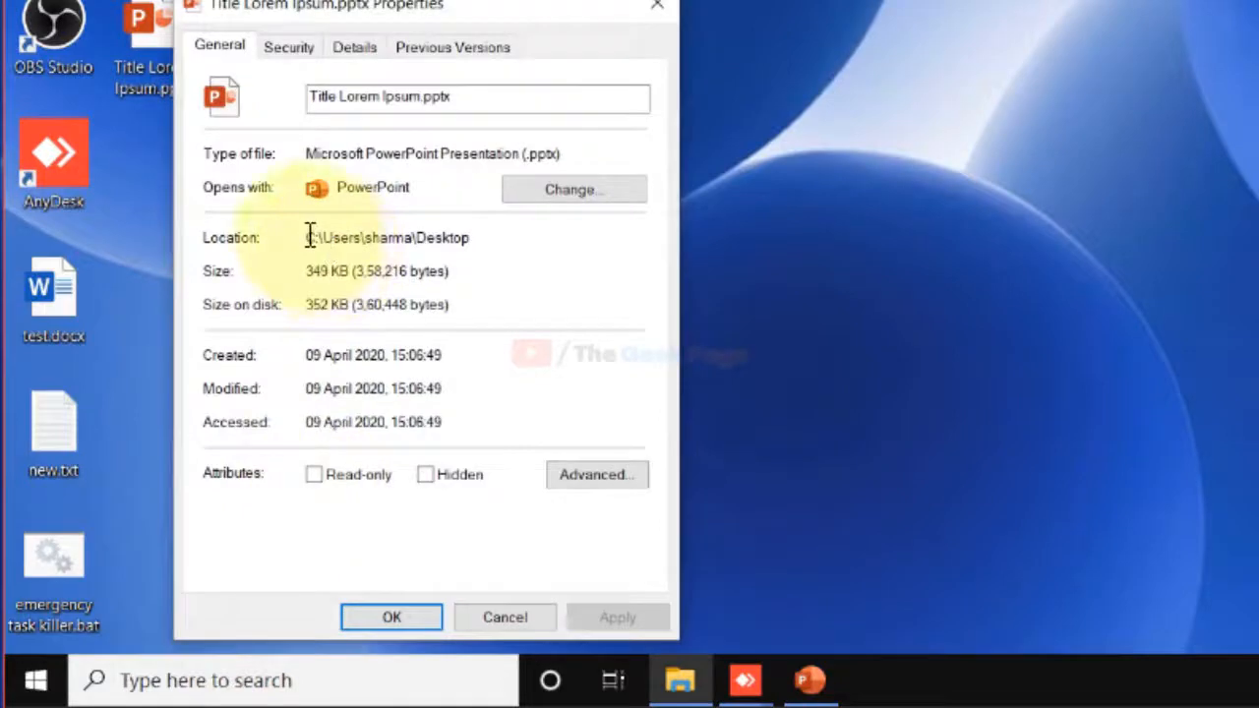
double_click(443, 237)
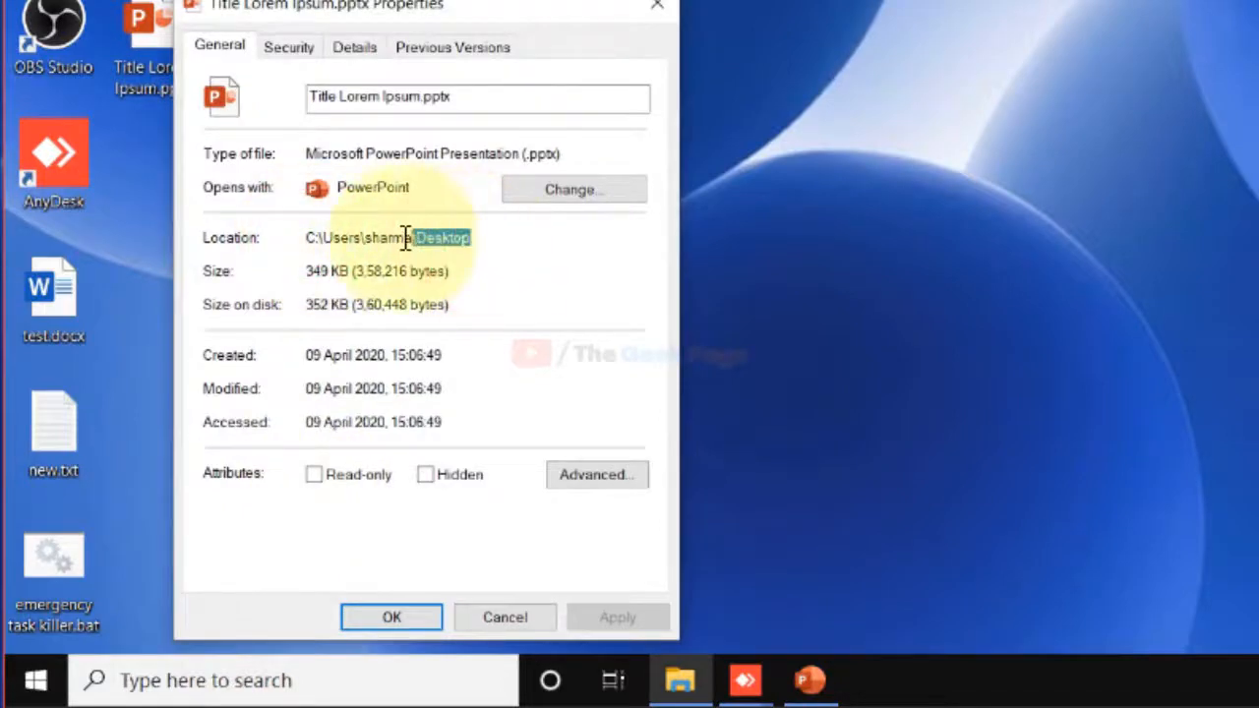
right_click(404, 237)
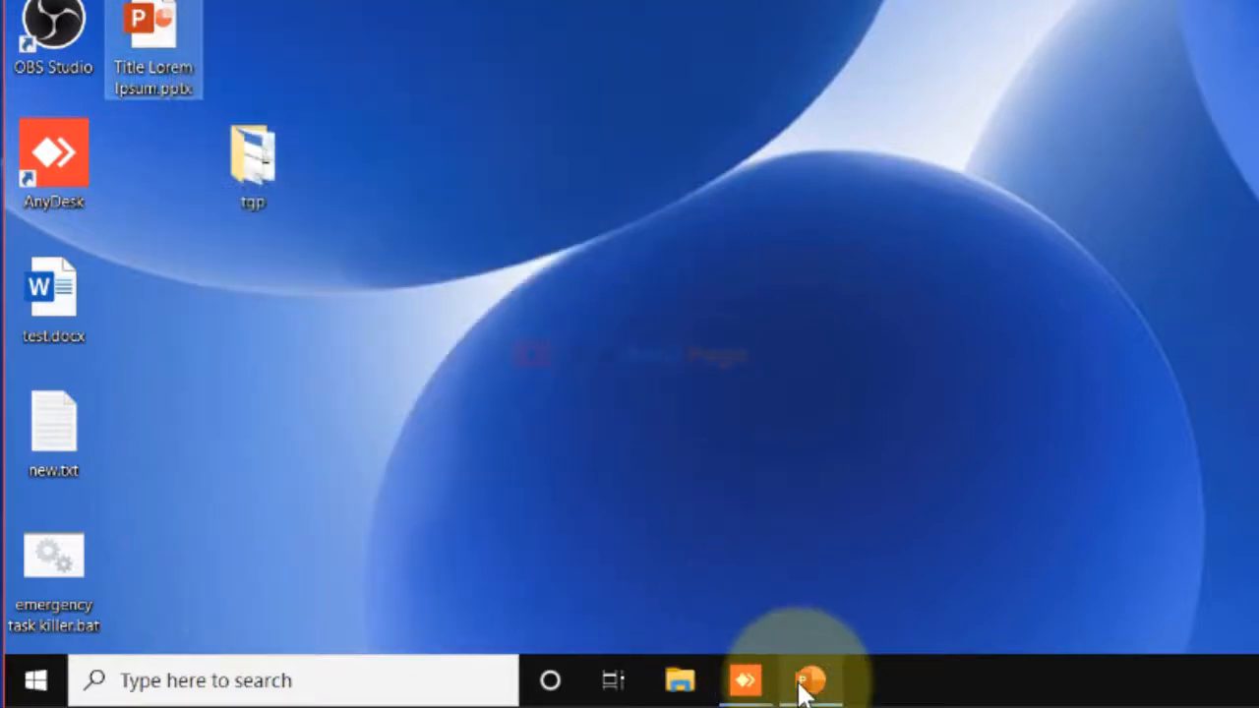
Add C:\Users\sharma\Desktop as a new trusted location in PowerPoint's Trust Center
left_click(810, 679)
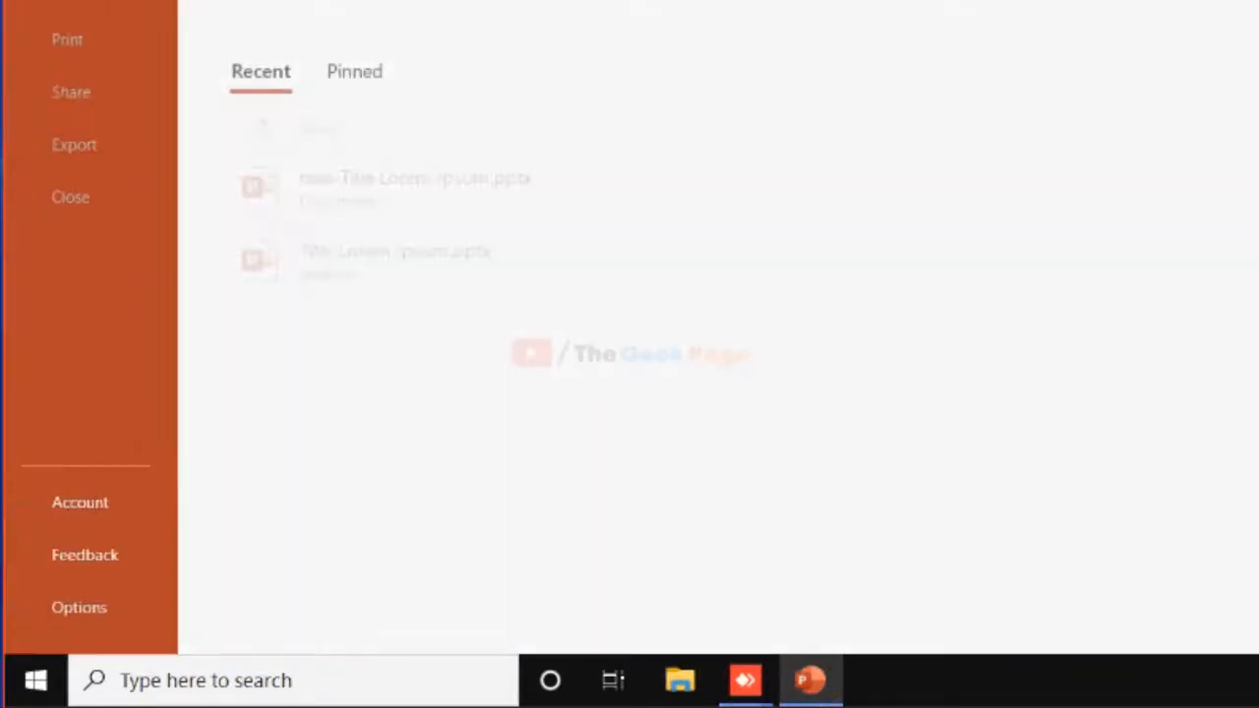
left_click(79, 607)
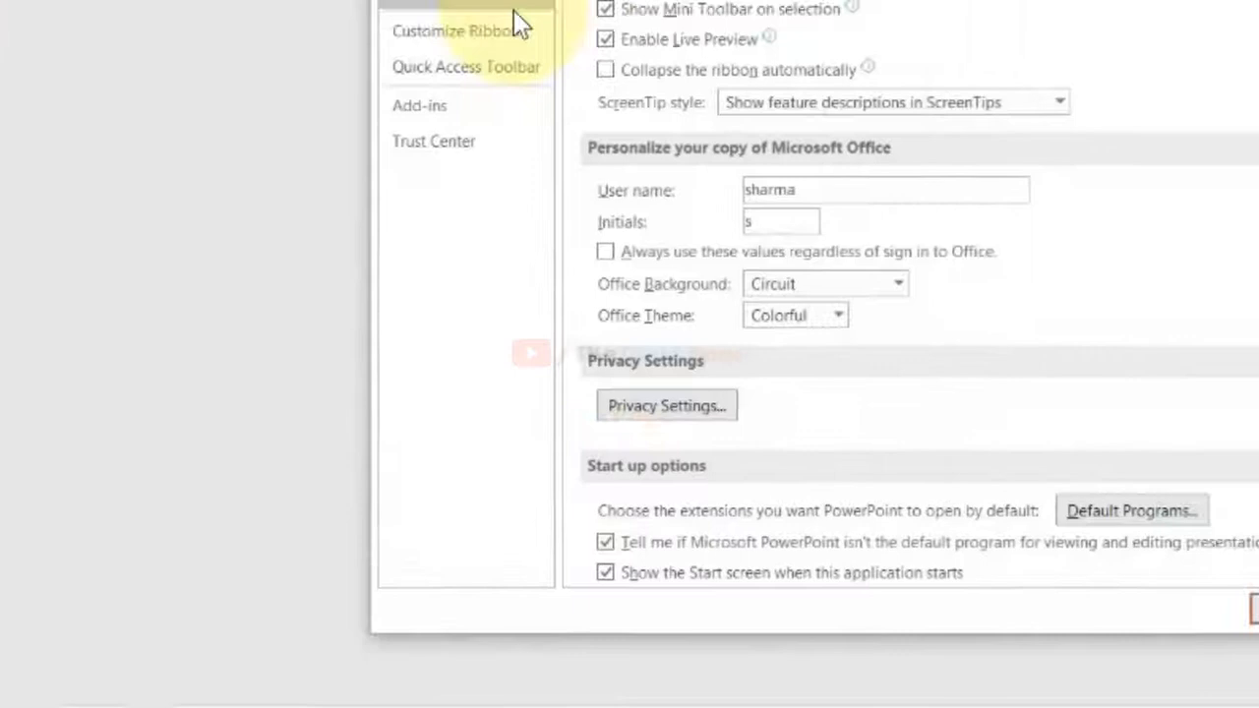
left_click(83, 422)
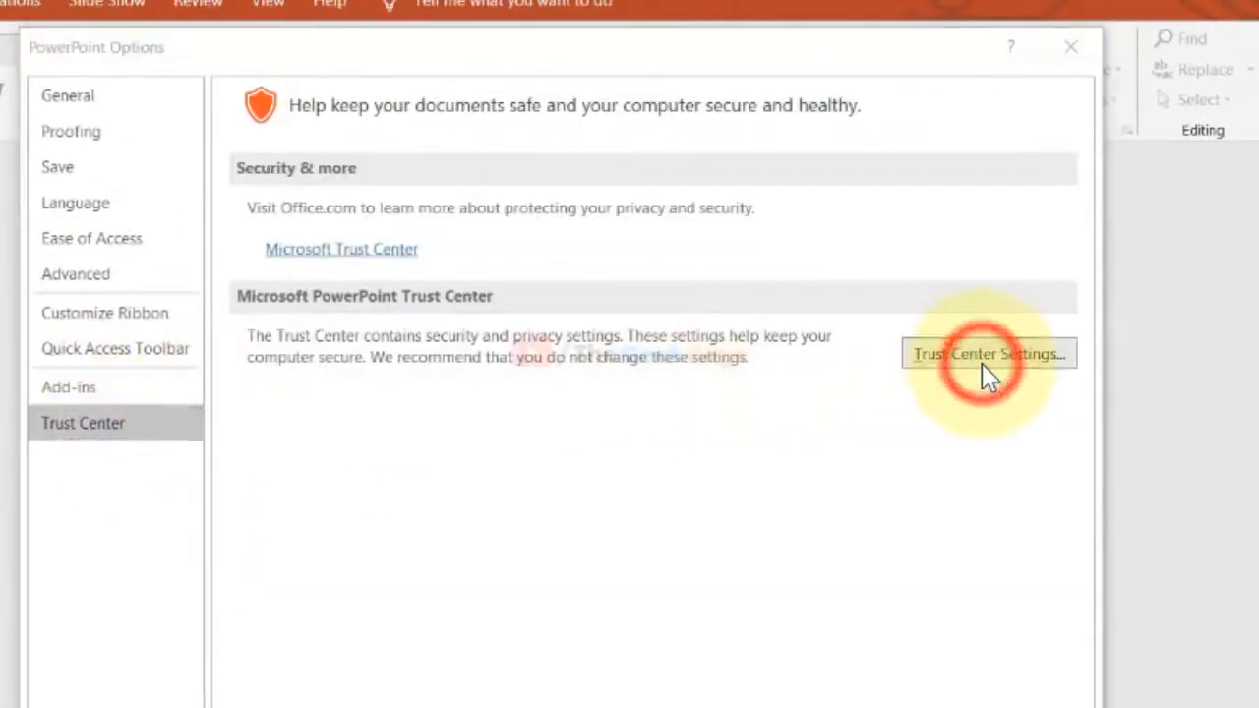
left_click(988, 354)
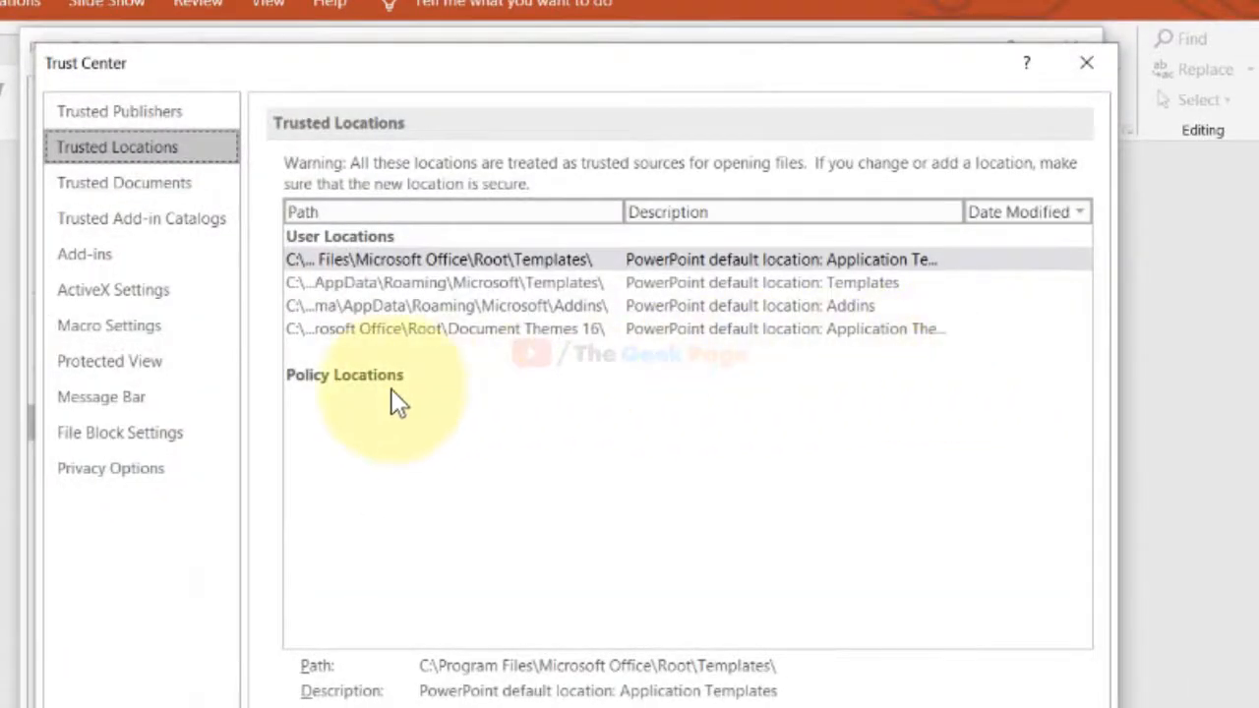
left_click(781, 639)
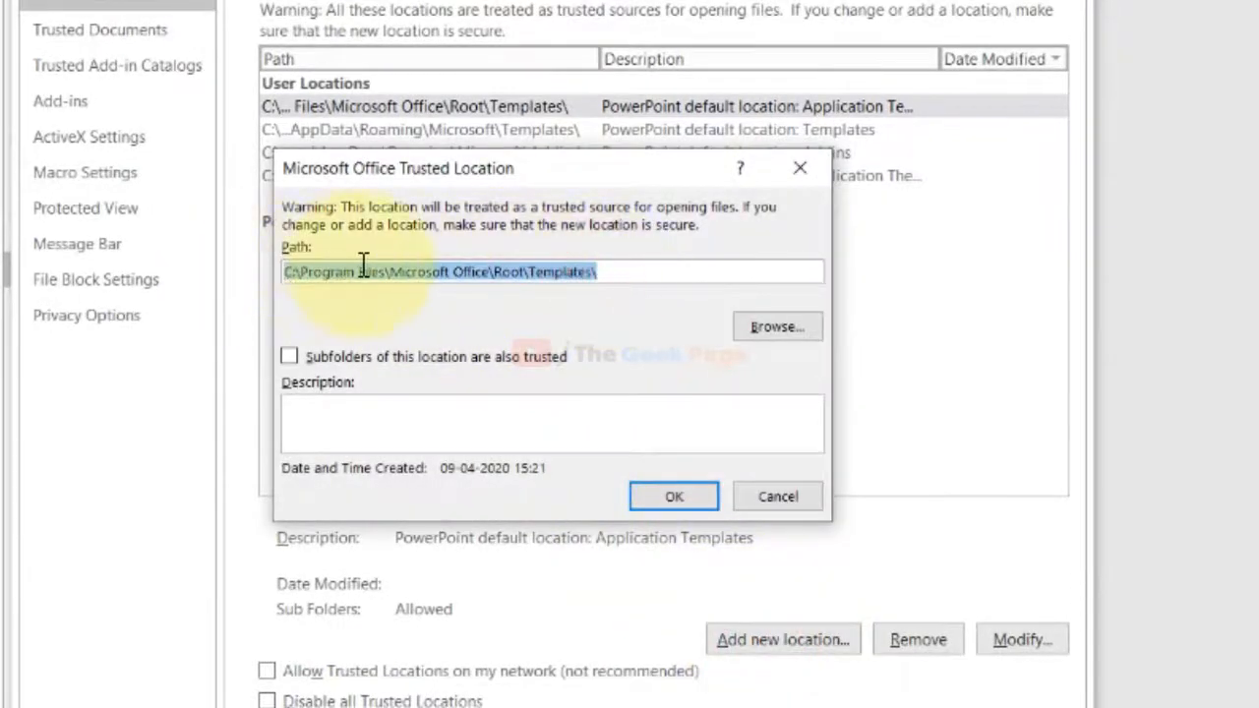
type("C:\\Users\\sharma\\Desktop")
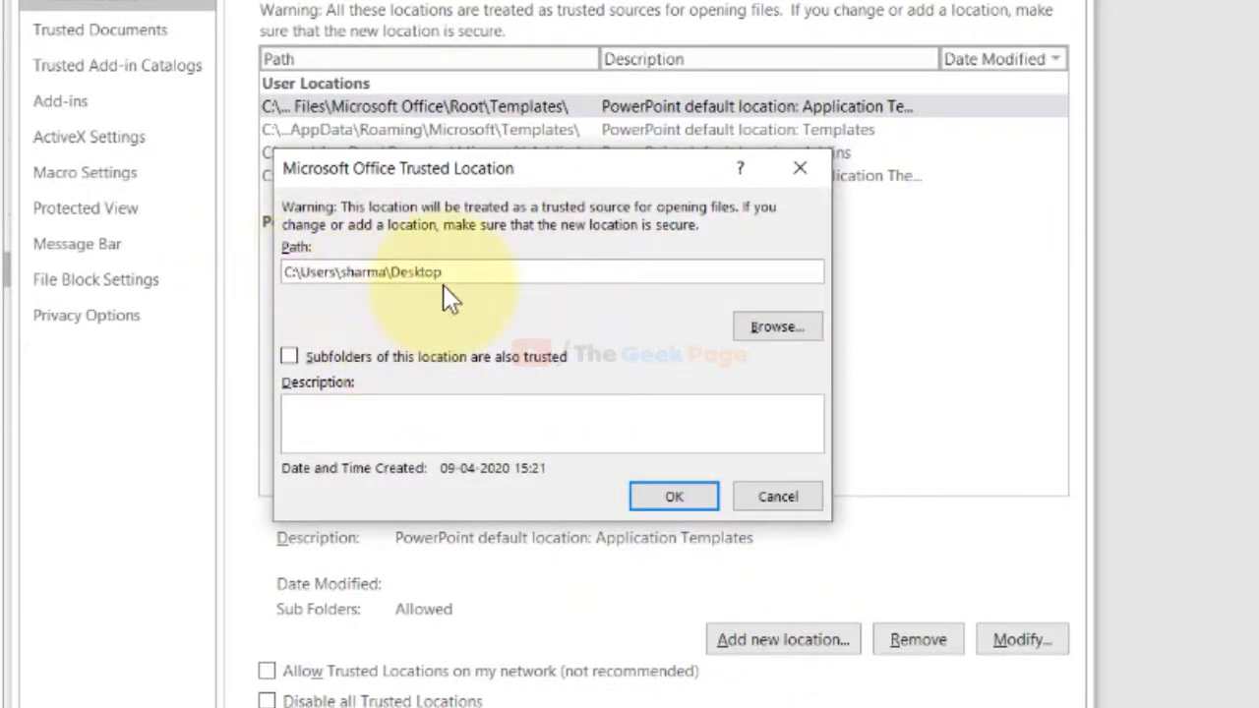
left_click(673, 496)
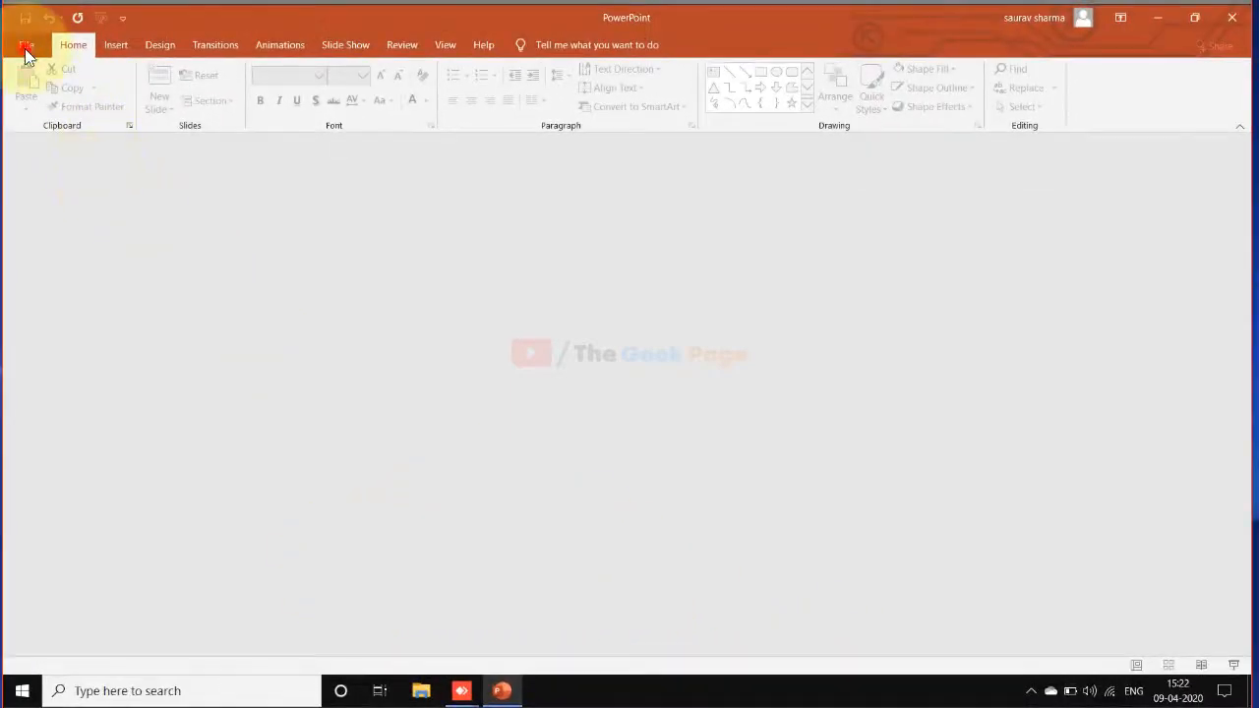
Browse to the Desktop folder in PowerPoint's Open dialog to find Title Lorem Ipsum.pptx
left_click(27, 45)
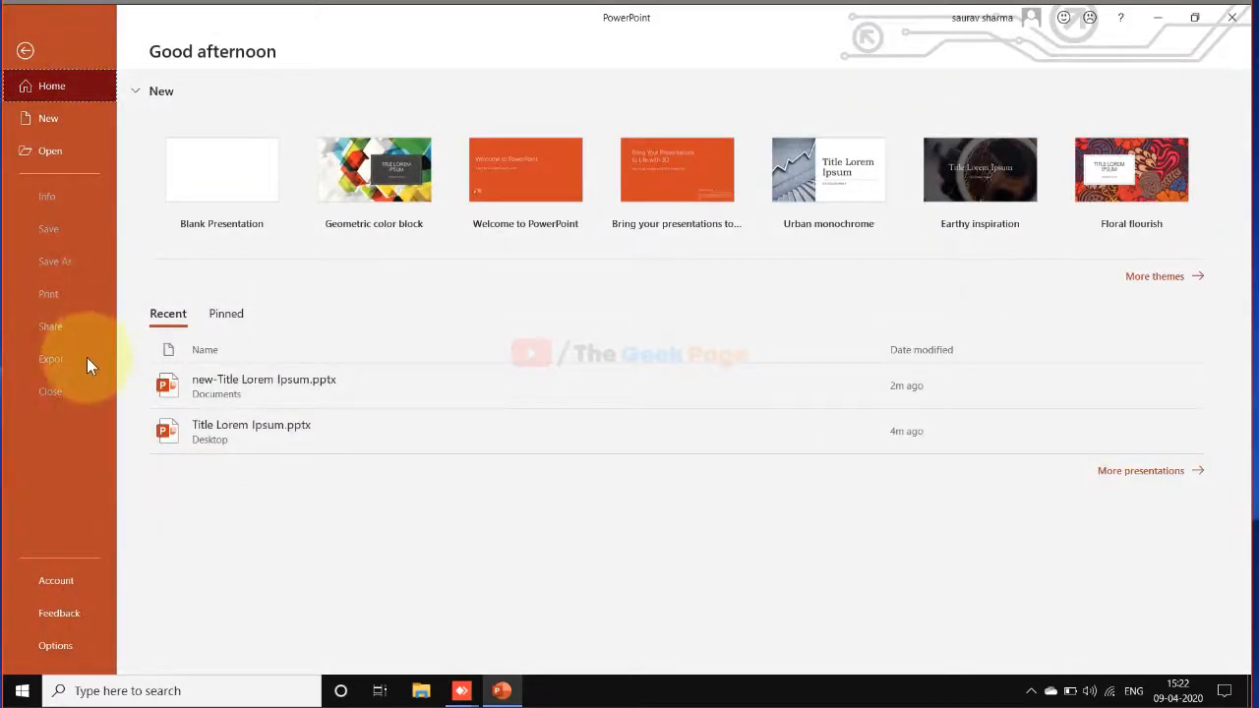
left_click(49, 151)
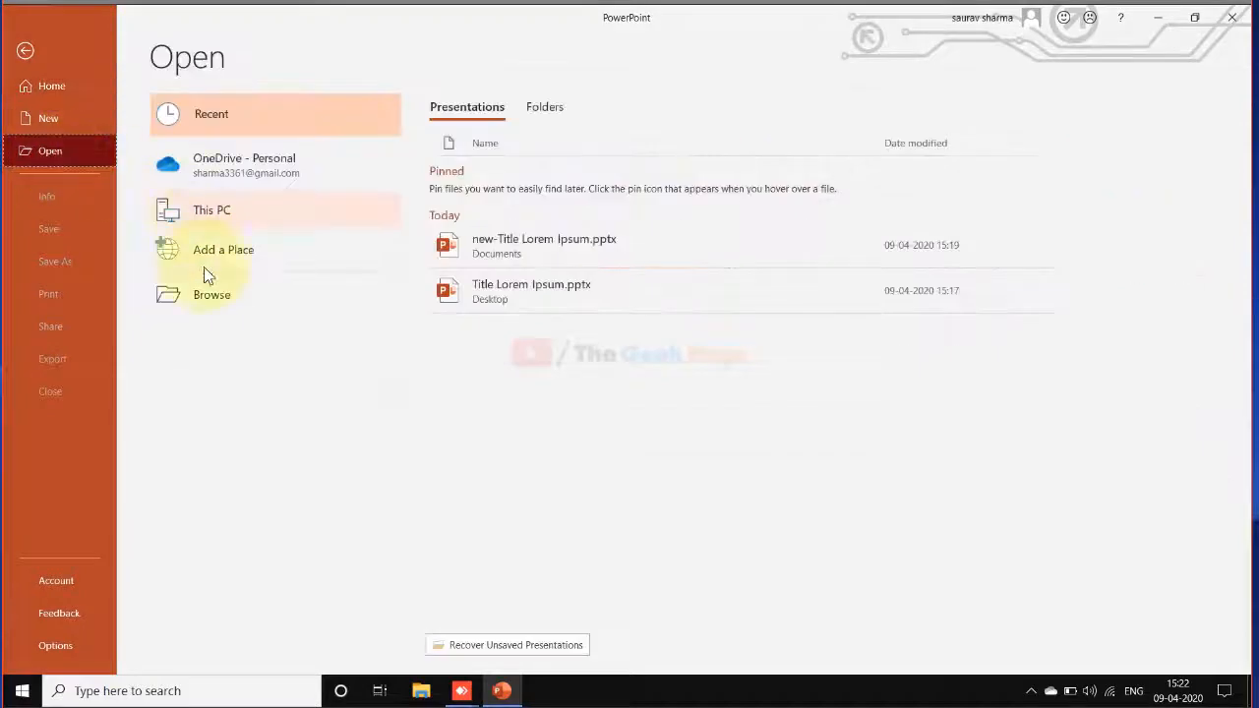
left_click(212, 294)
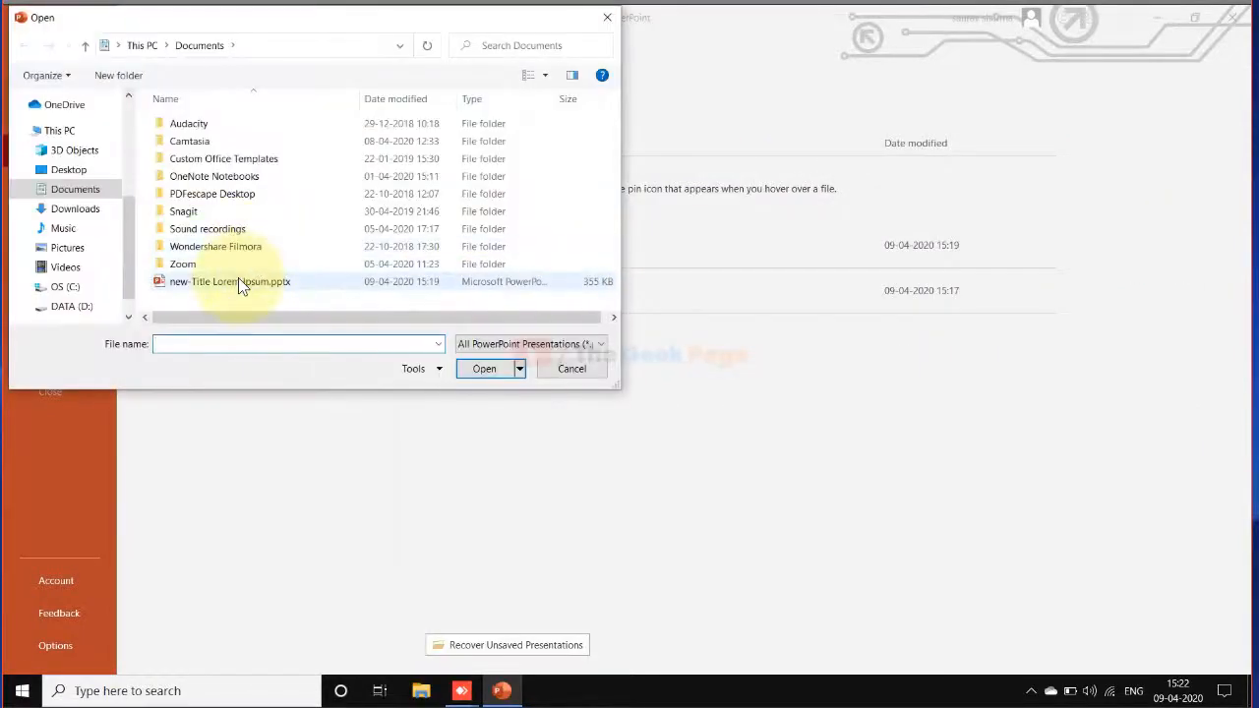
left_click(68, 169)
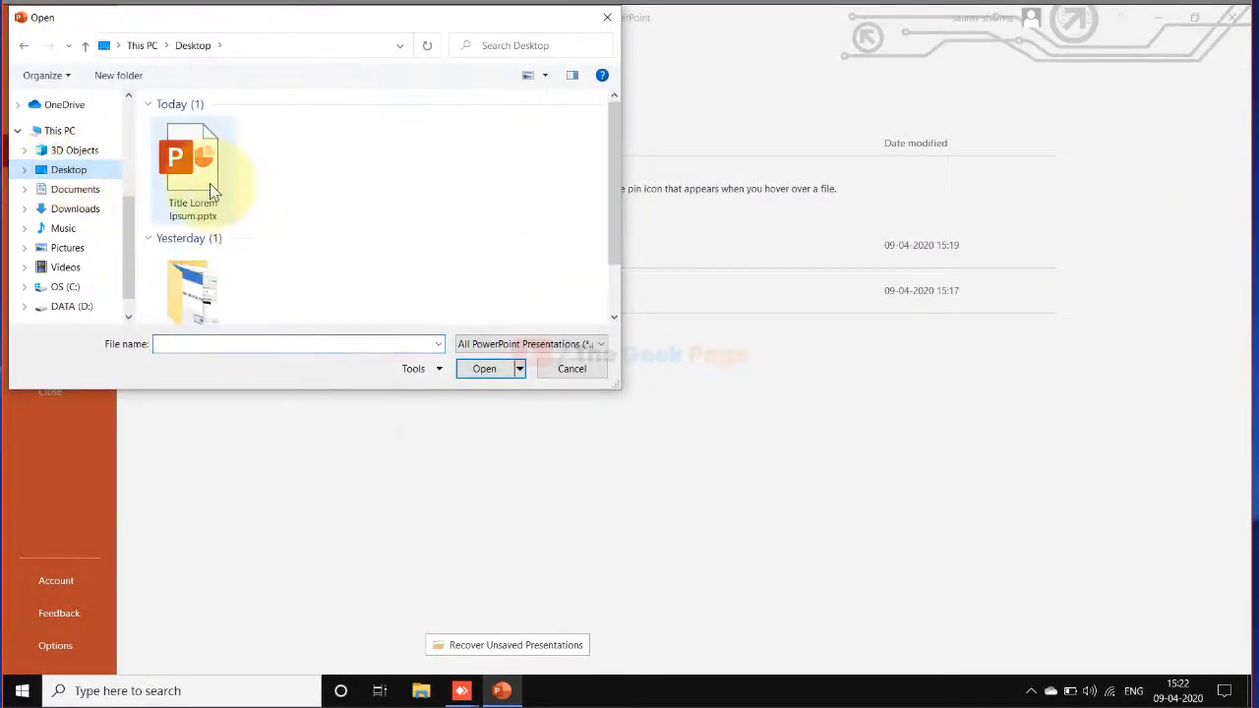